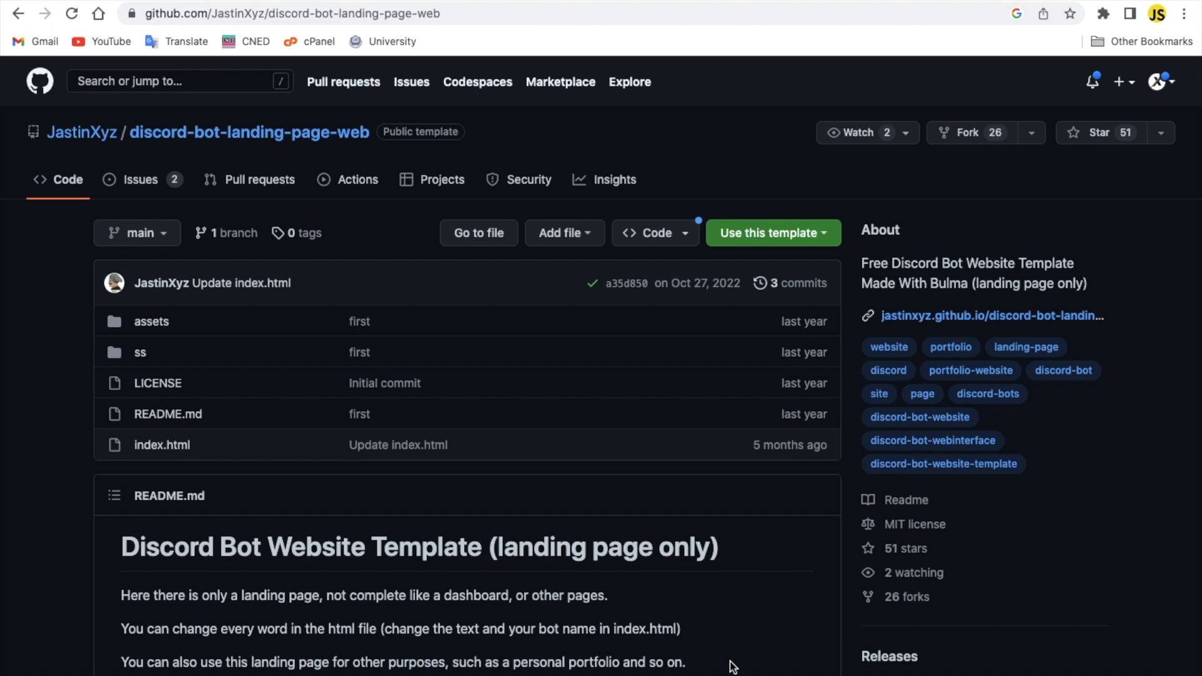
# Scroll the Explorer and expand the JS and assets folders.
pyautogui.scroll(-3)
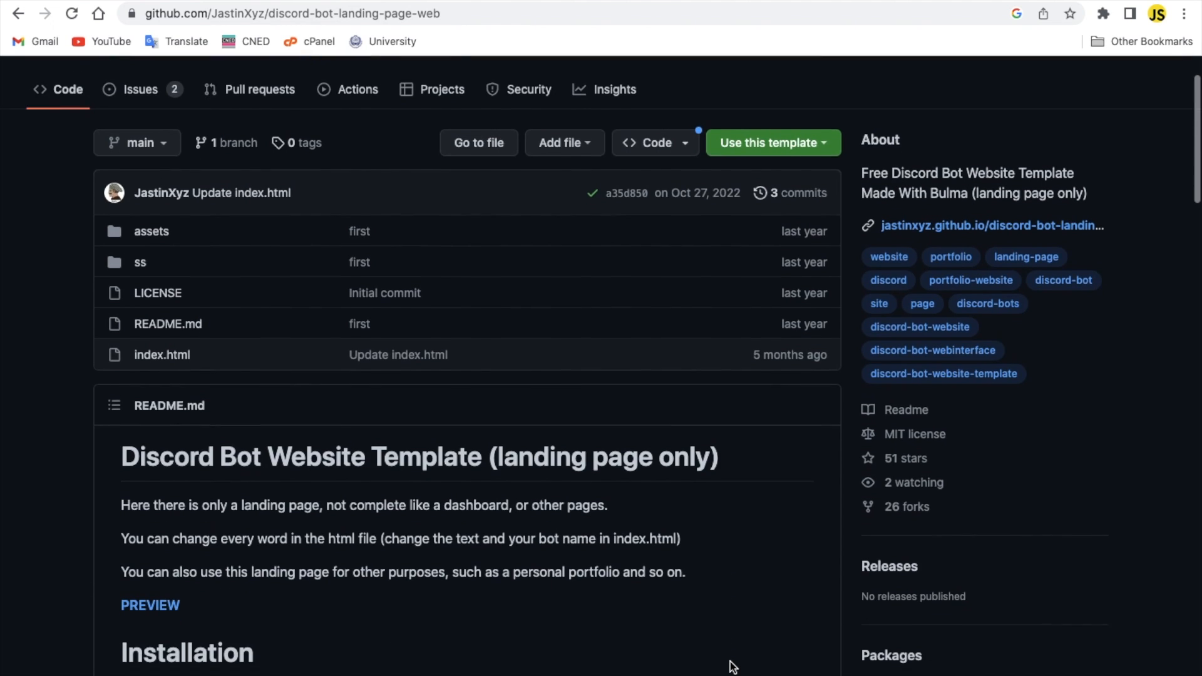
pyautogui.scroll(-3)
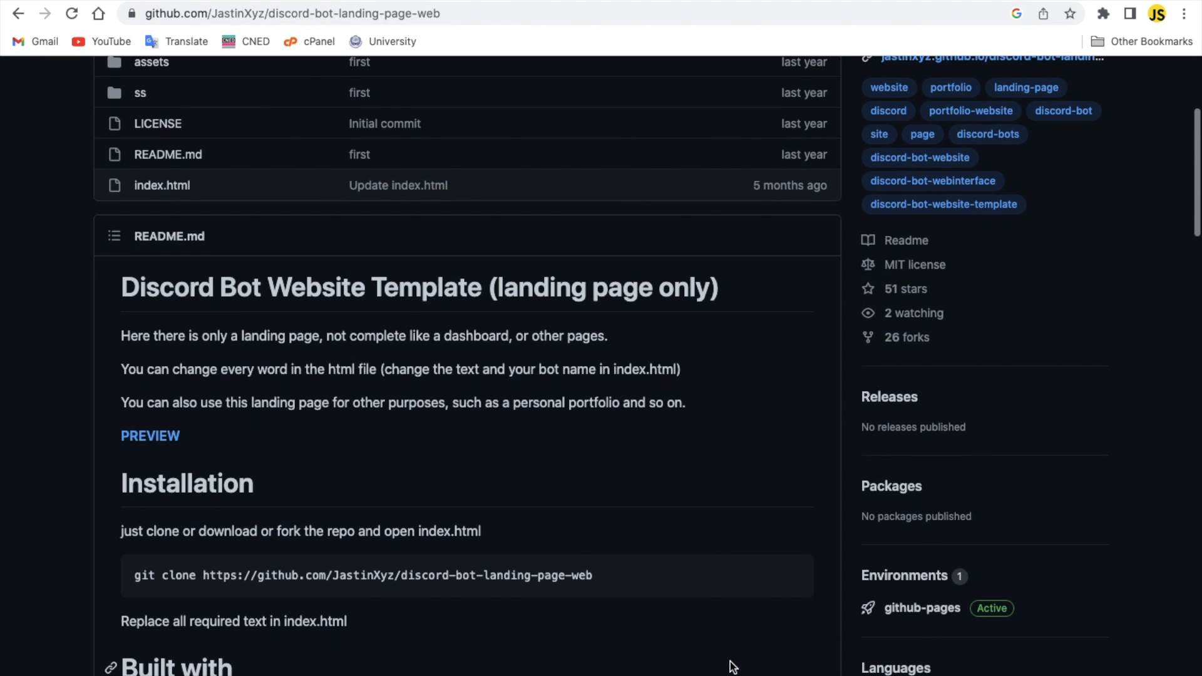
pyautogui.scroll(-3)
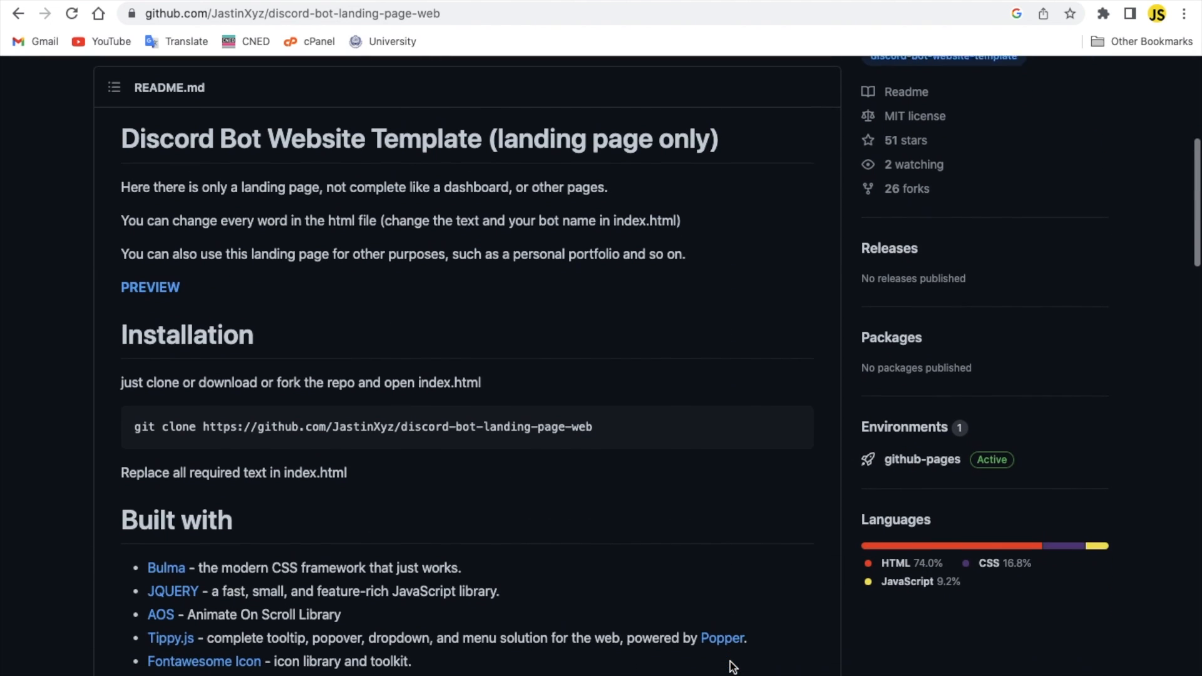
pyautogui.scroll(-3)
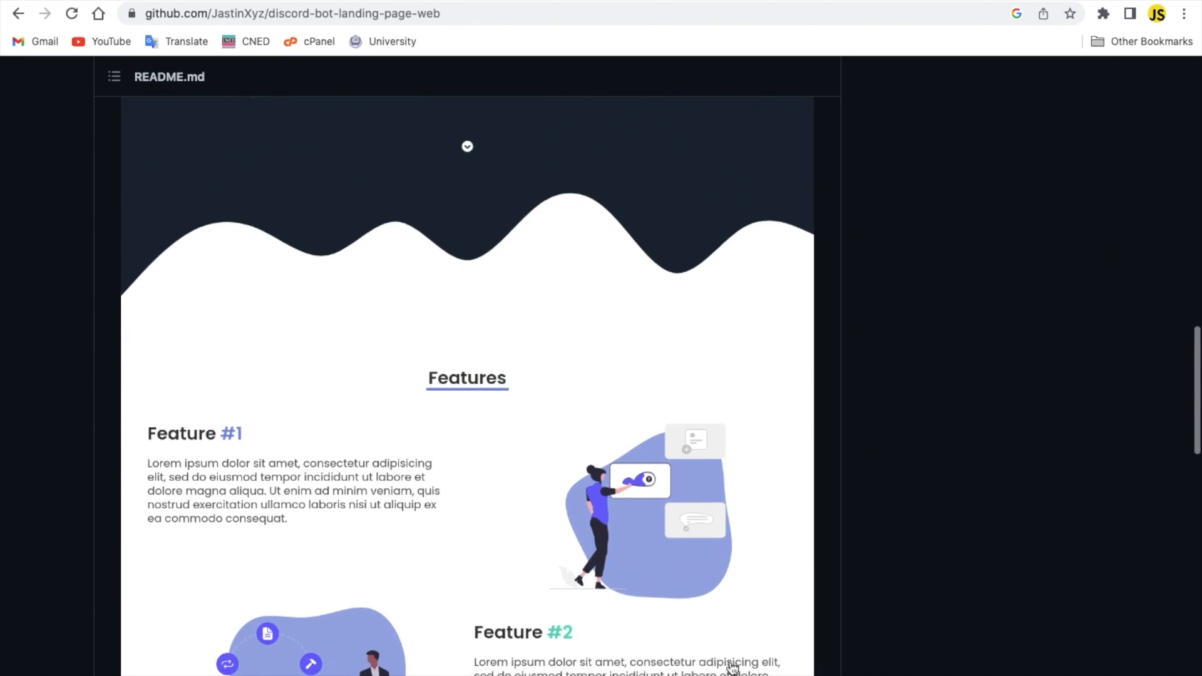
pyautogui.scroll(-3)
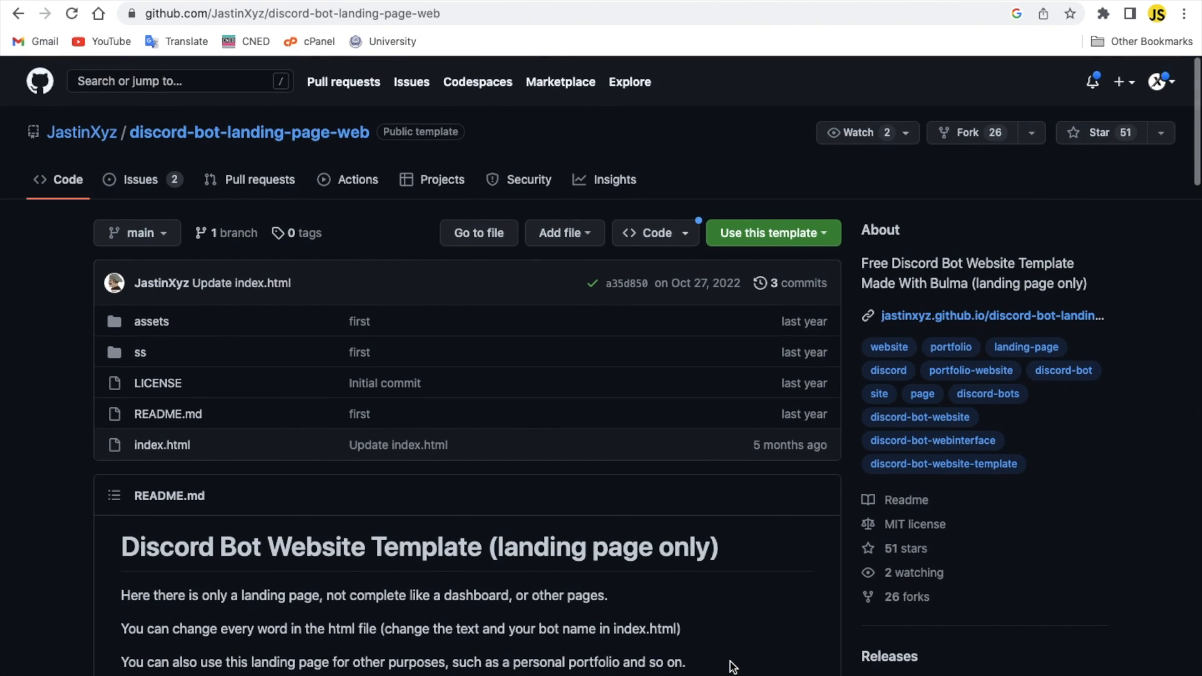
pyautogui.moveTo(709, 587)
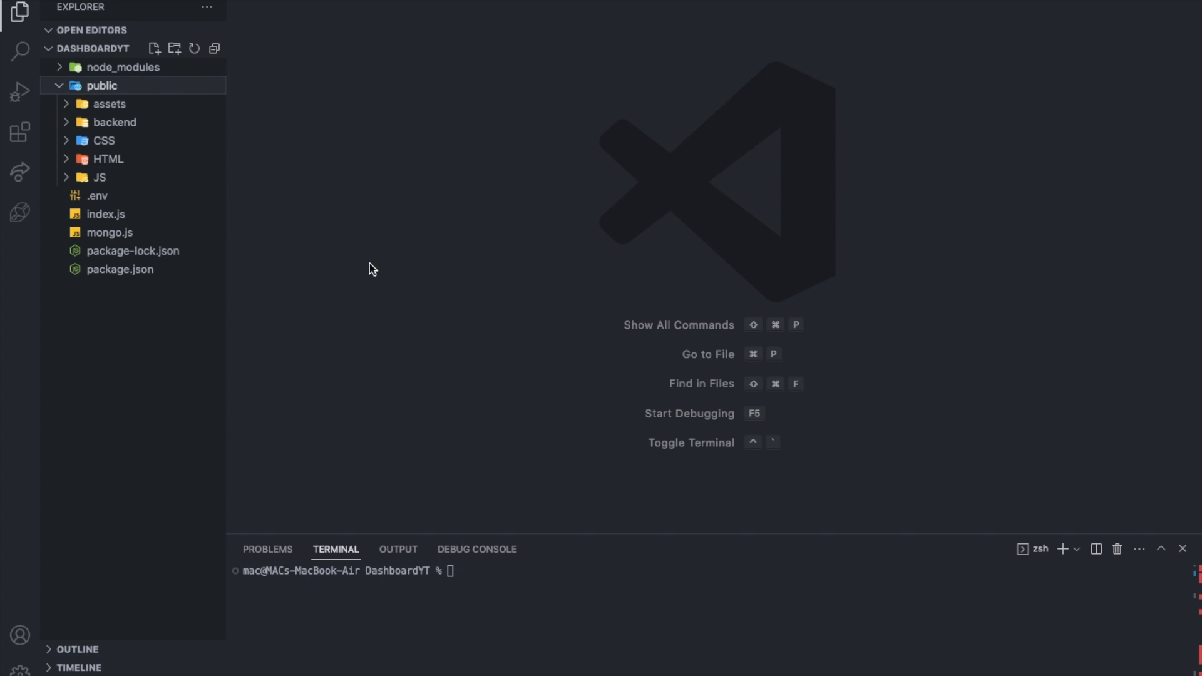
pyautogui.moveTo(224, 144)
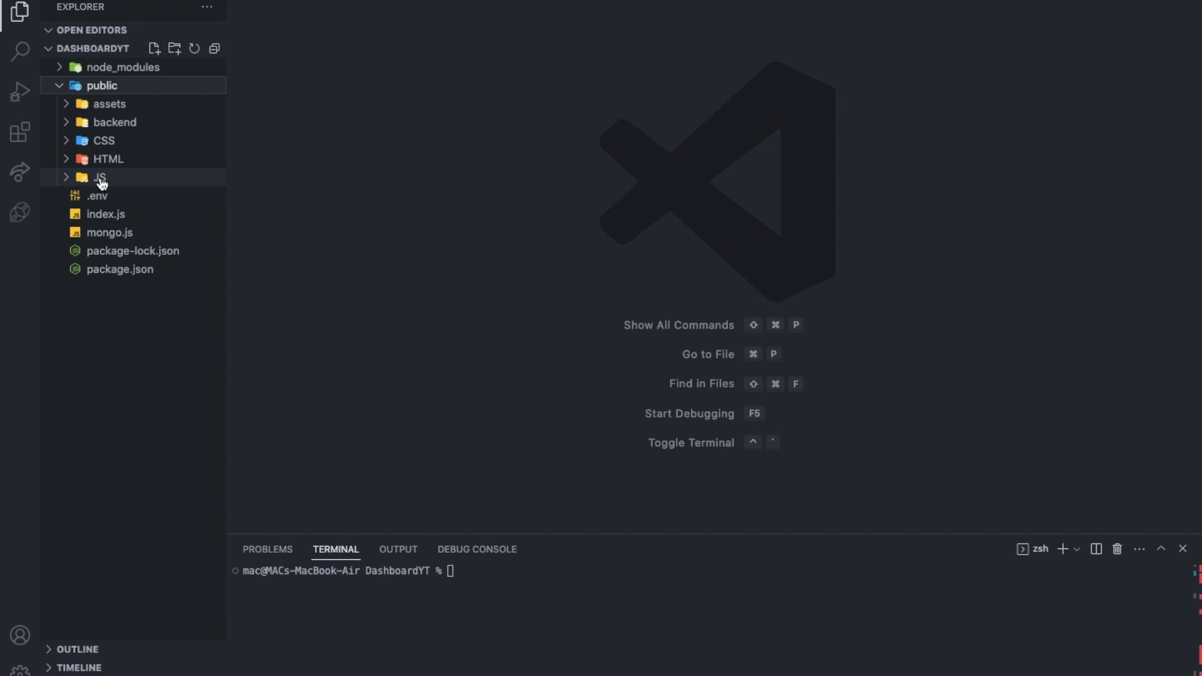
pyautogui.moveTo(200, 118)
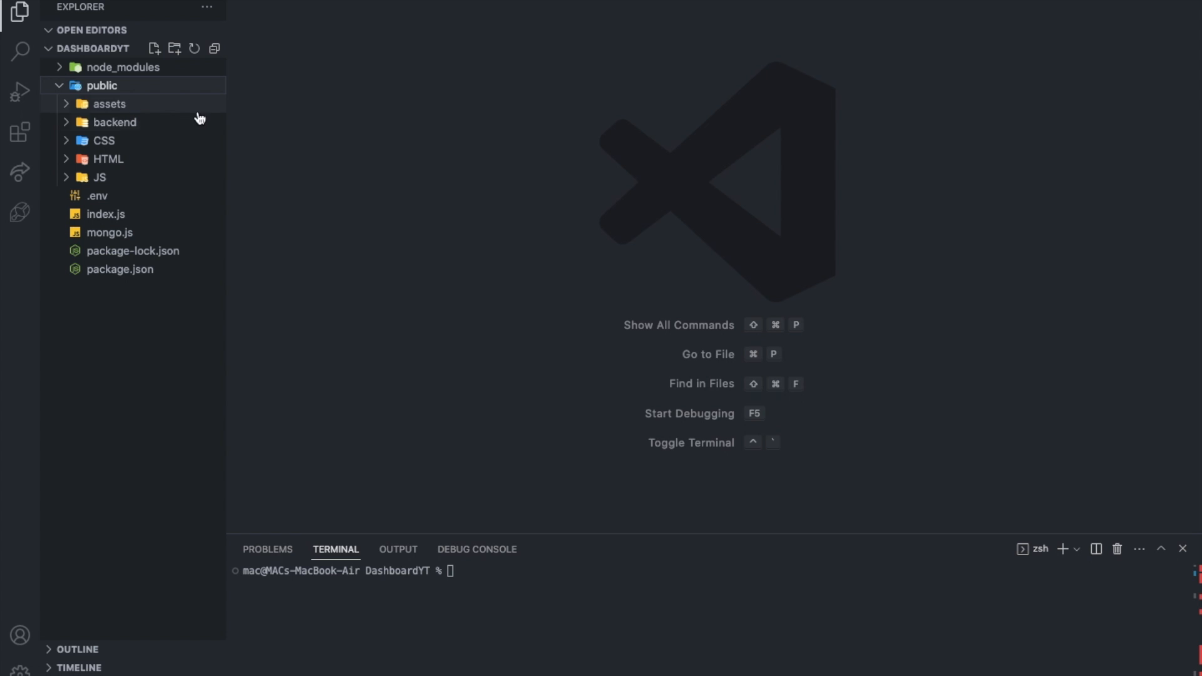
pyautogui.click(98, 177)
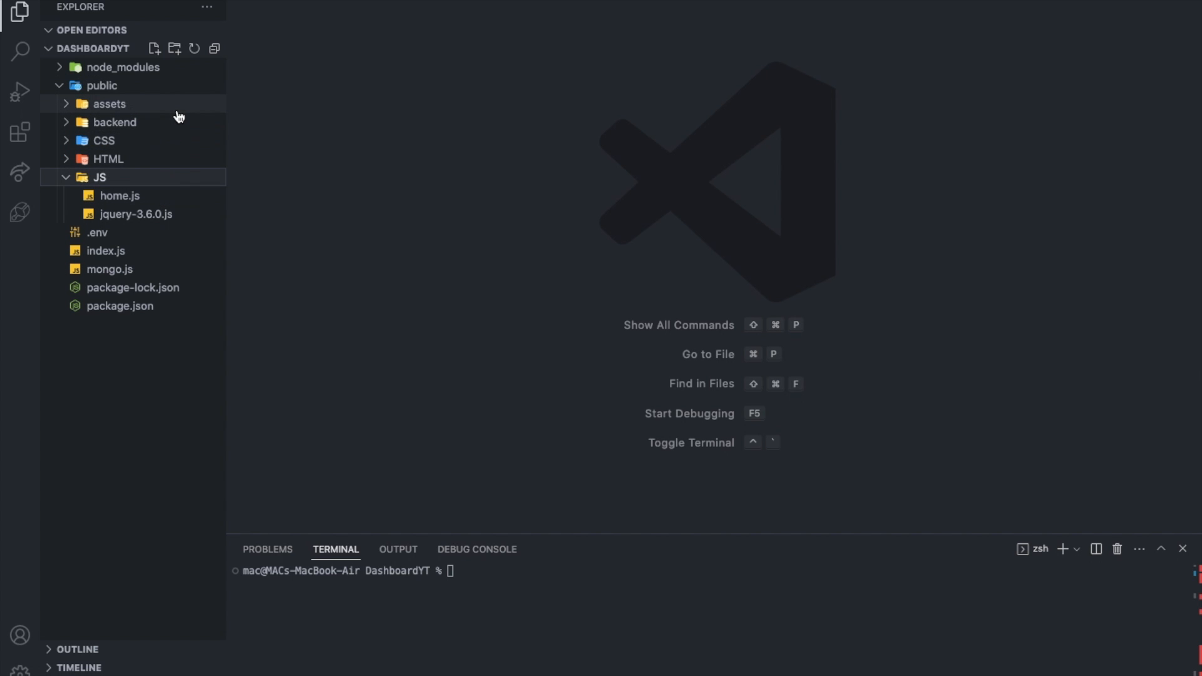
pyautogui.click(109, 103)
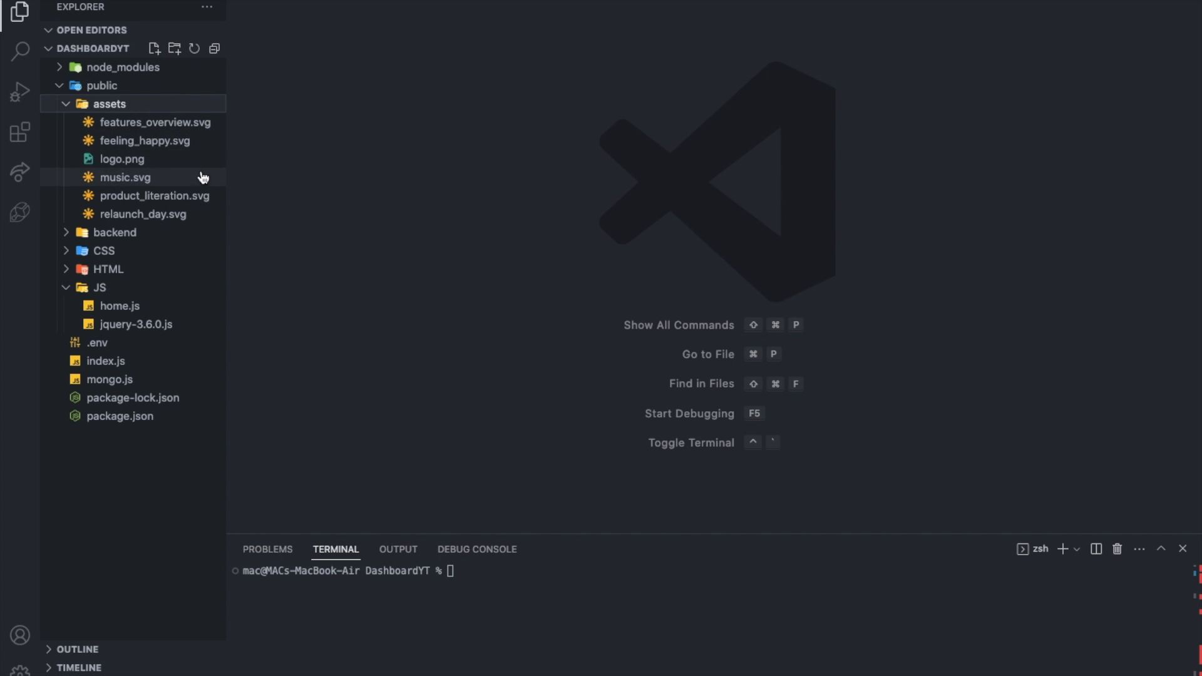
# Preview features_overview.svg and feeling_happy.svg, then the baguette logo.png.
pyautogui.doubleClick(155, 122)
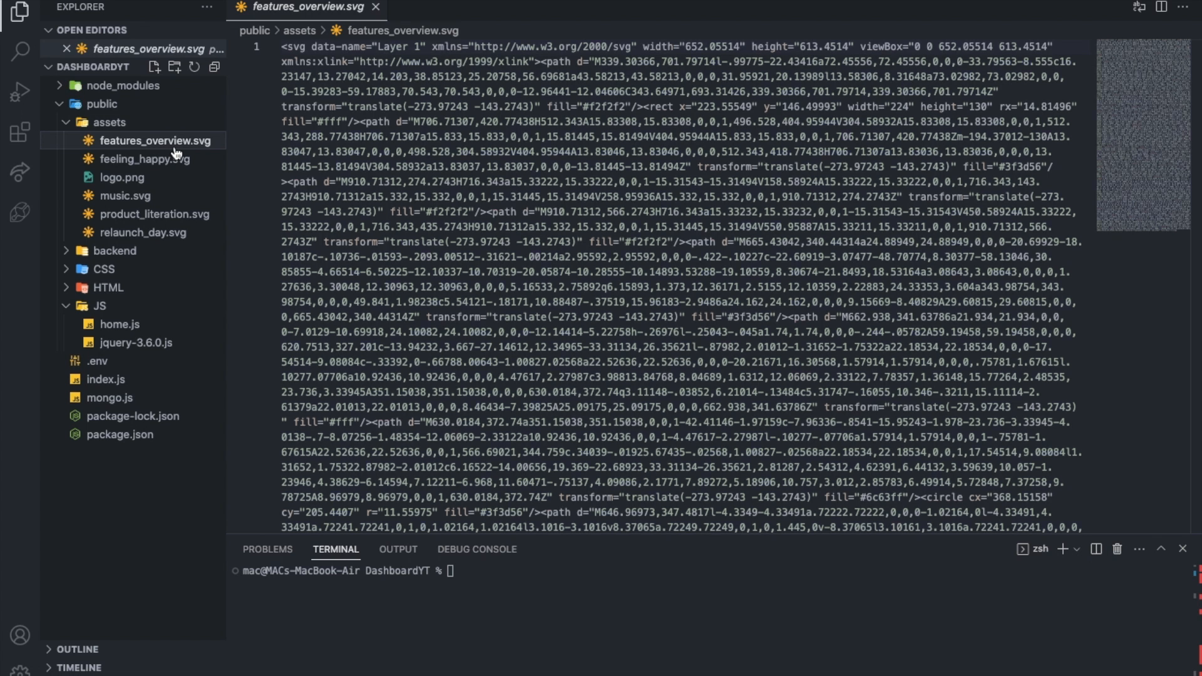
pyautogui.click(139, 159)
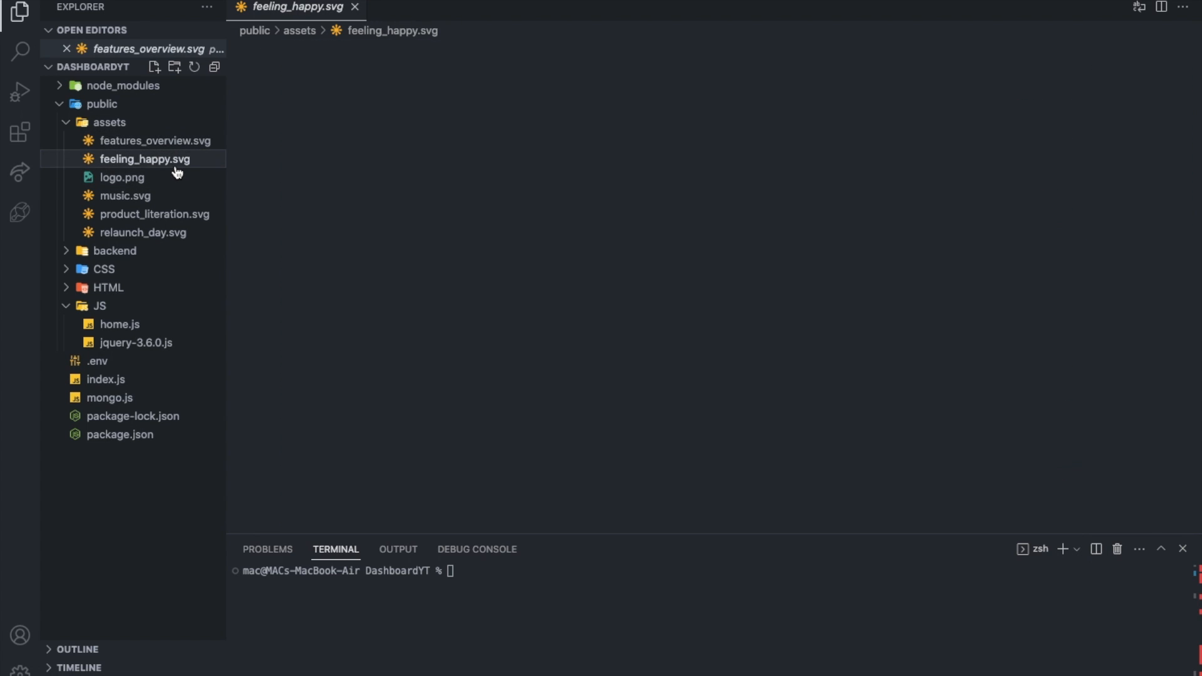
pyautogui.click(116, 177)
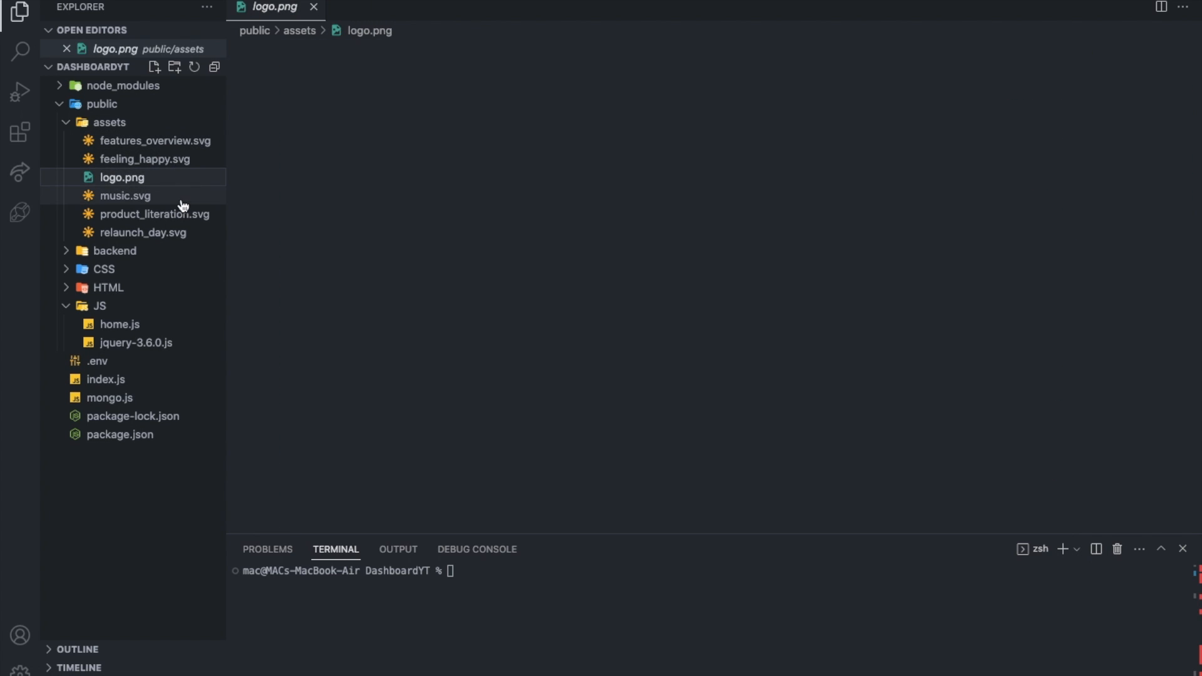
pyautogui.click(110, 177)
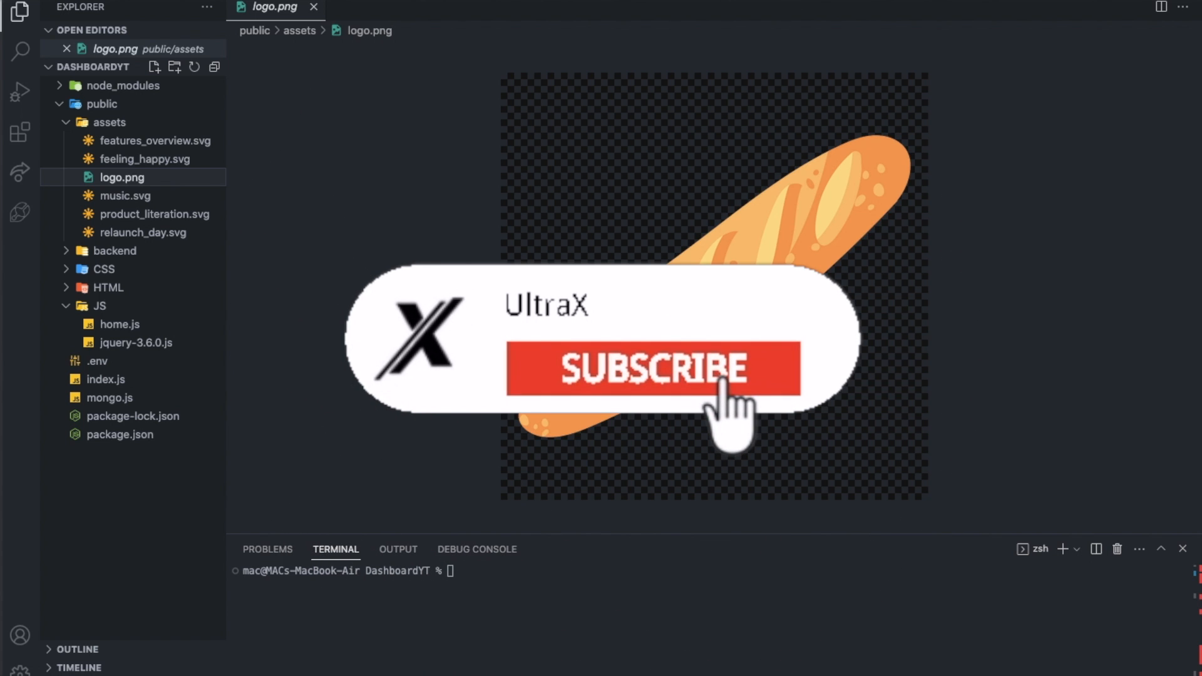
pyautogui.click(667, 377)
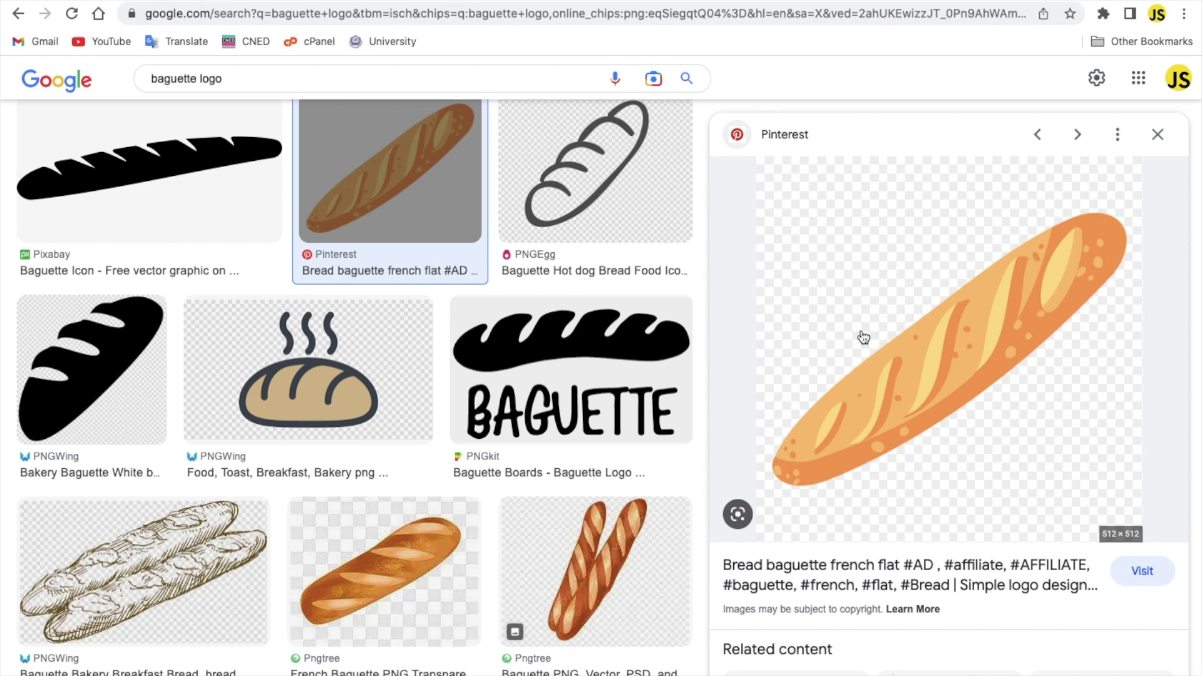
pyautogui.moveTo(884, 308)
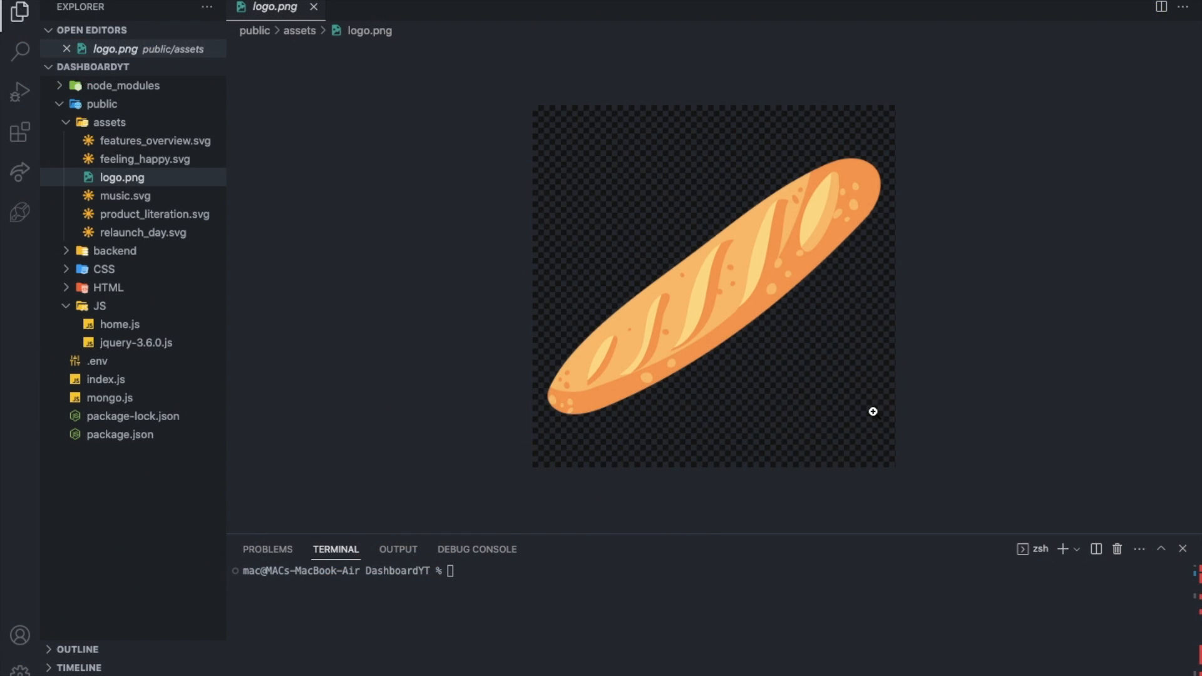
# Collapse assets and expand HTML and backend to reveal 404.html, home.ejs, home.js and index.js.
pyautogui.click(108, 122)
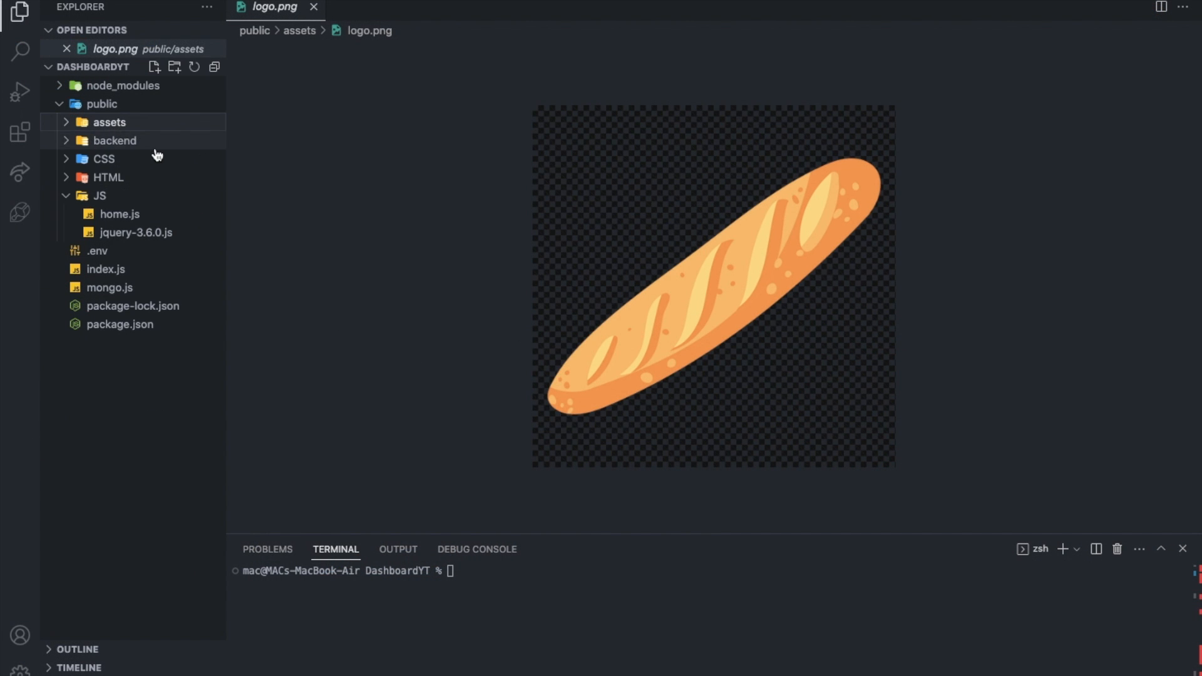
pyautogui.moveTo(157, 182)
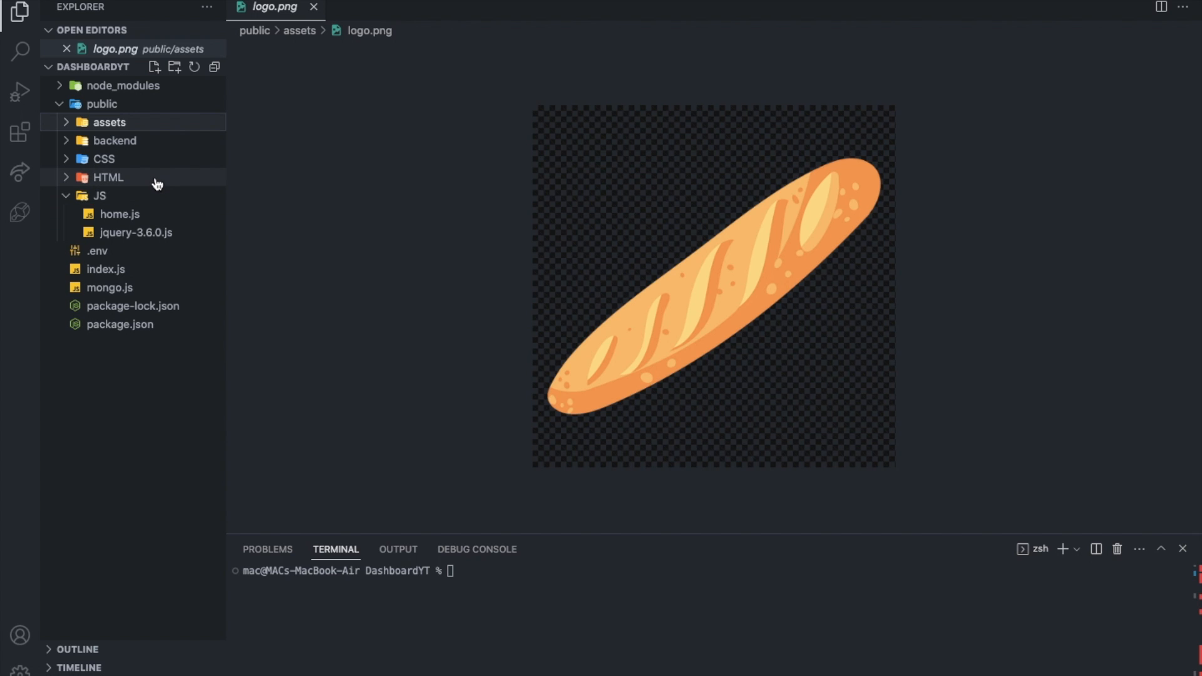
pyautogui.click(108, 177)
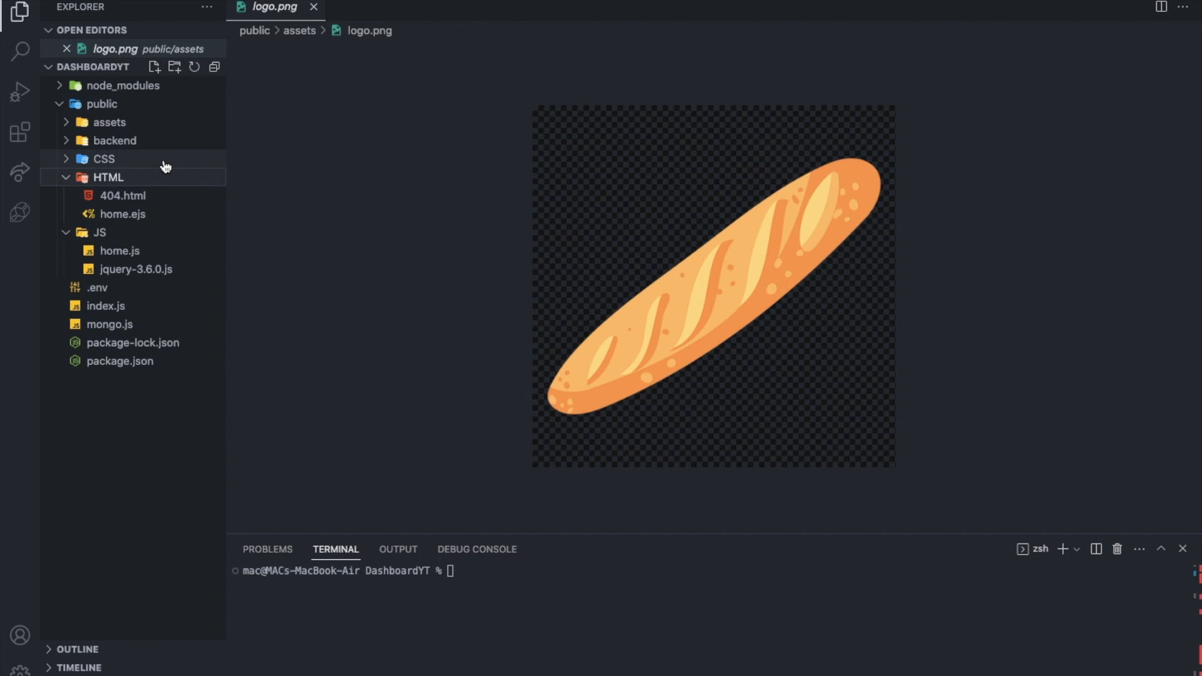
pyautogui.click(113, 140)
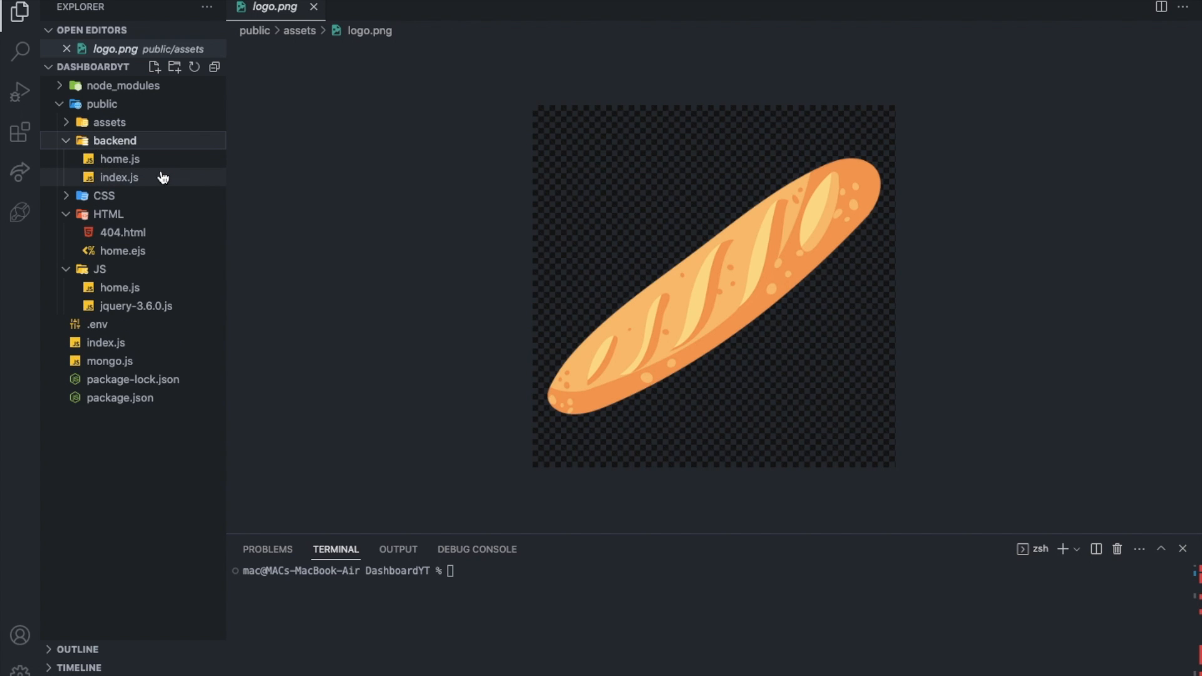
pyautogui.moveTo(142, 177)
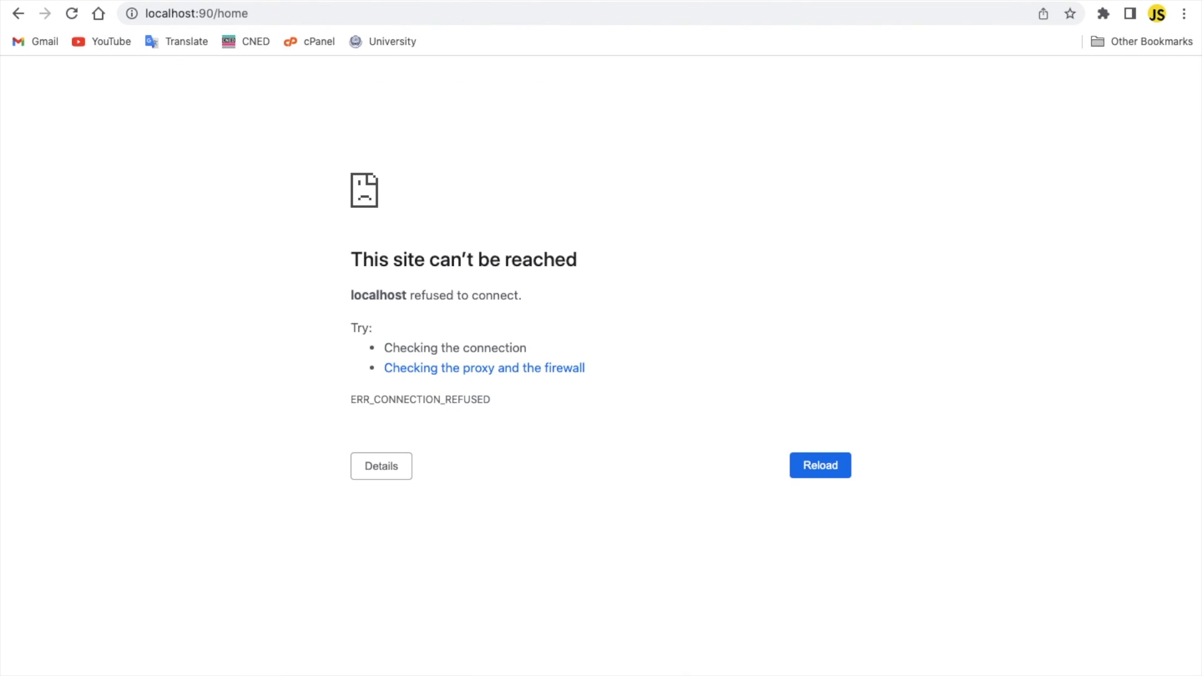
pyautogui.moveTo(617, 44)
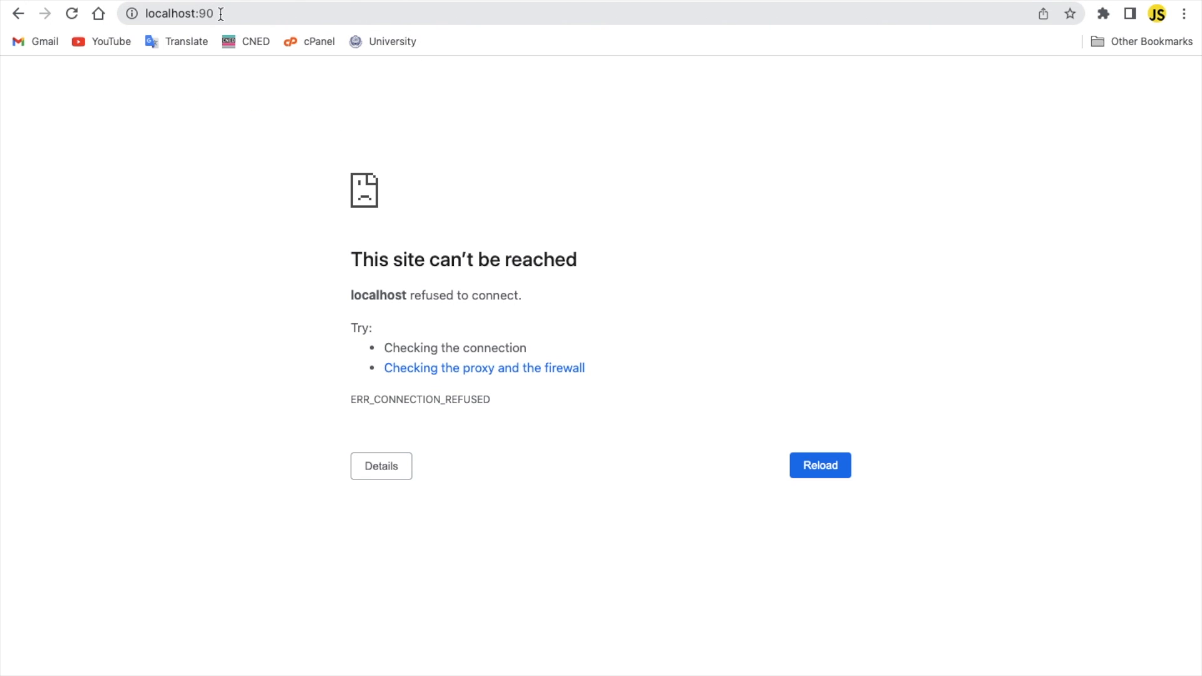
pyautogui.moveTo(264, 11)
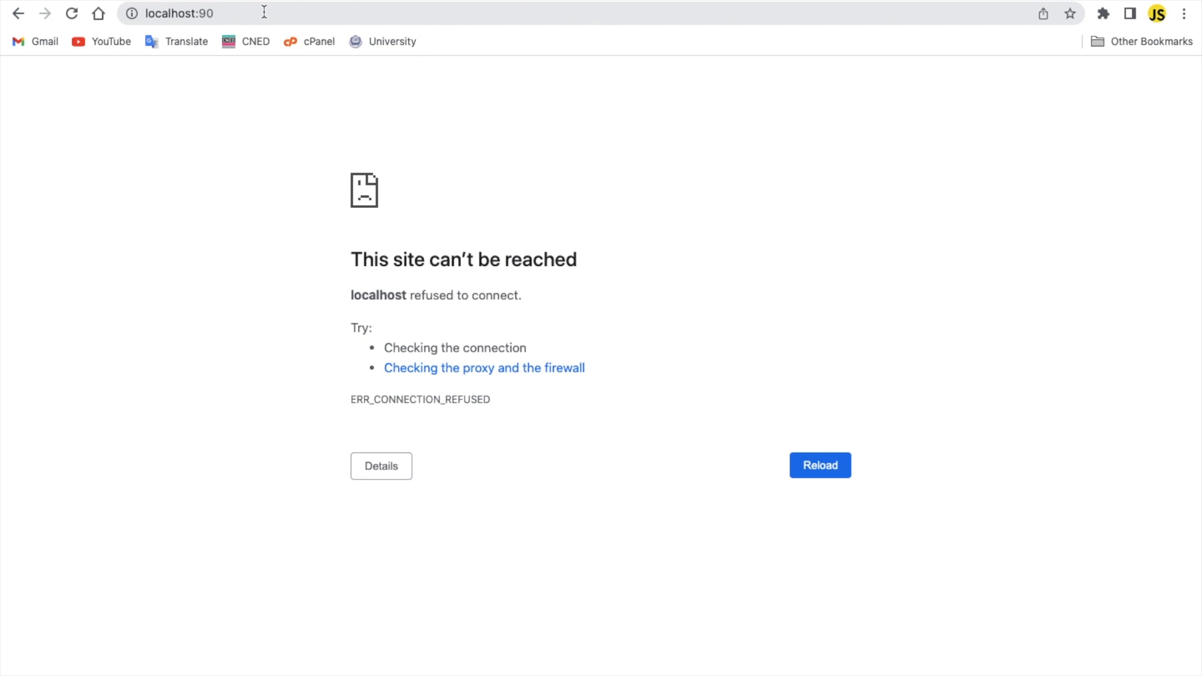
pyautogui.moveTo(454, 9)
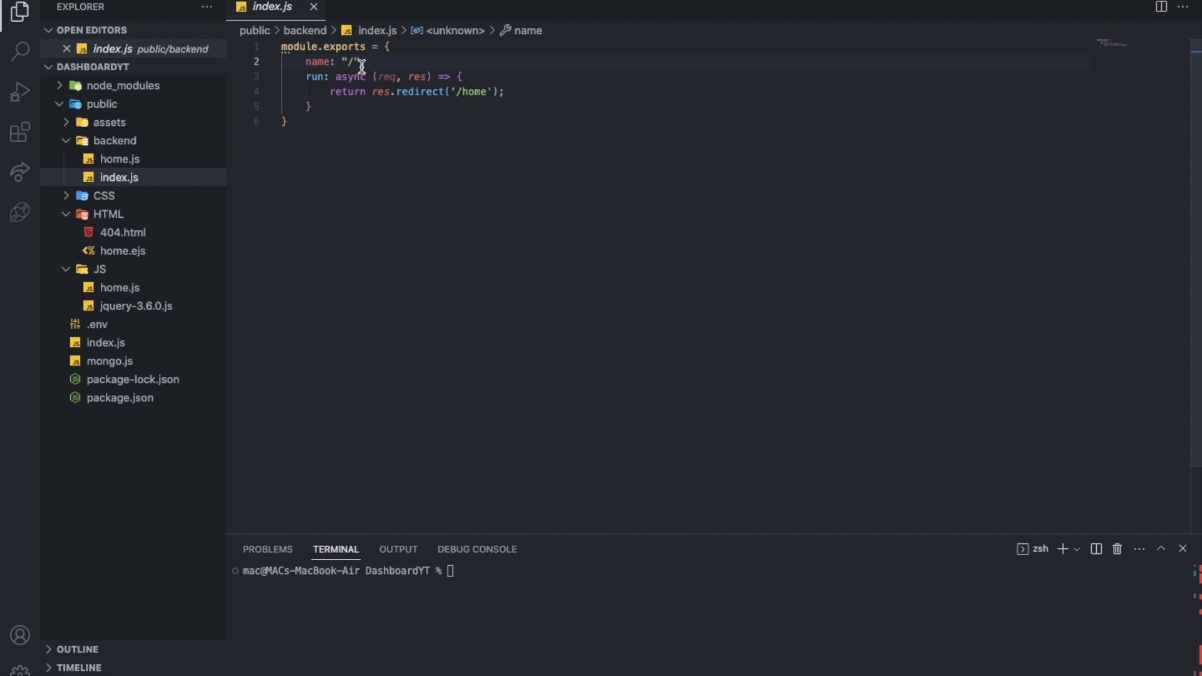
# Insert the comma after name: "/" in the backend index.js redirect route.
pyautogui.write(',')
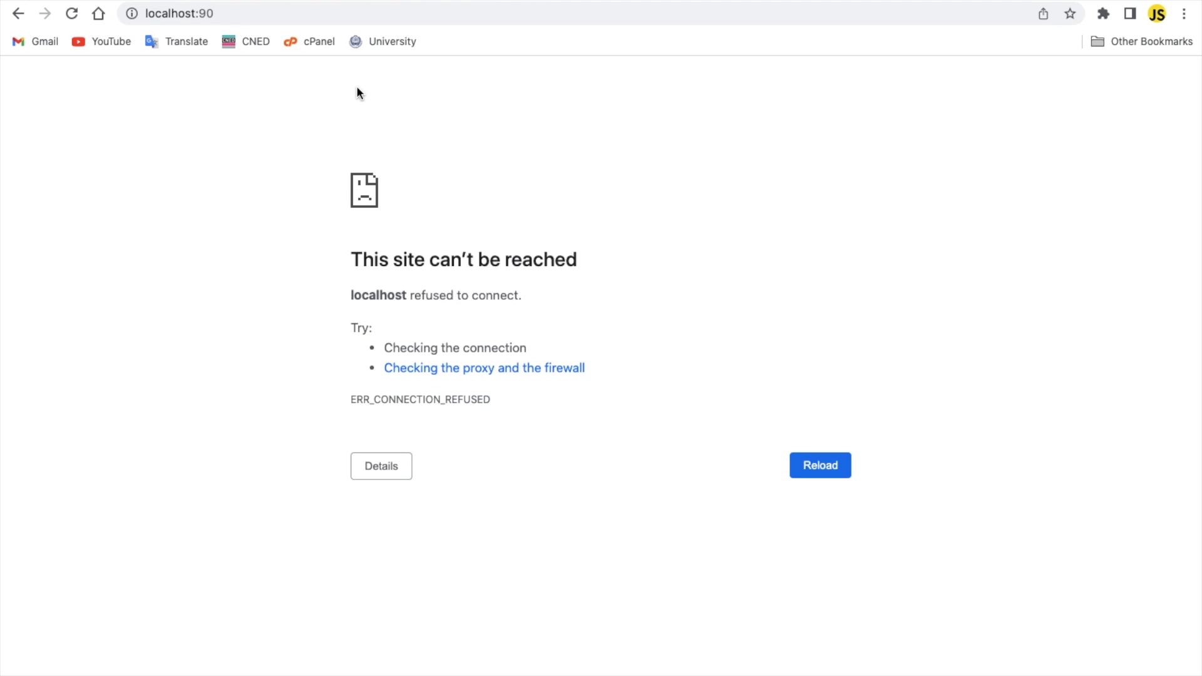
pyautogui.moveTo(222, 152)
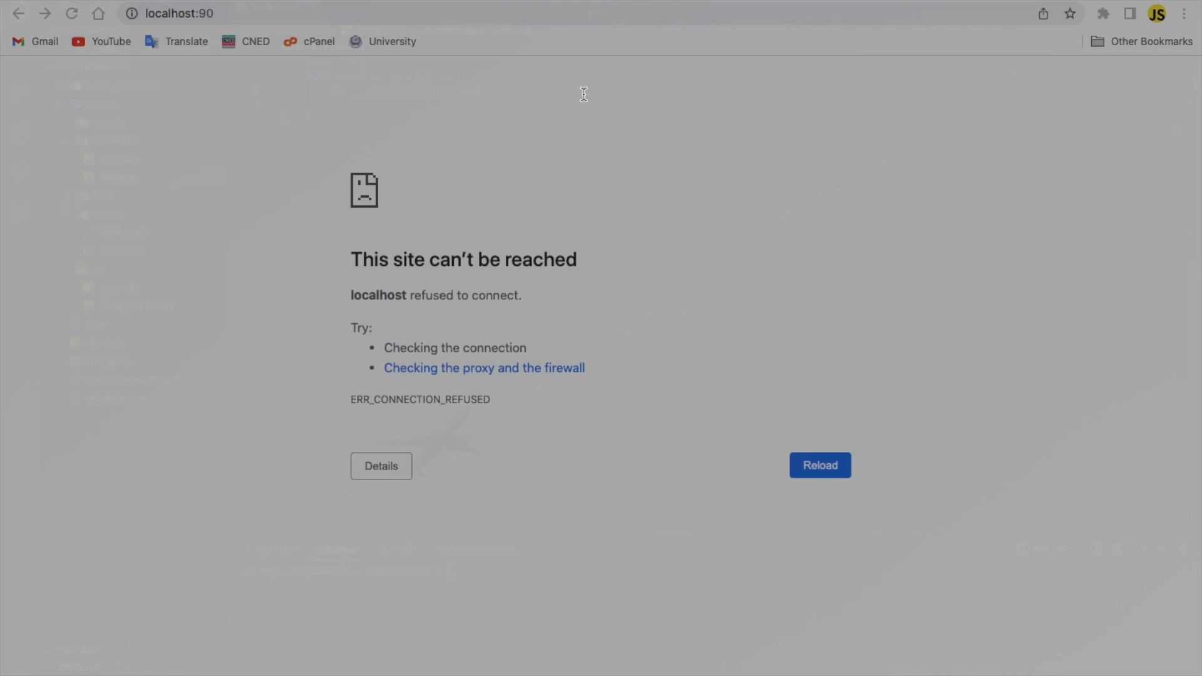
pyautogui.click(188, 13)
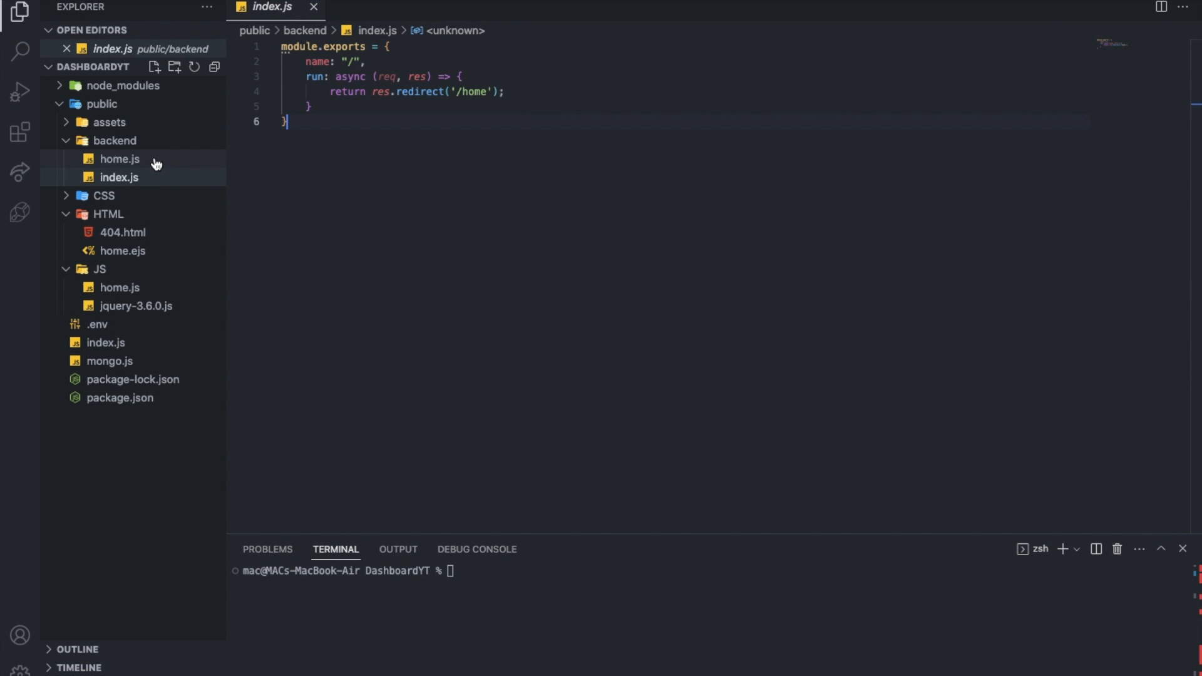
pyautogui.click(119, 159)
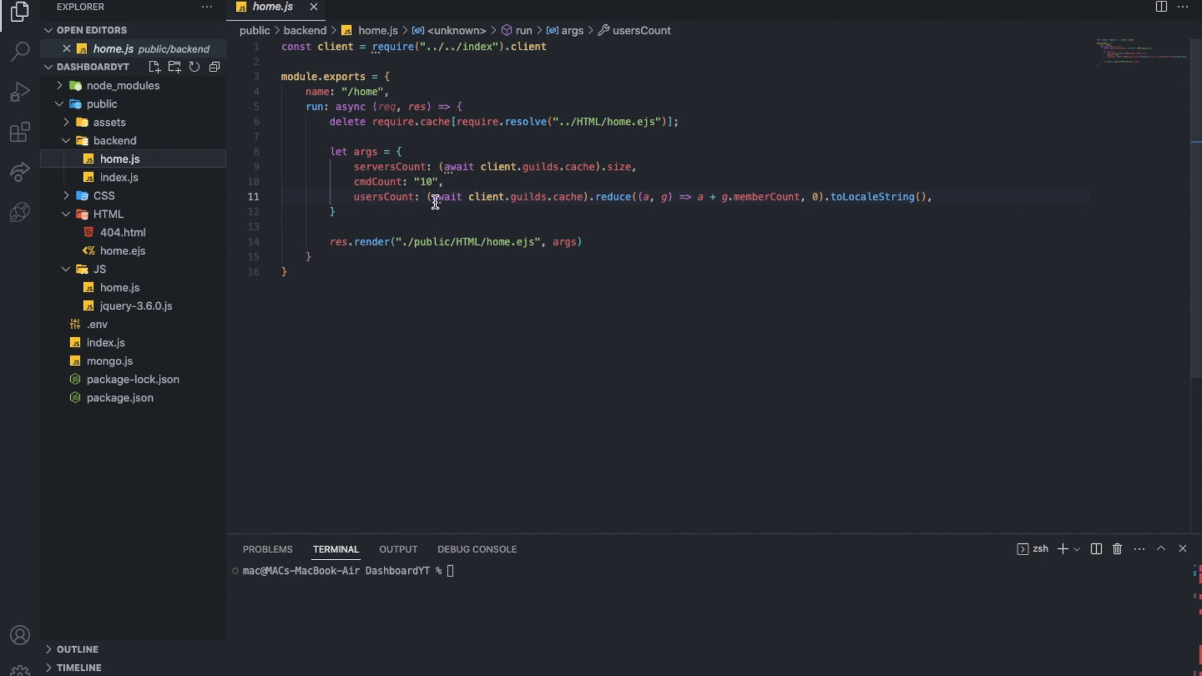
pyautogui.moveTo(554, 242)
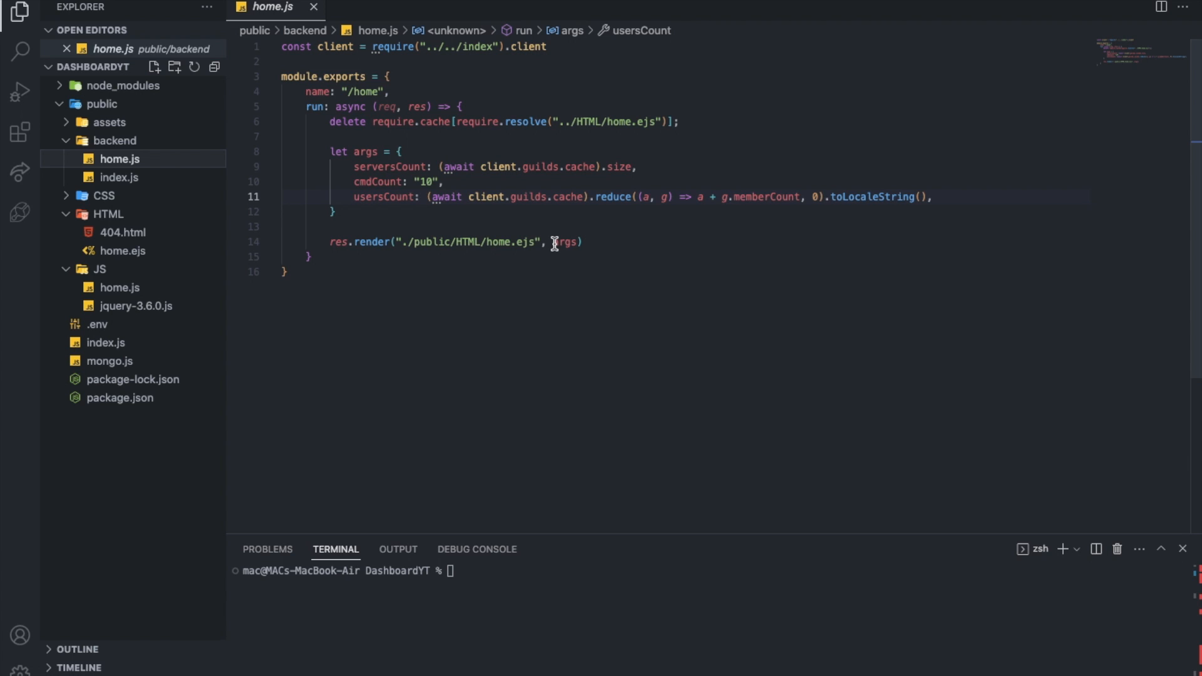
pyautogui.moveTo(476, 169)
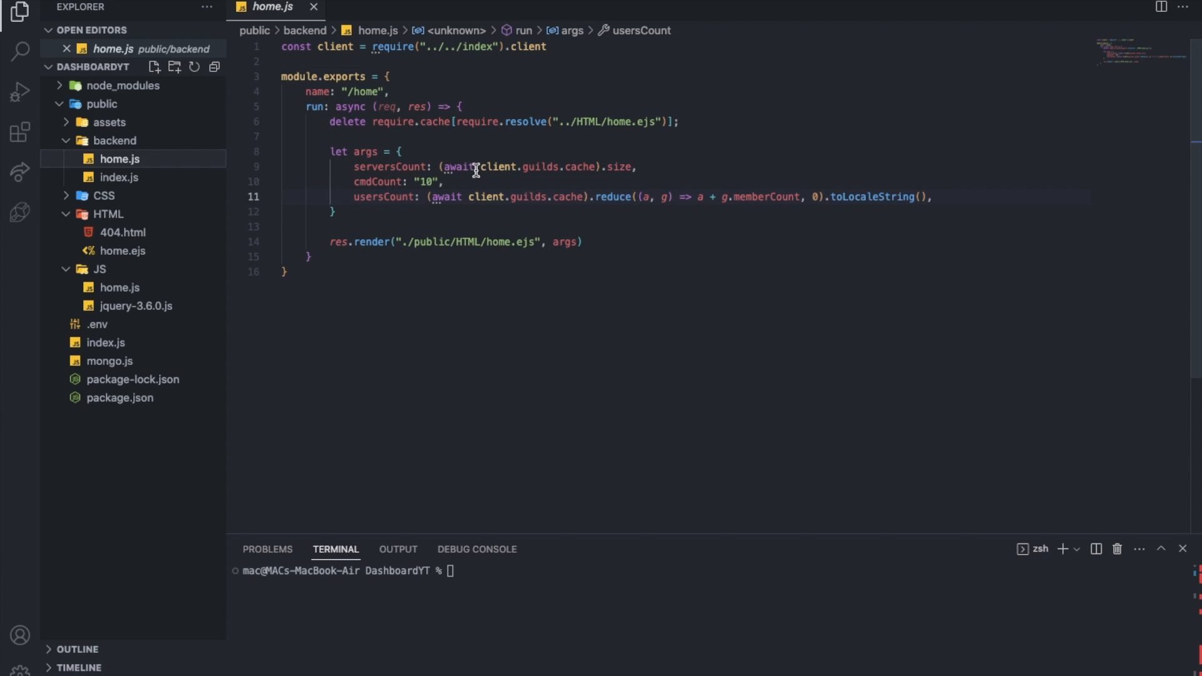
pyautogui.click(392, 182)
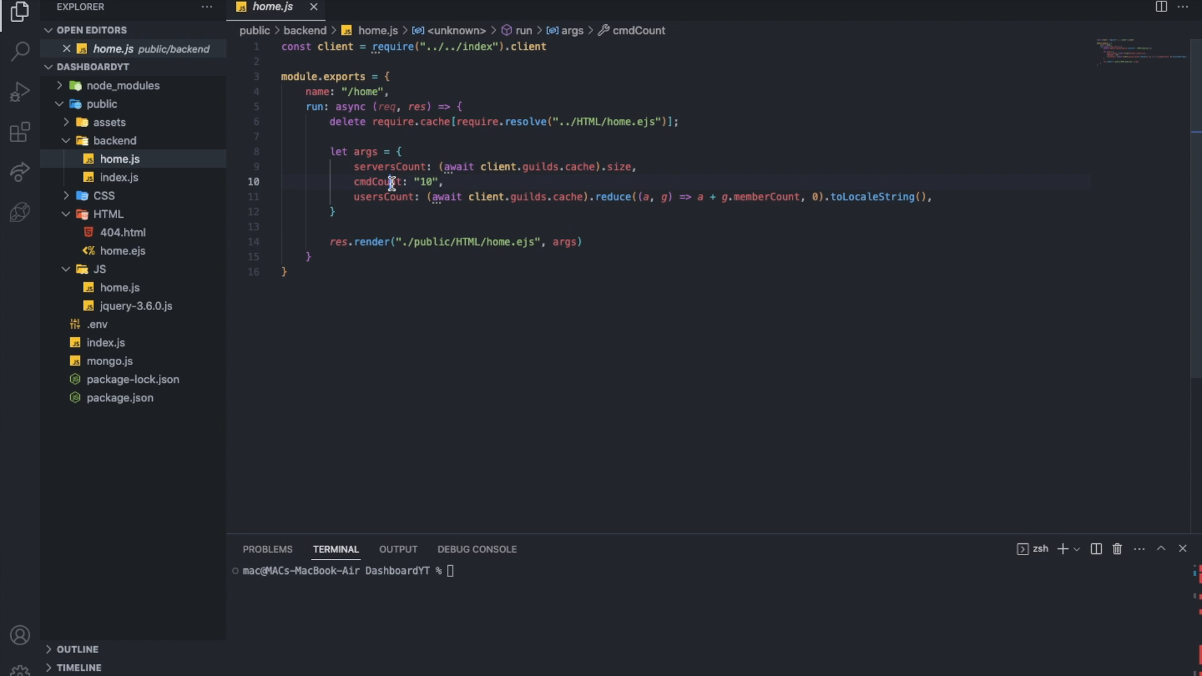
pyautogui.click(440, 166)
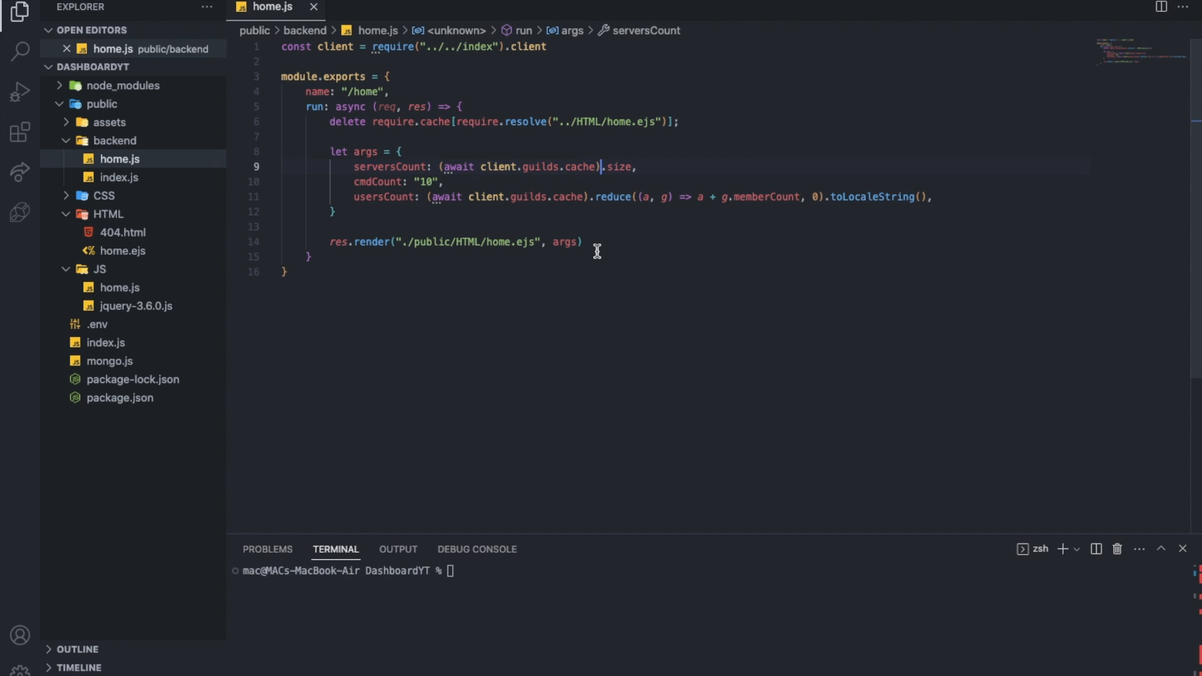
pyautogui.moveTo(560, 167)
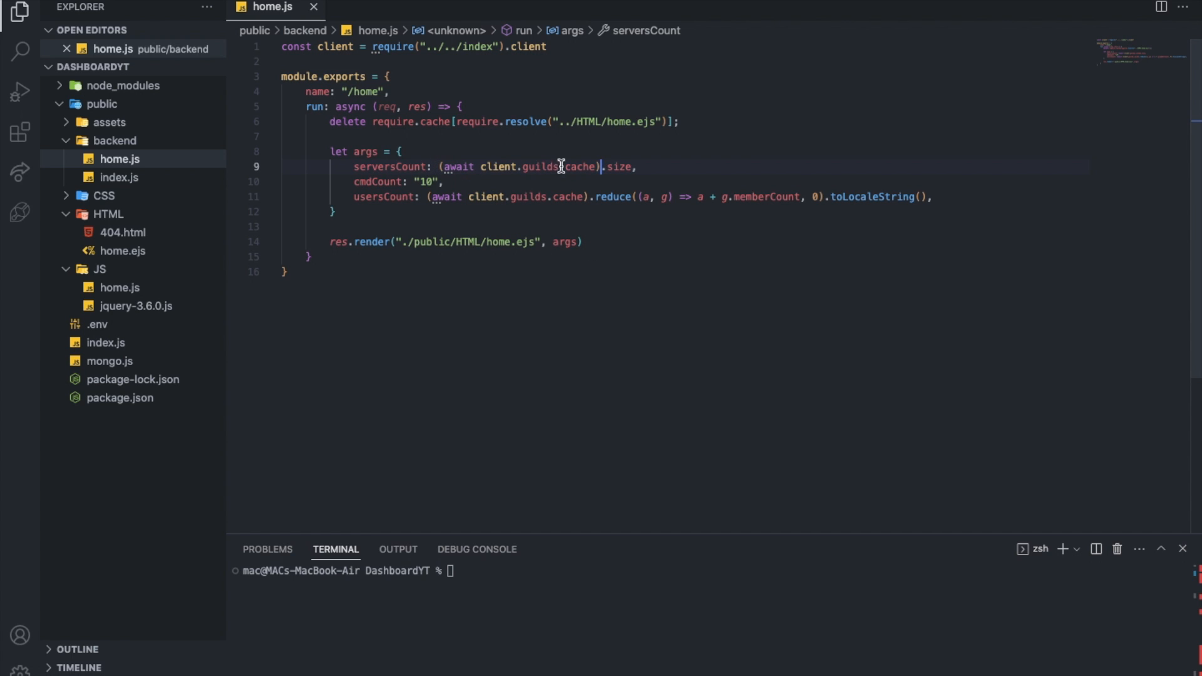
pyautogui.moveTo(519, 228)
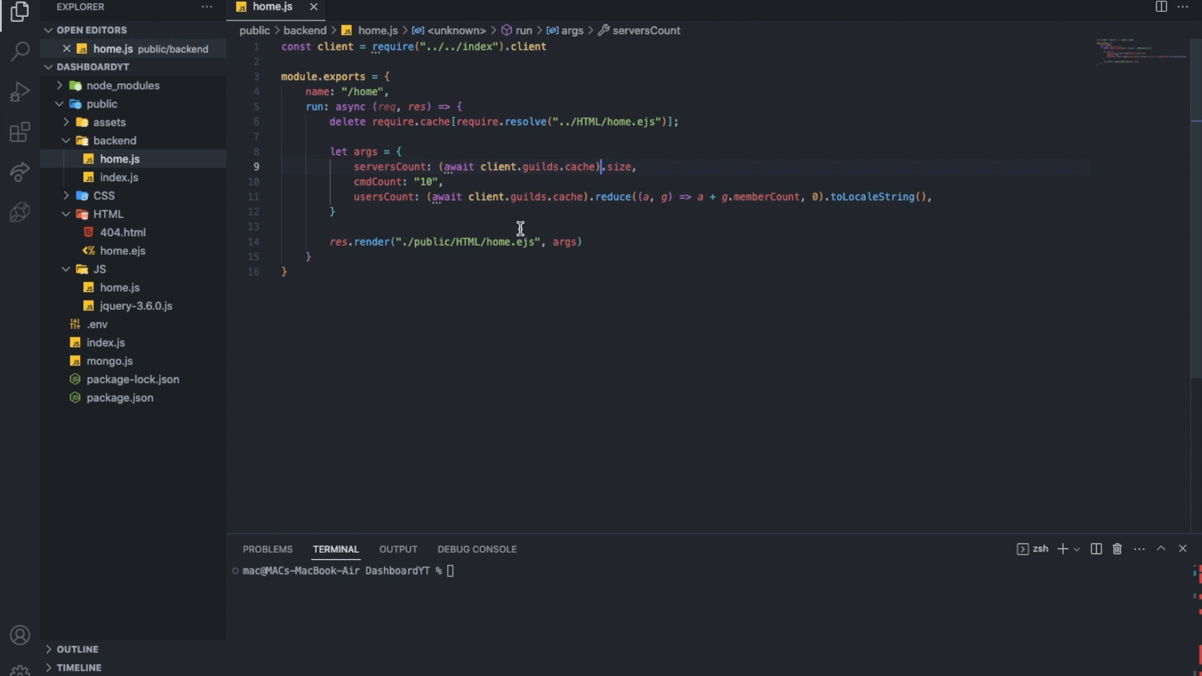
pyautogui.moveTo(451, 152)
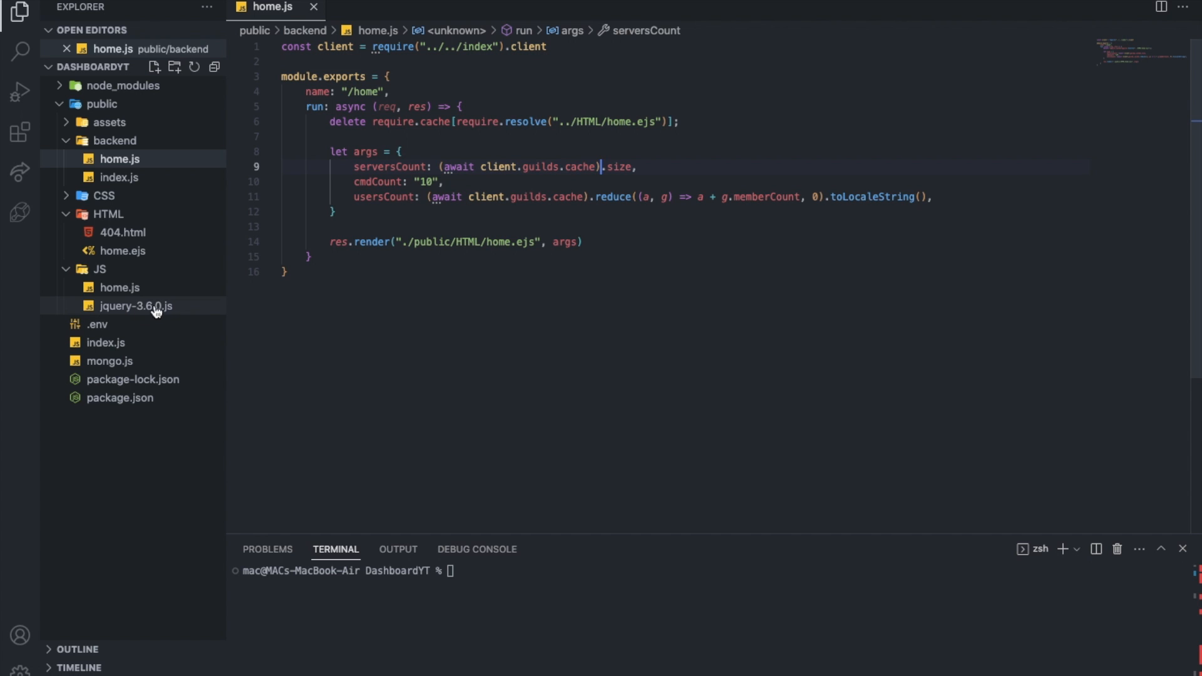
pyautogui.moveTo(211, 312)
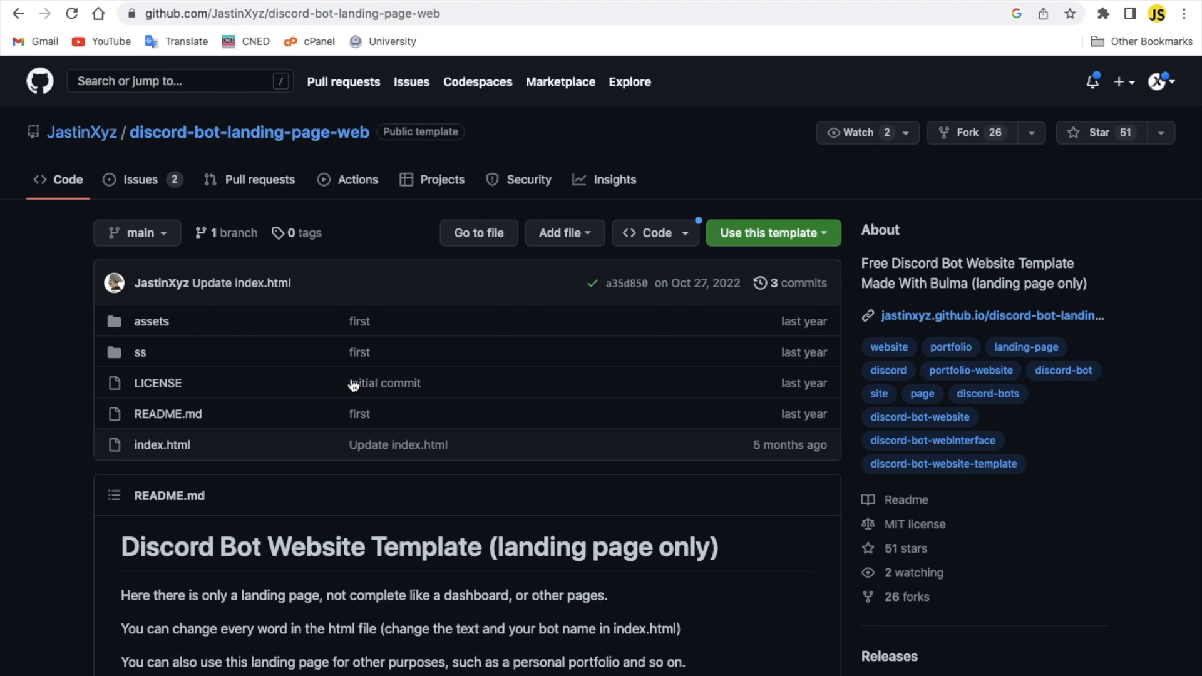
# Scroll the discord-bot-landing-page-web README down to its Built with library list.
pyautogui.scroll(-3)
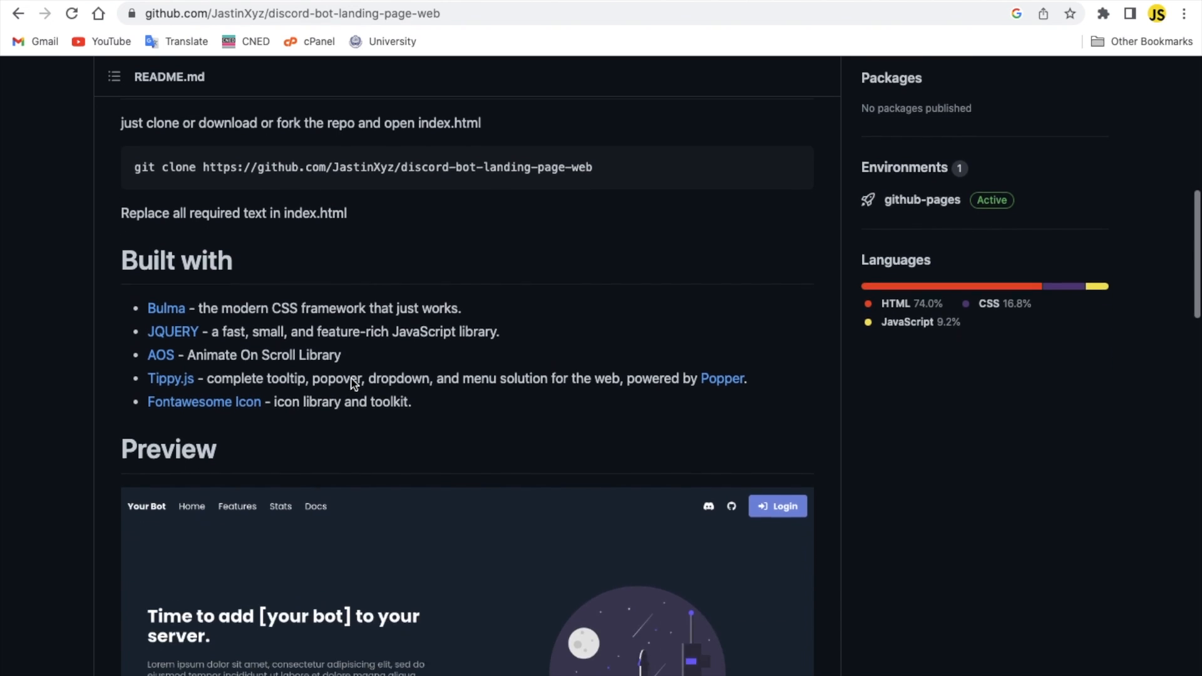
pyautogui.scroll(-3)
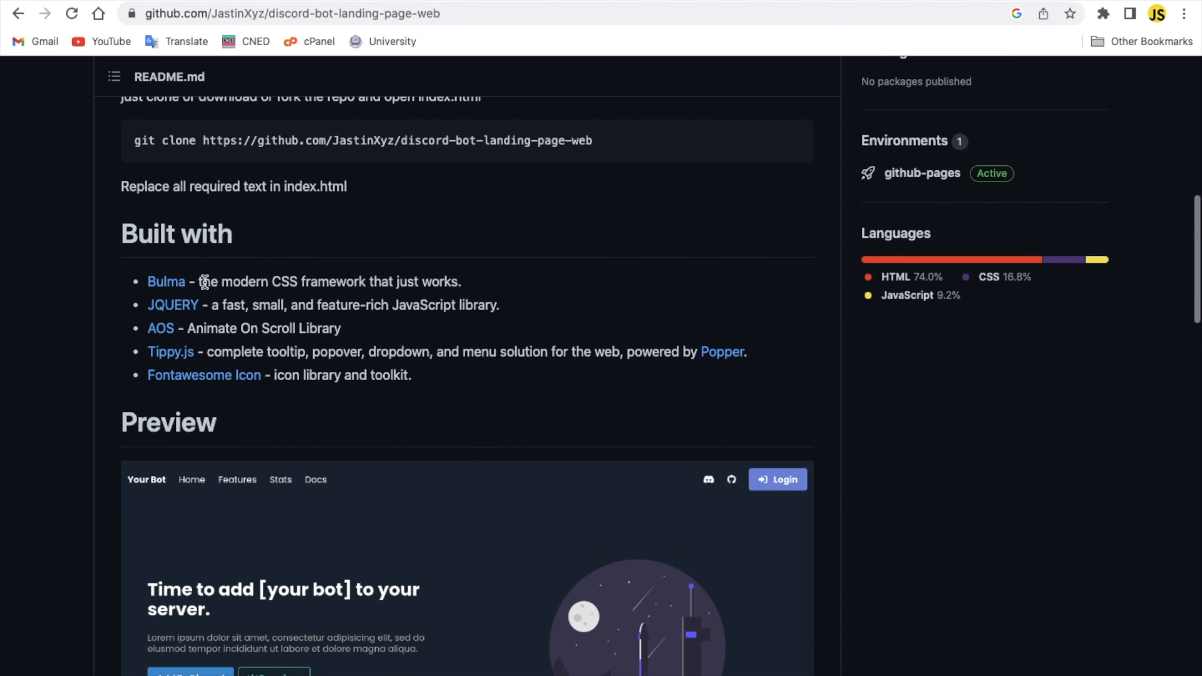
pyautogui.scroll(3)
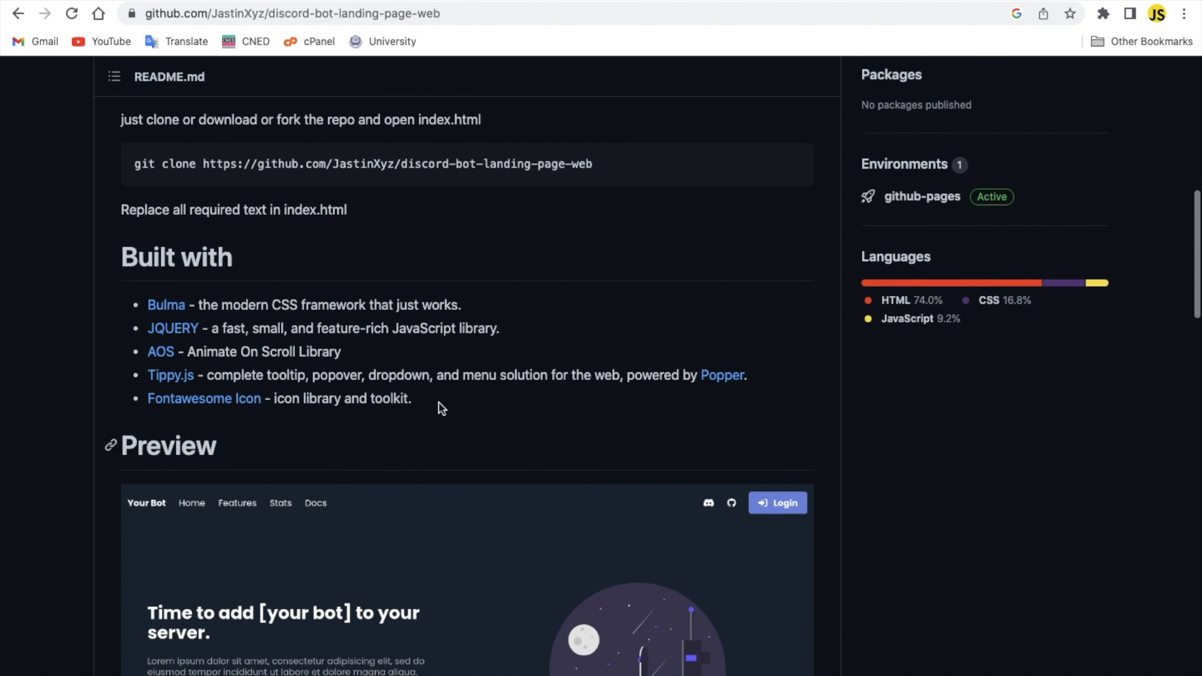
pyautogui.moveTo(455, 366)
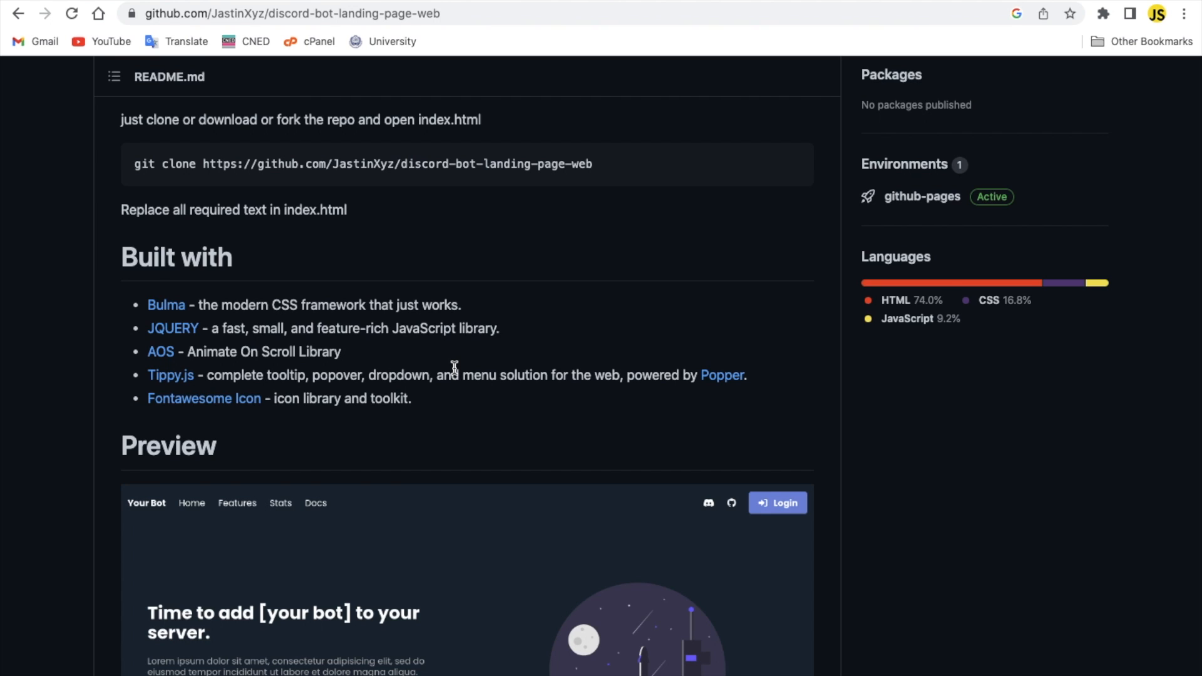
pyautogui.moveTo(299, 305)
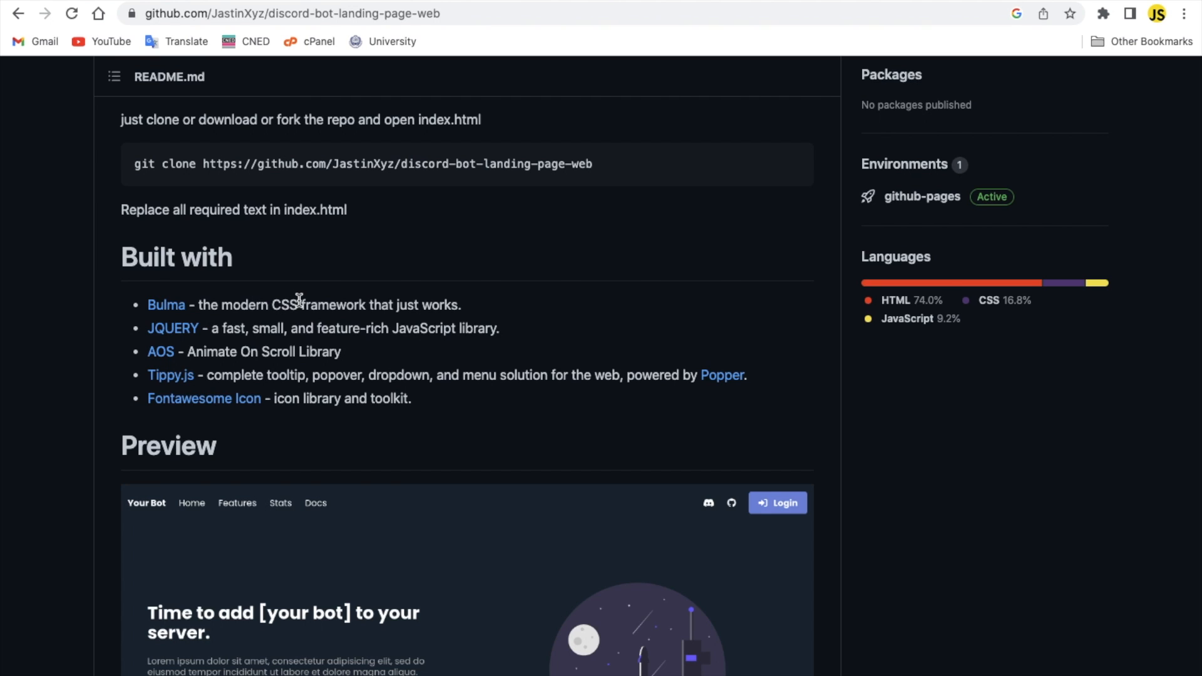
pyautogui.moveTo(169, 362)
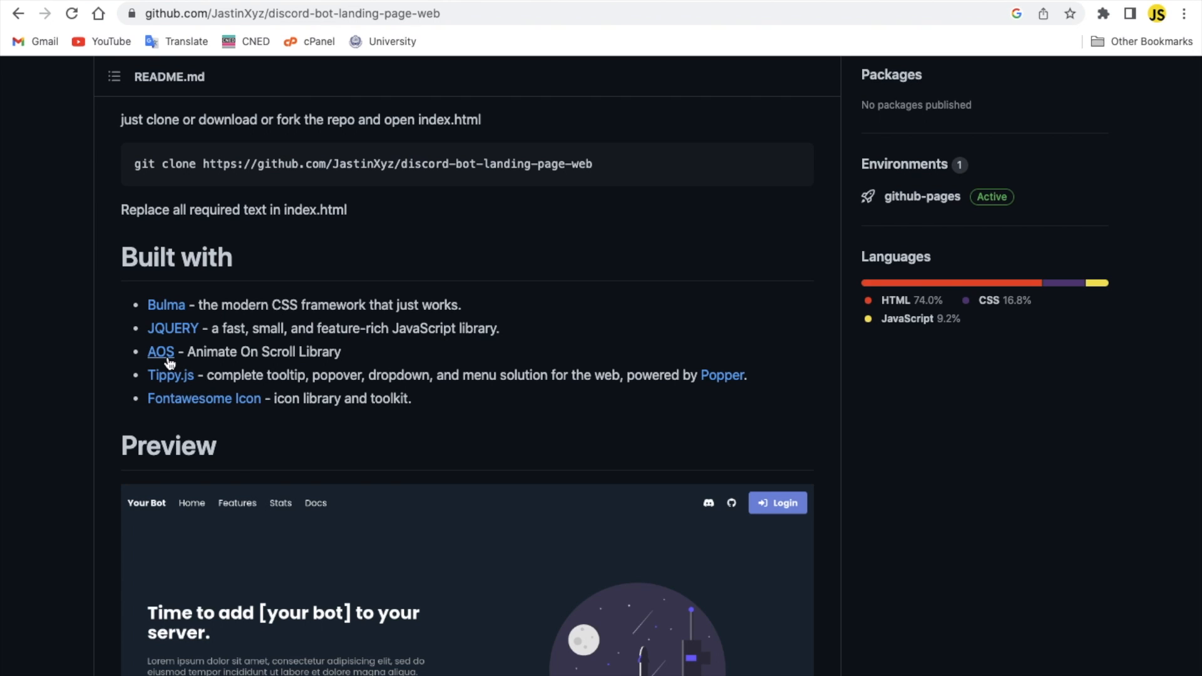
pyautogui.moveTo(243, 306)
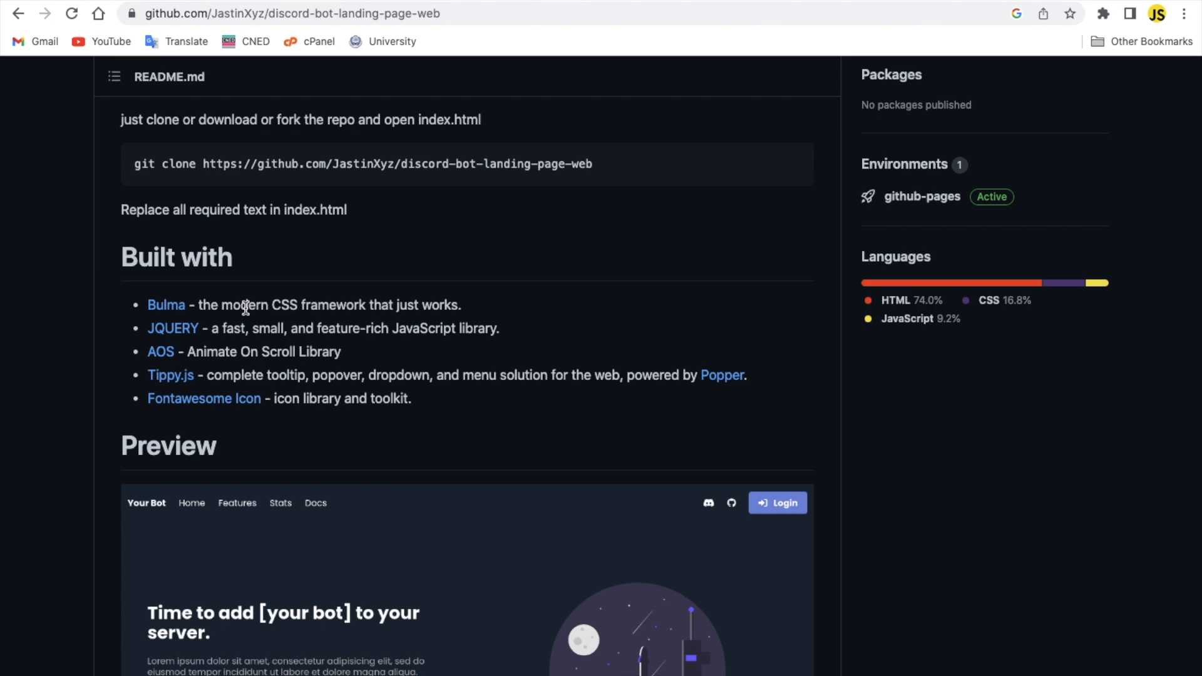
pyautogui.moveTo(316, 503)
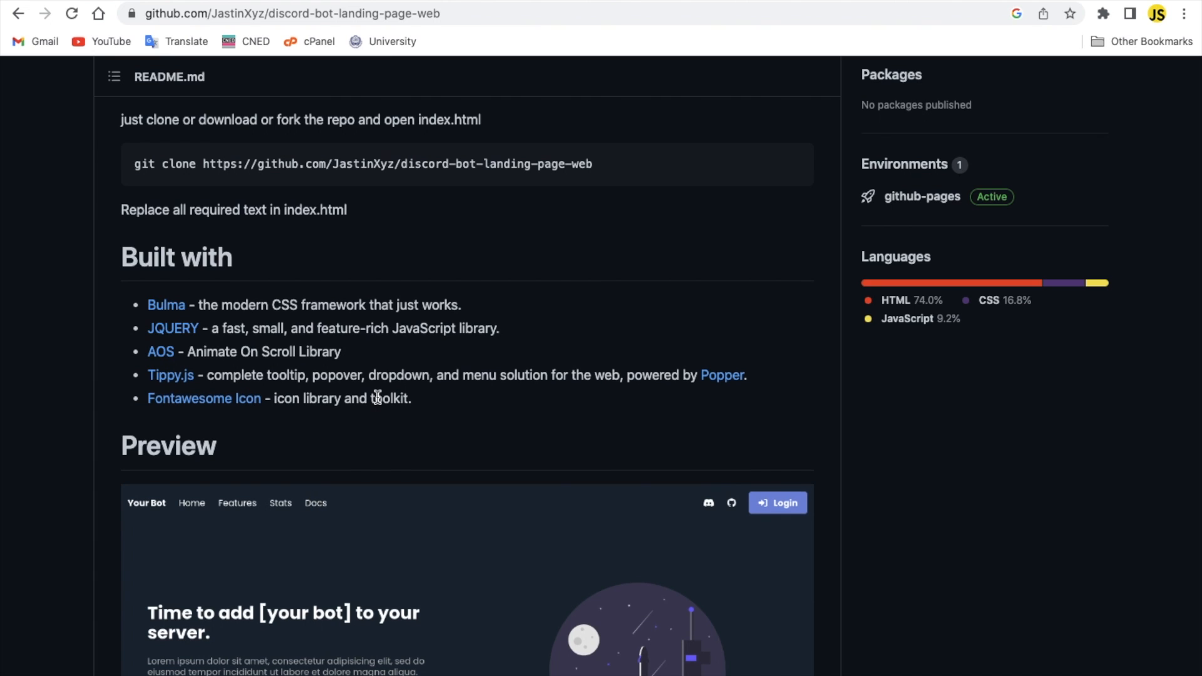
pyautogui.scroll(-3)
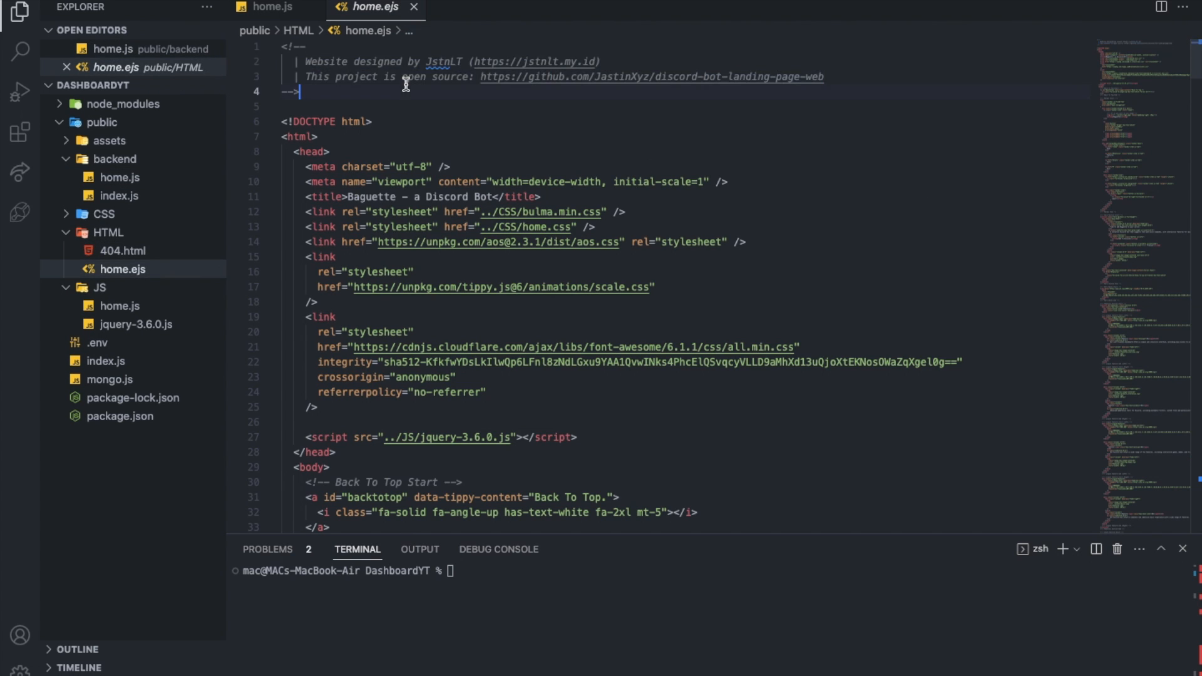
# Scroll home.ejs's head section to see the Bulma, AOS, Tippy, Font Awesome and jQuery tags.
pyautogui.scroll(-3)
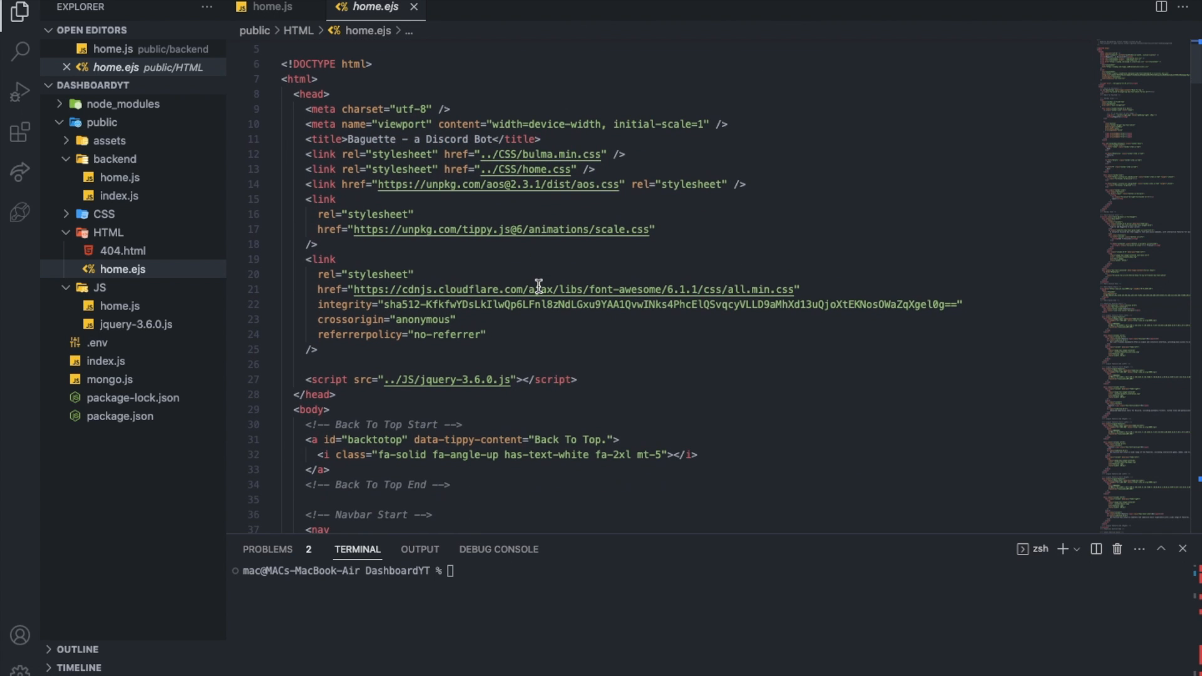
pyautogui.scroll(-3)
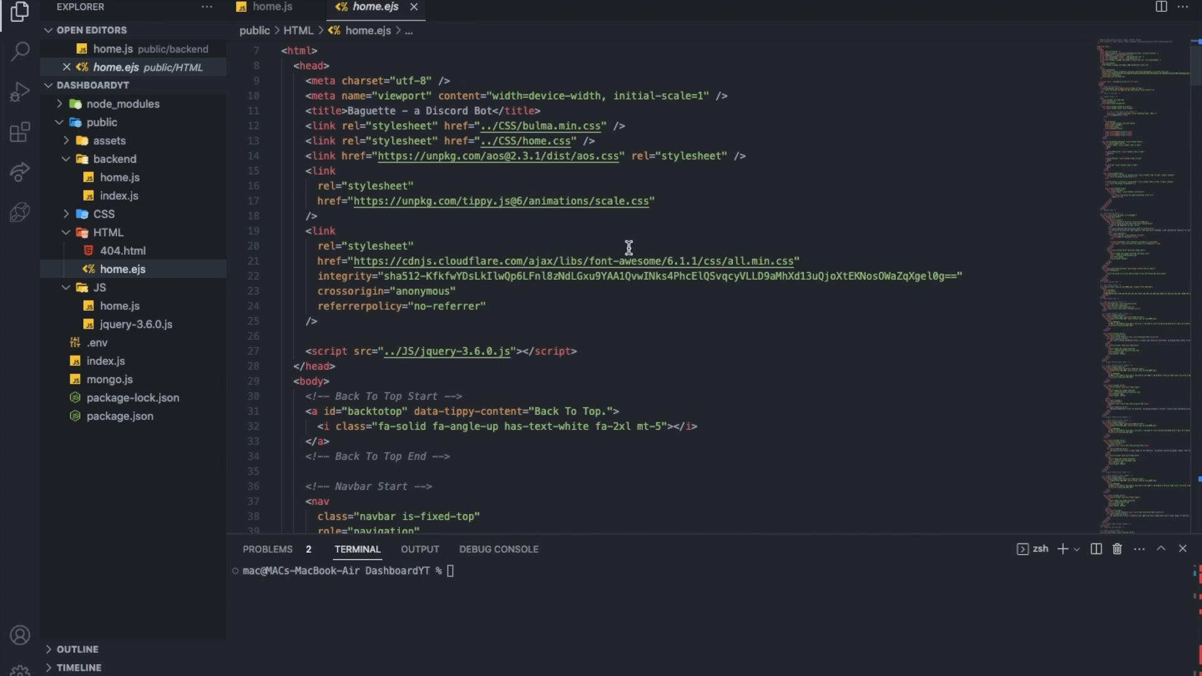
pyautogui.moveTo(177, 314)
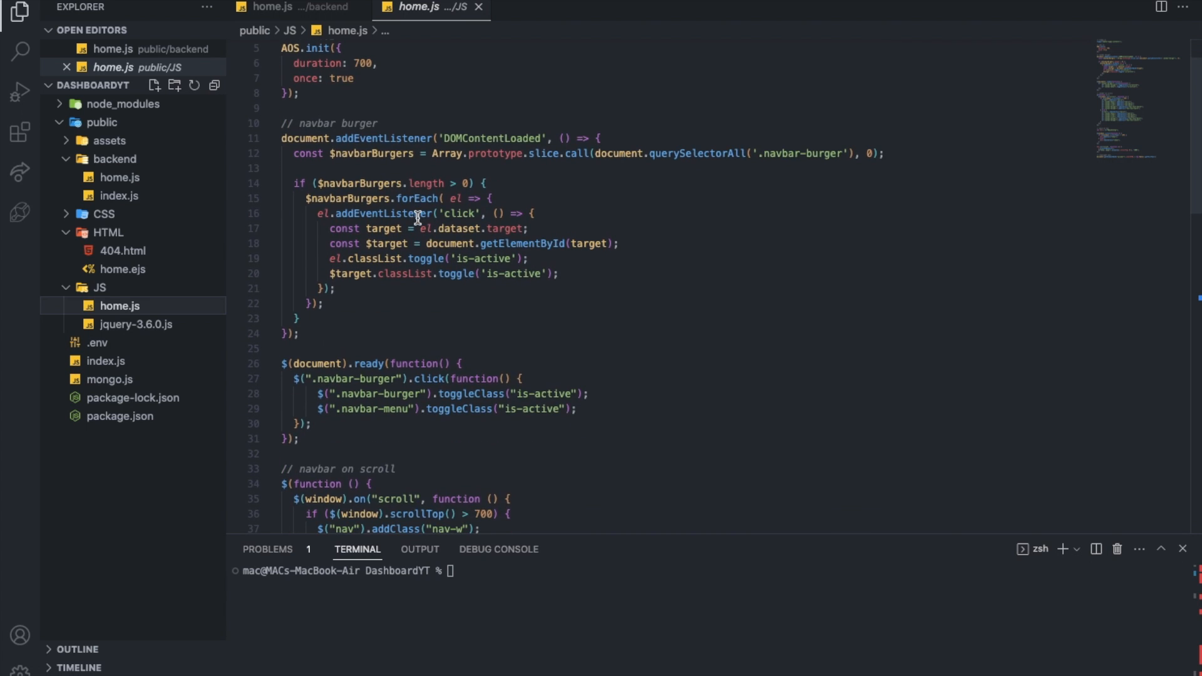
# Scroll through home.js's tippy setup, AOS.init call and navbar burger toggle code.
pyautogui.scroll(-3)
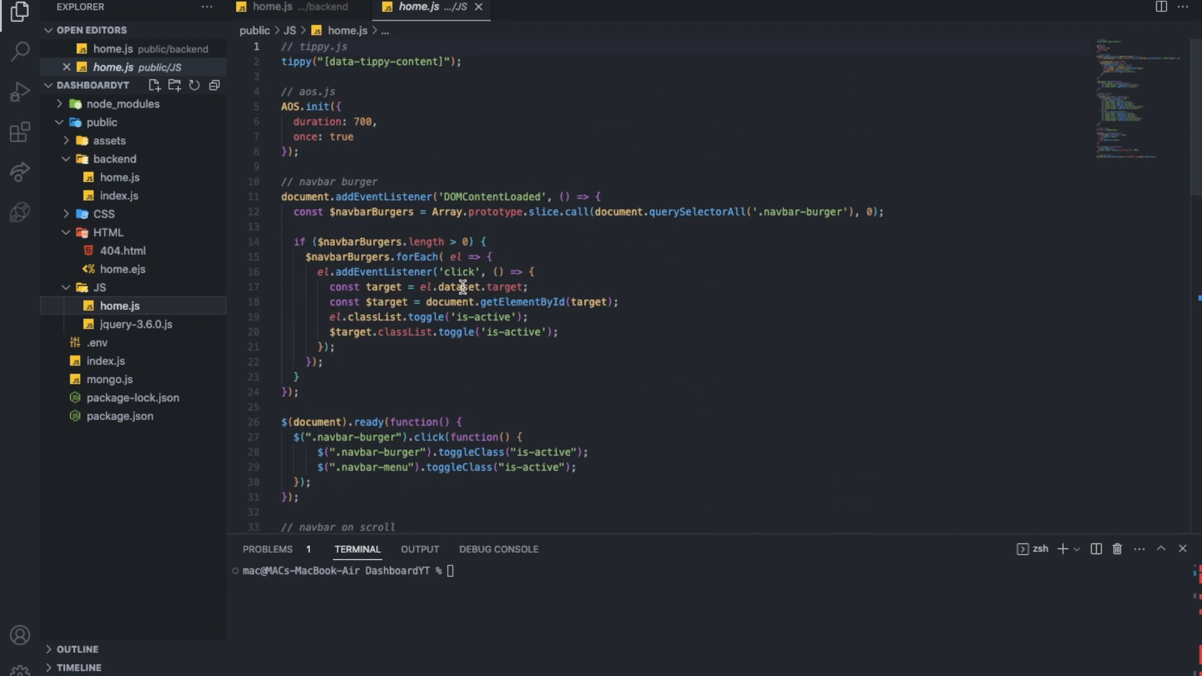
pyautogui.scroll(-3)
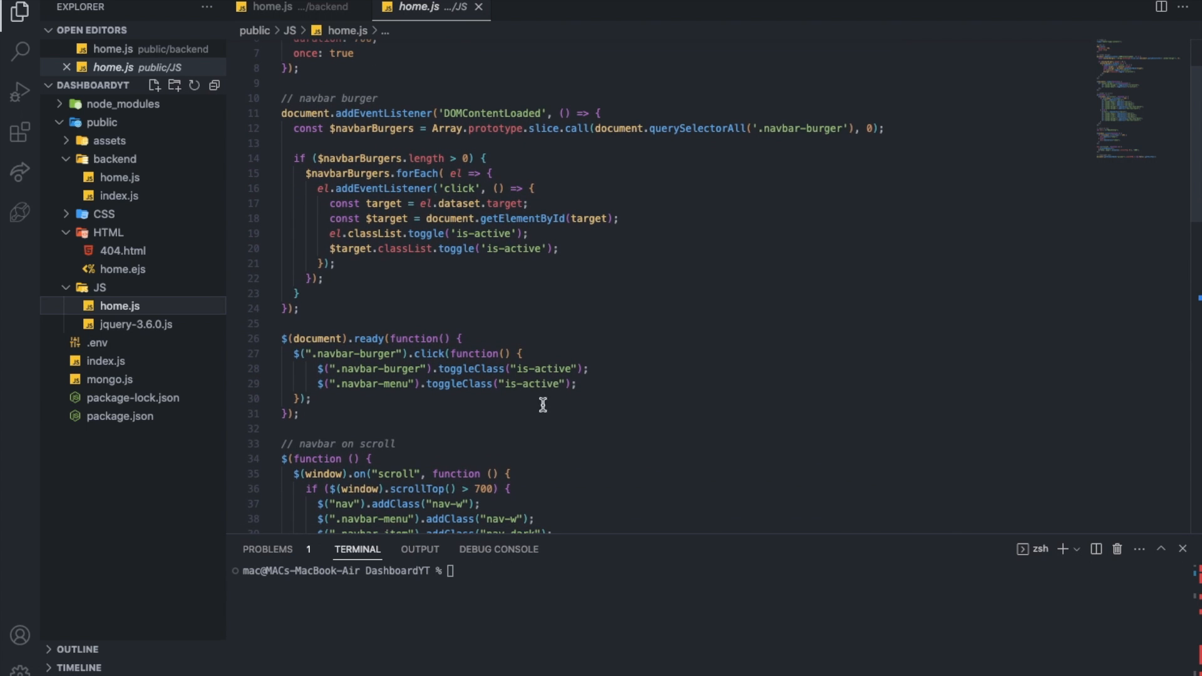
pyautogui.scroll(-3)
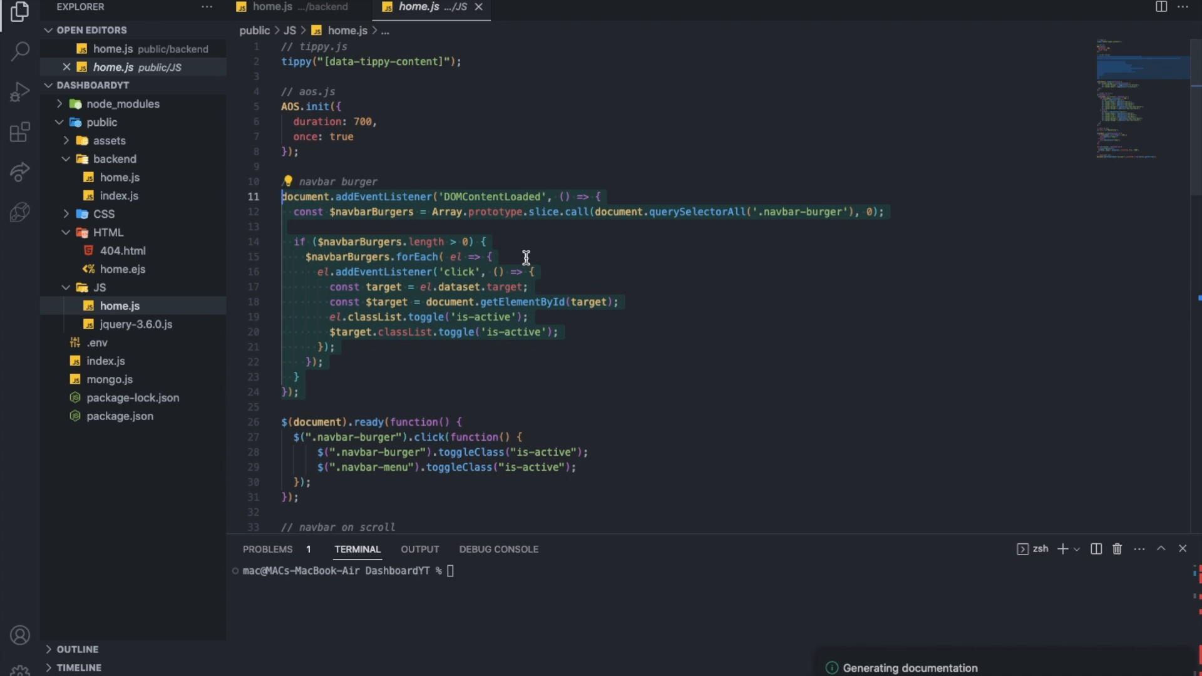
pyautogui.moveTo(433, 316)
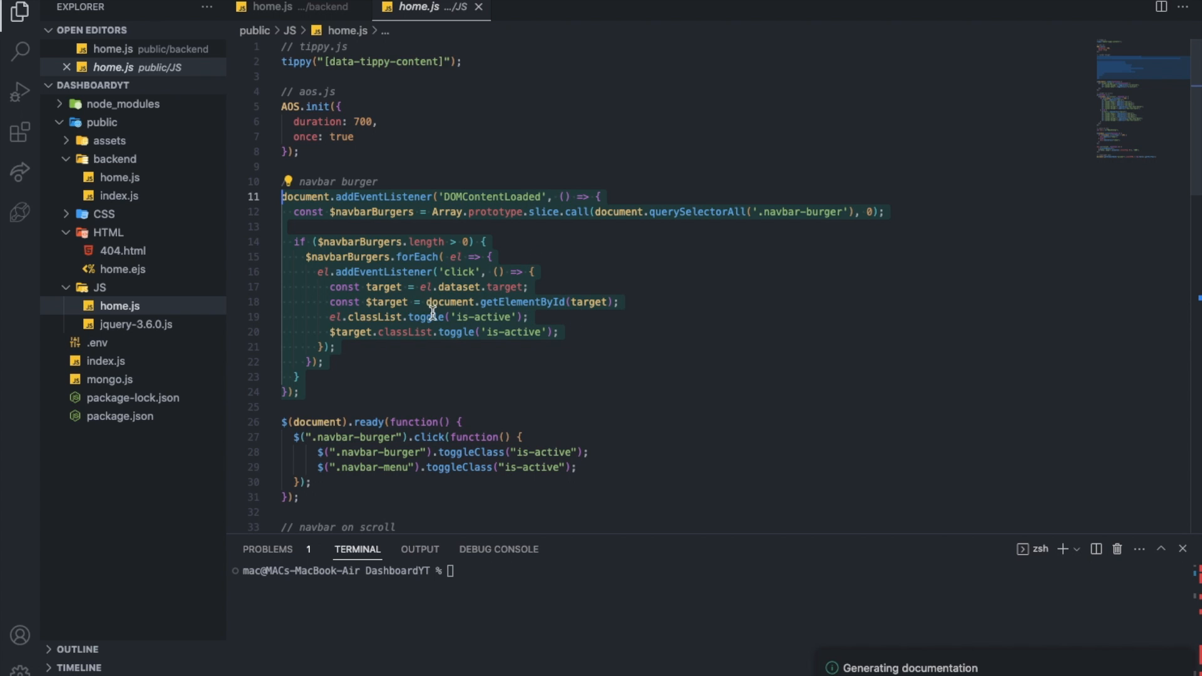
pyautogui.moveTo(522, 331)
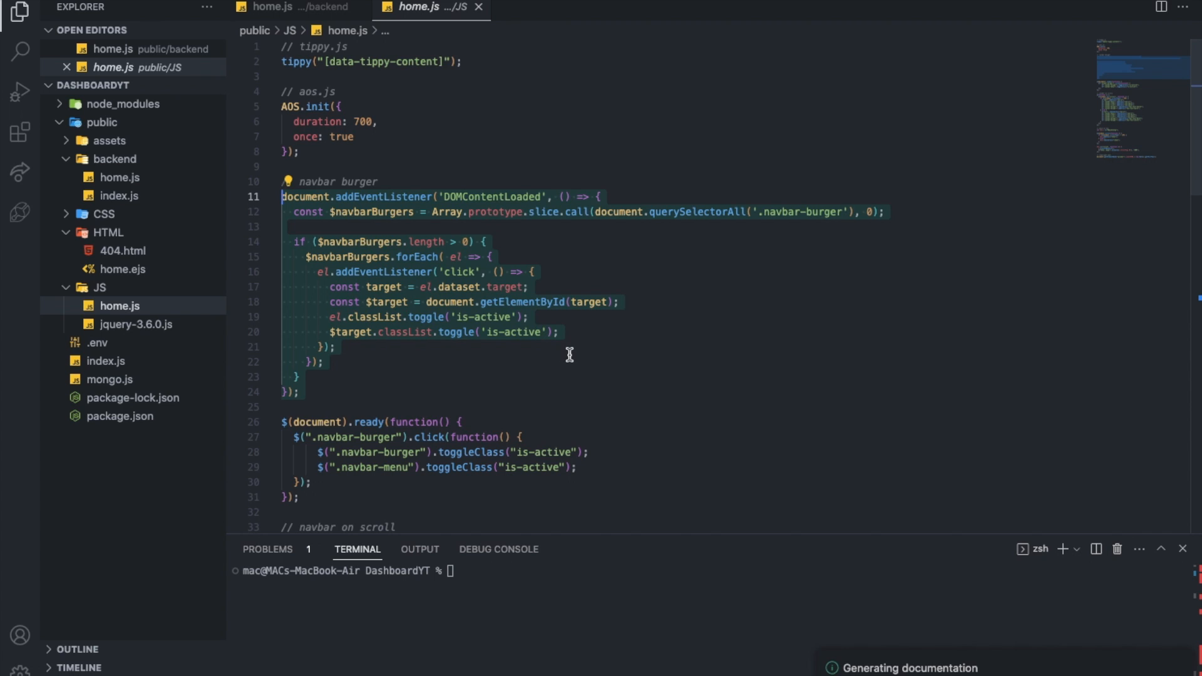
pyautogui.moveTo(825, 502)
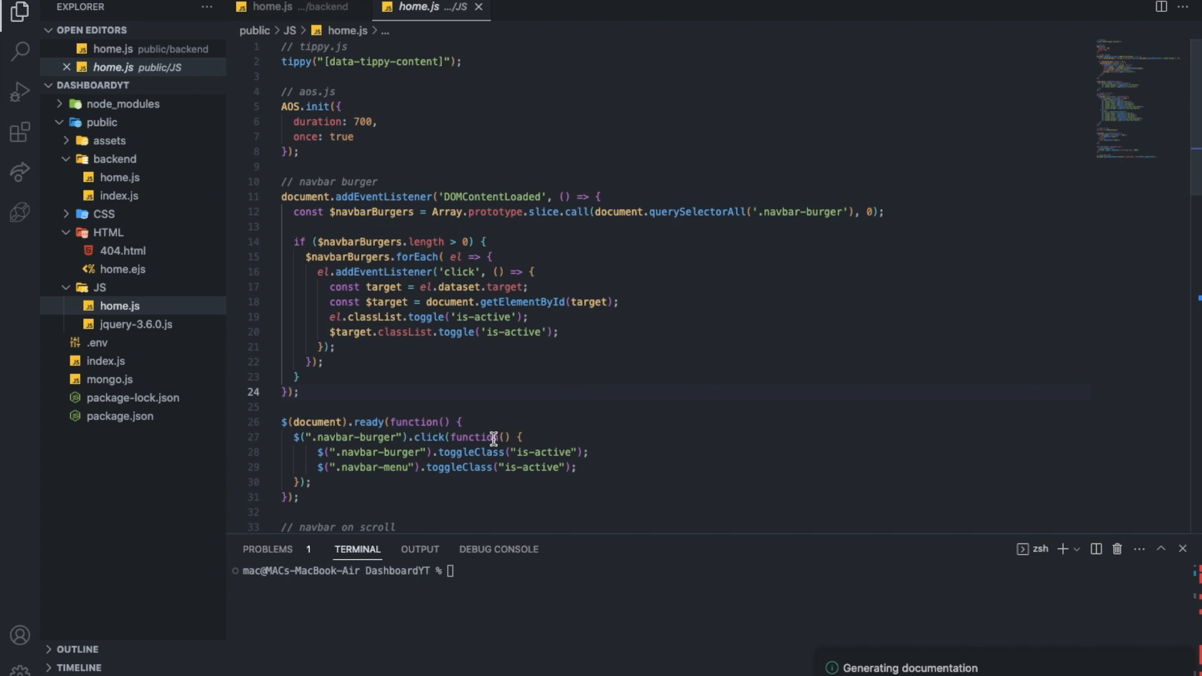
pyautogui.moveTo(148, 340)
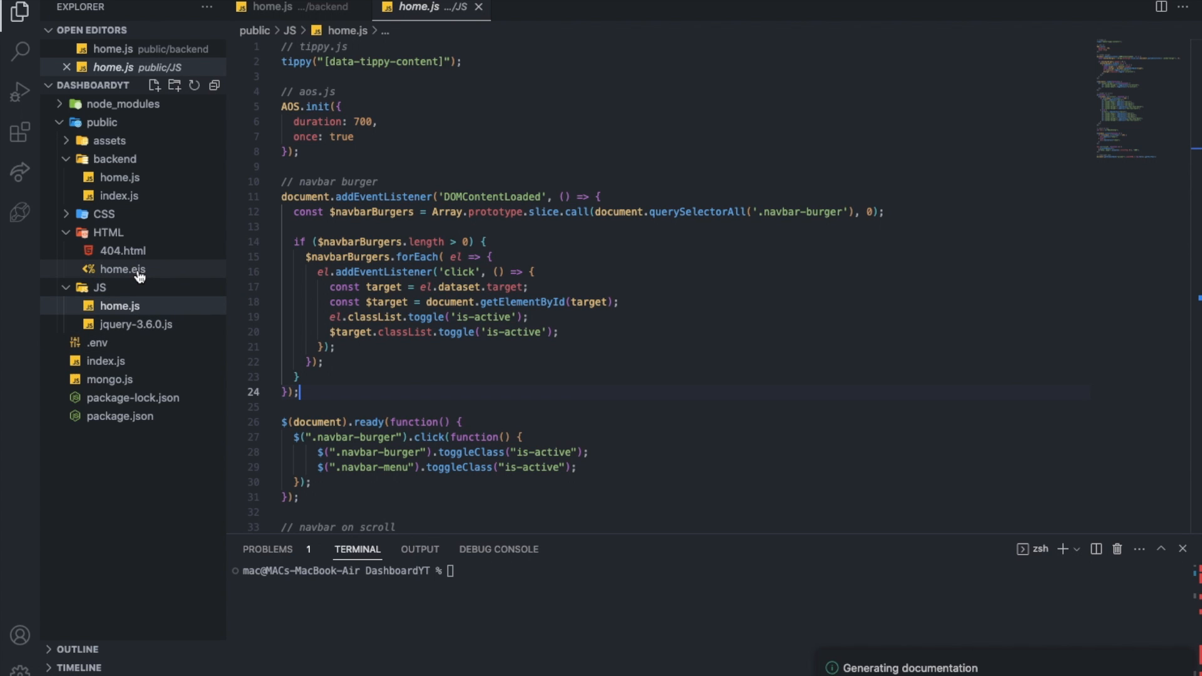
pyautogui.click(123, 269)
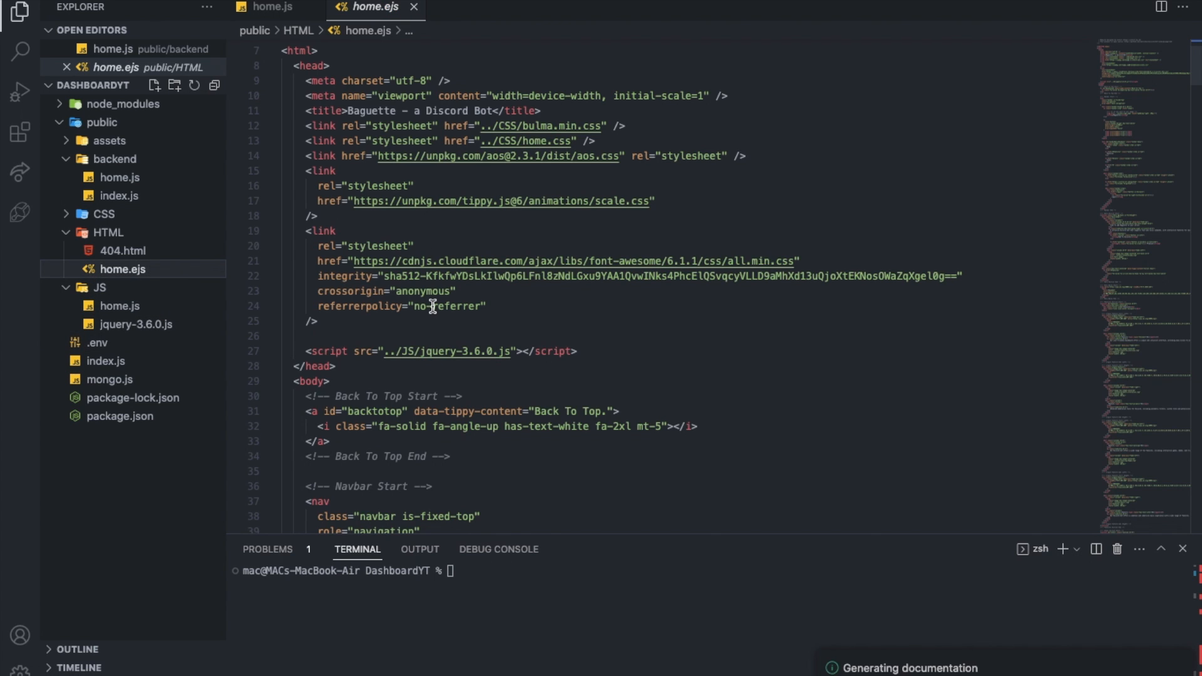
pyautogui.scroll(3)
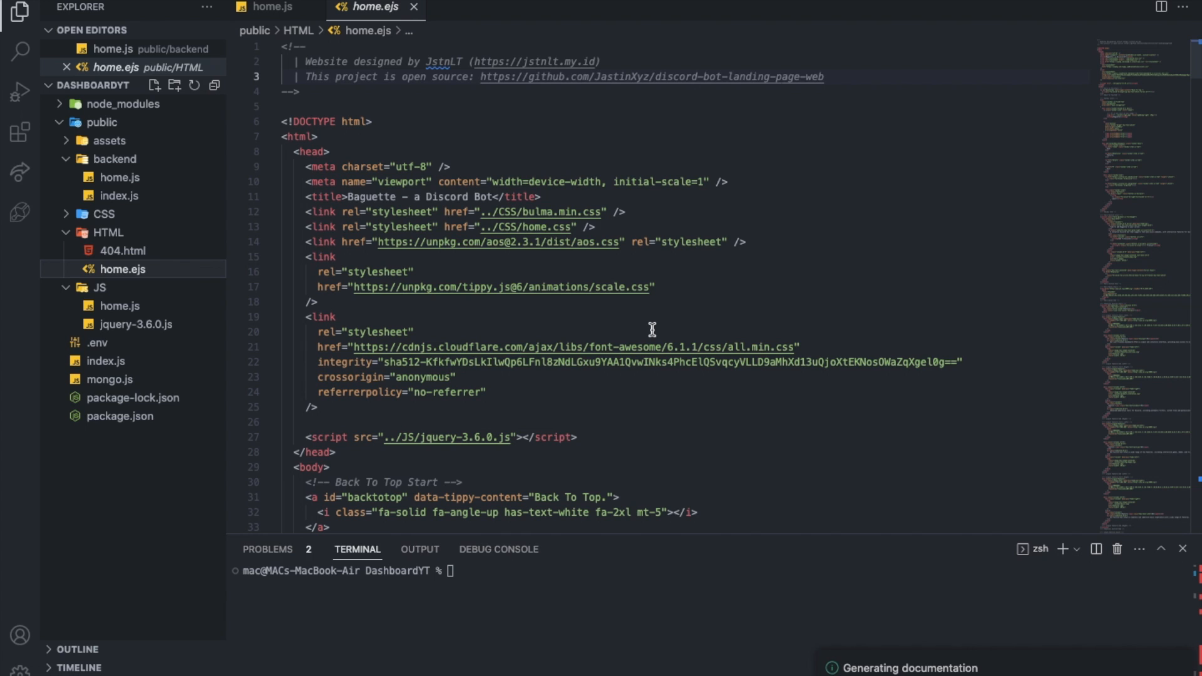
pyautogui.moveTo(715, 385)
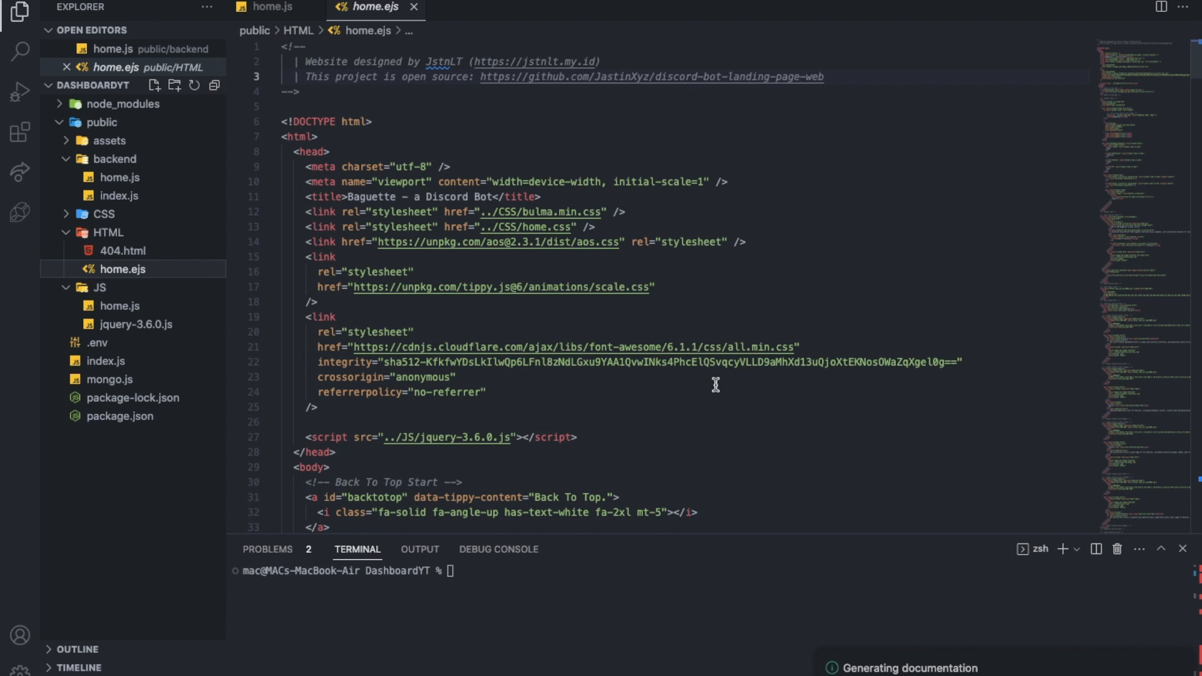
pyautogui.scroll(-3)
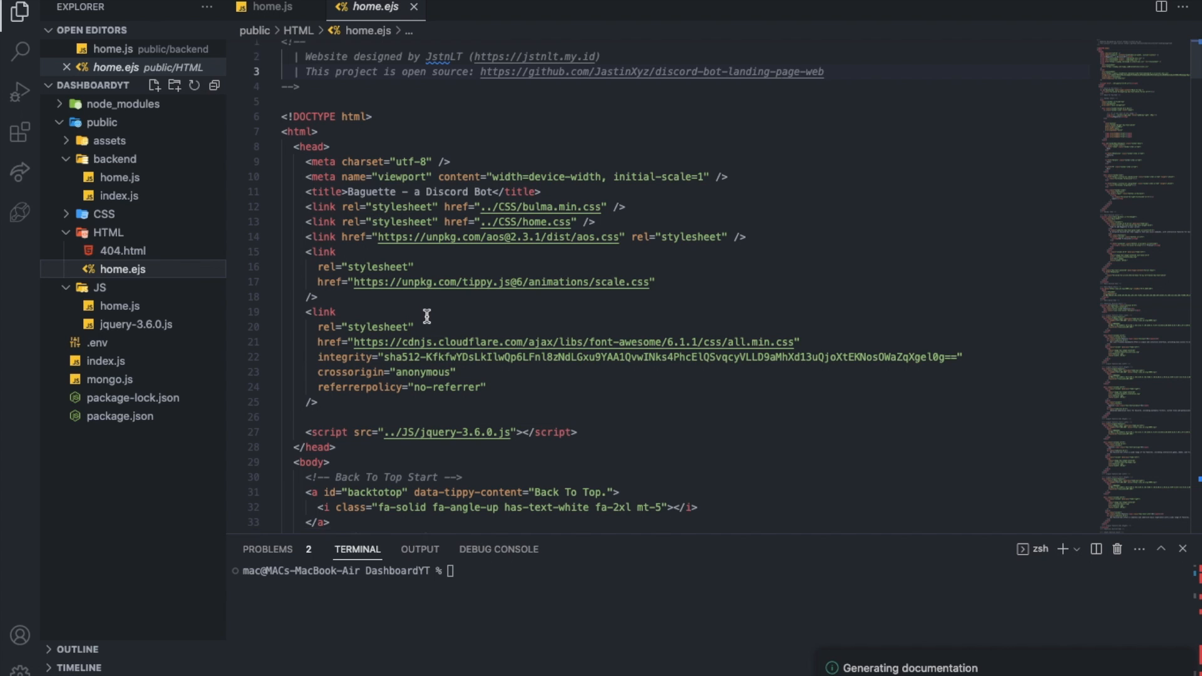
pyautogui.scroll(-3)
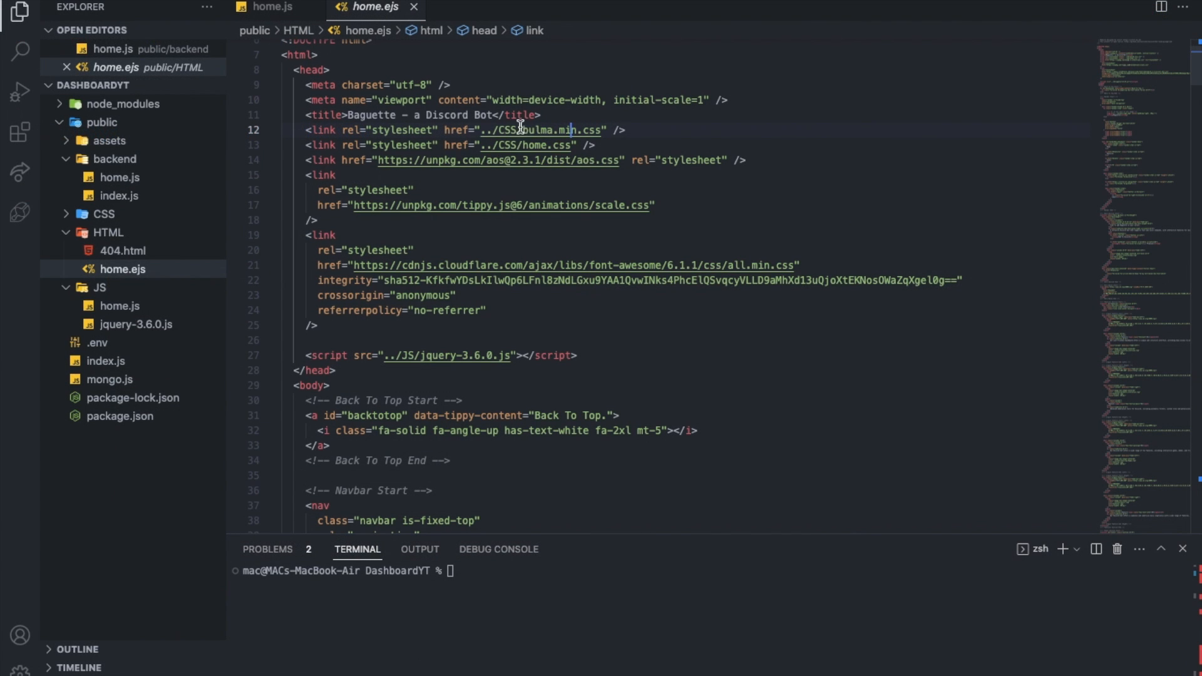
pyautogui.moveTo(557, 130)
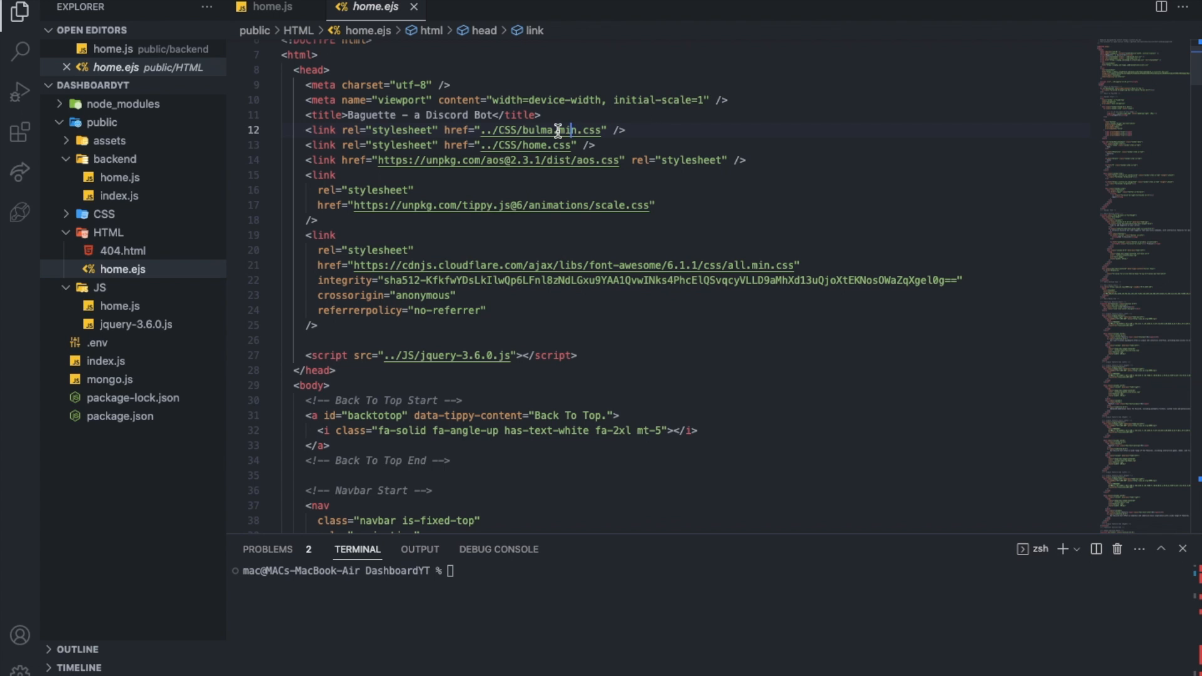
pyautogui.scroll(-3)
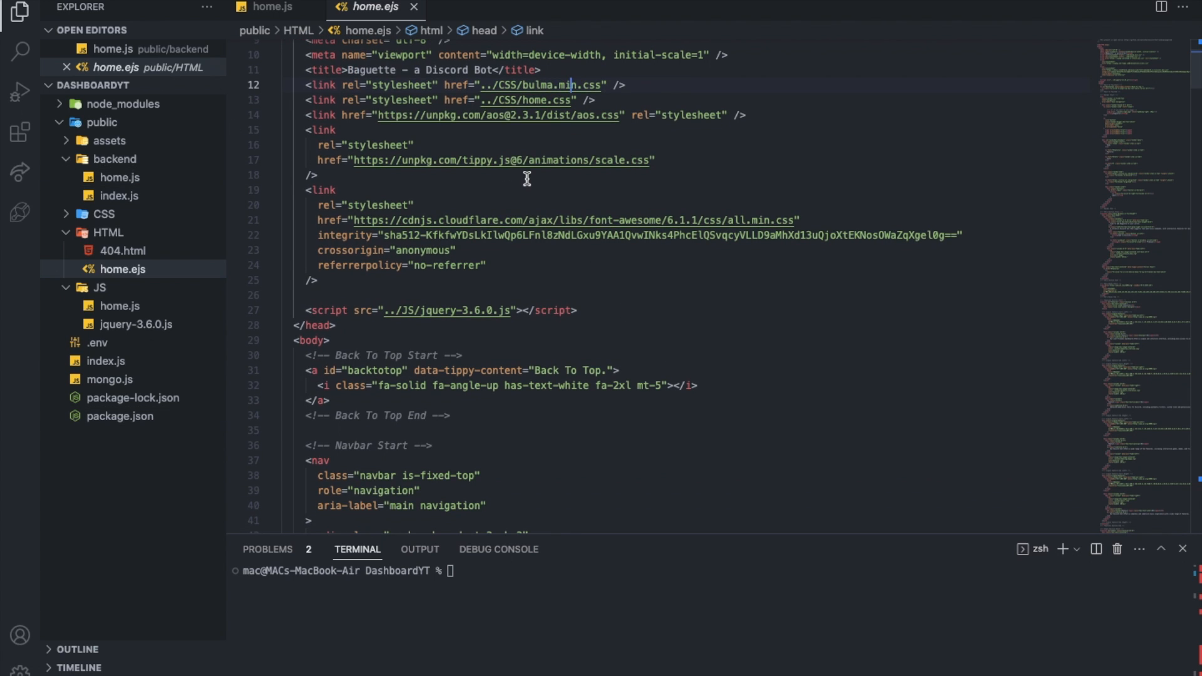
pyautogui.scroll(-3)
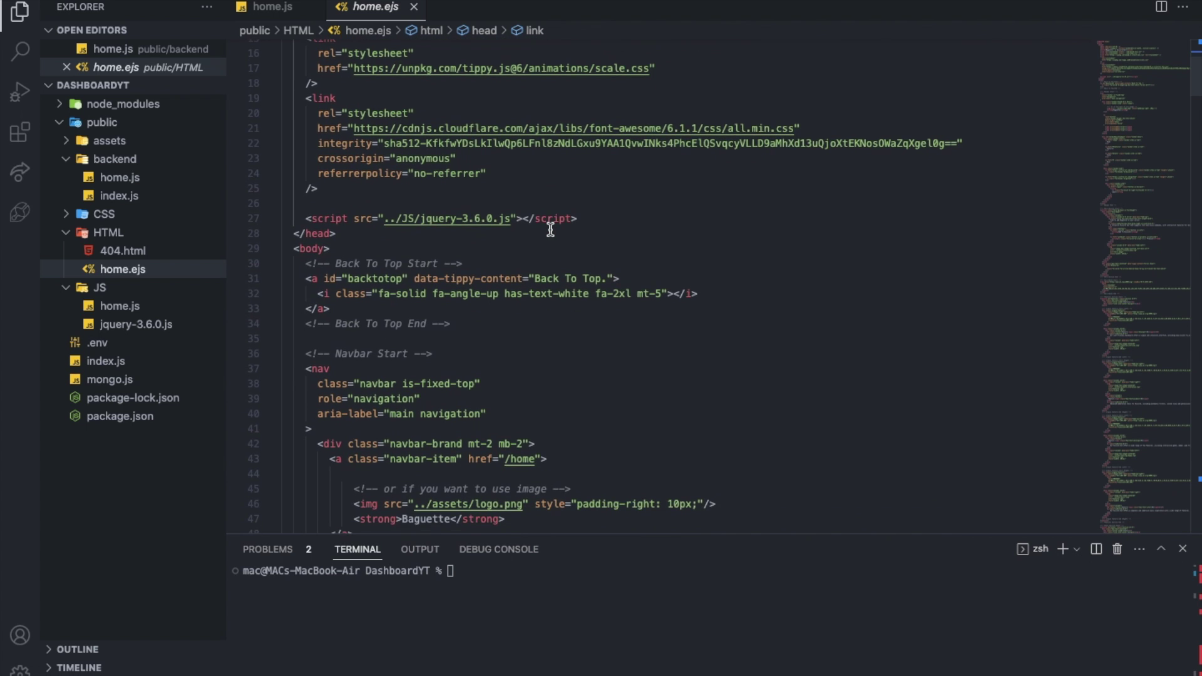
pyautogui.scroll(-3)
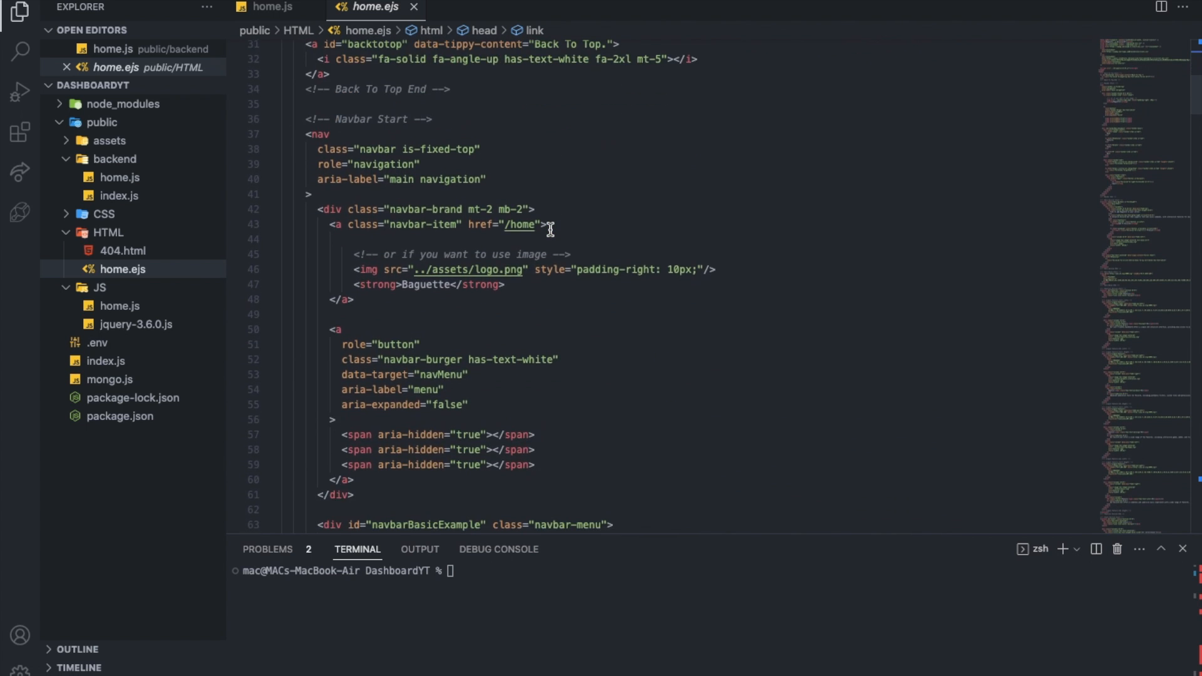
pyautogui.scroll(-3)
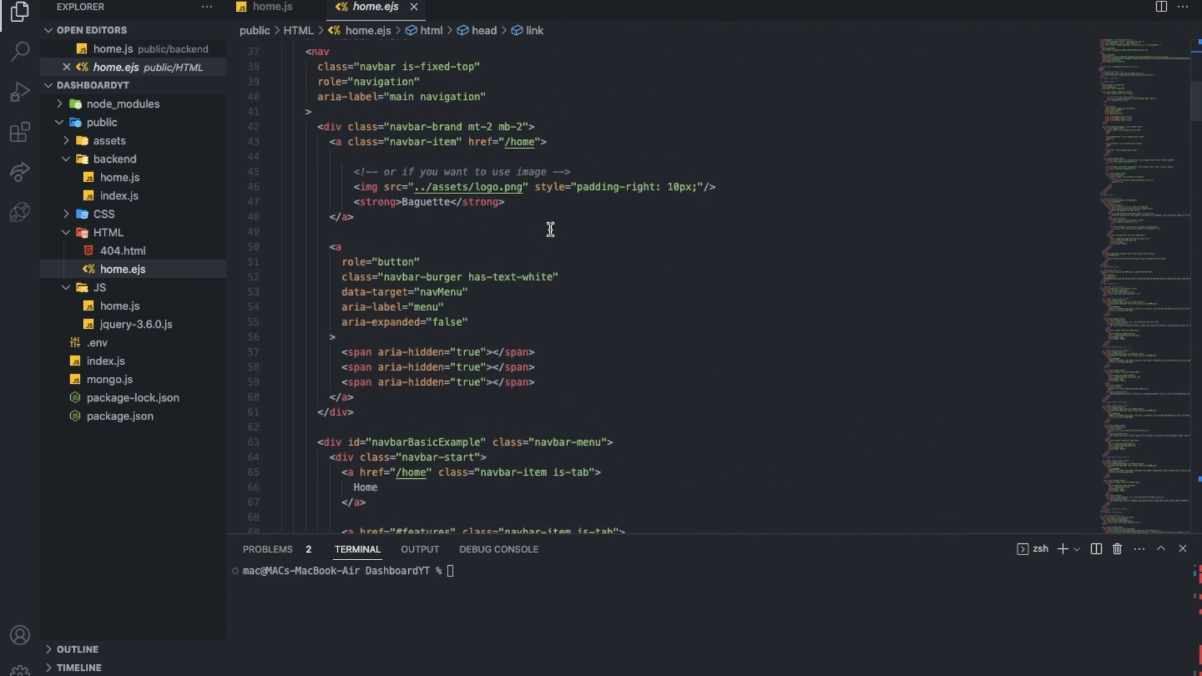
pyautogui.click(496, 235)
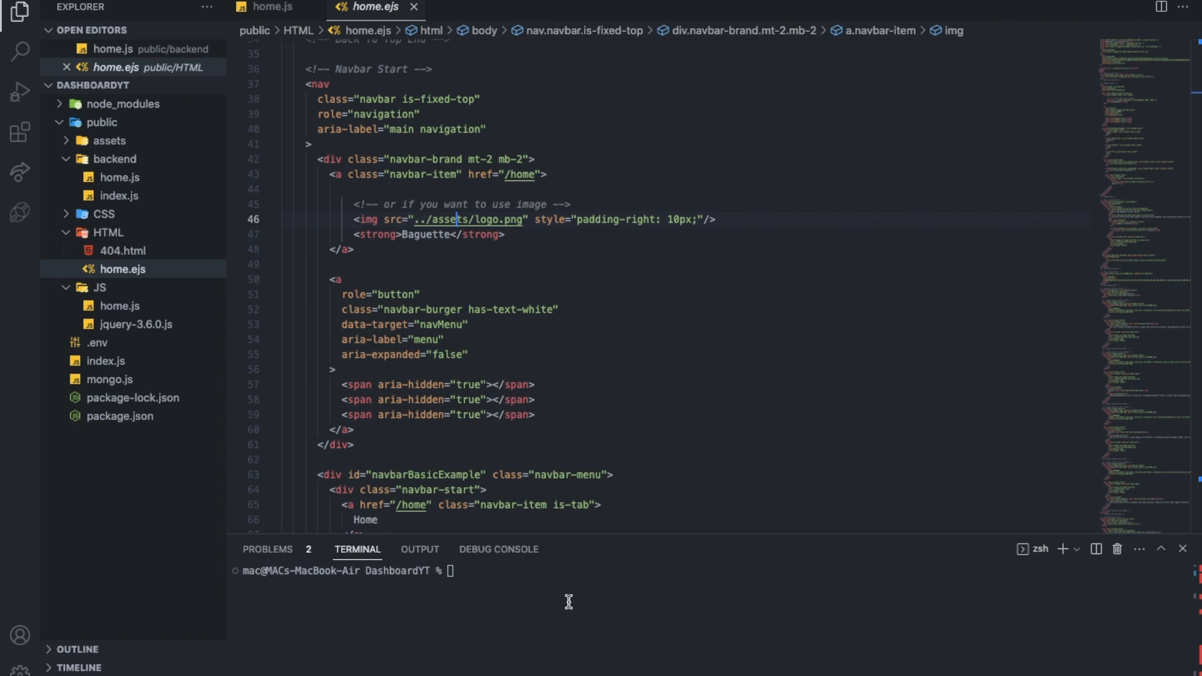
# Run node . and load localhost:90/home in Chrome to show the Baguette page.
pyautogui.write('node .')
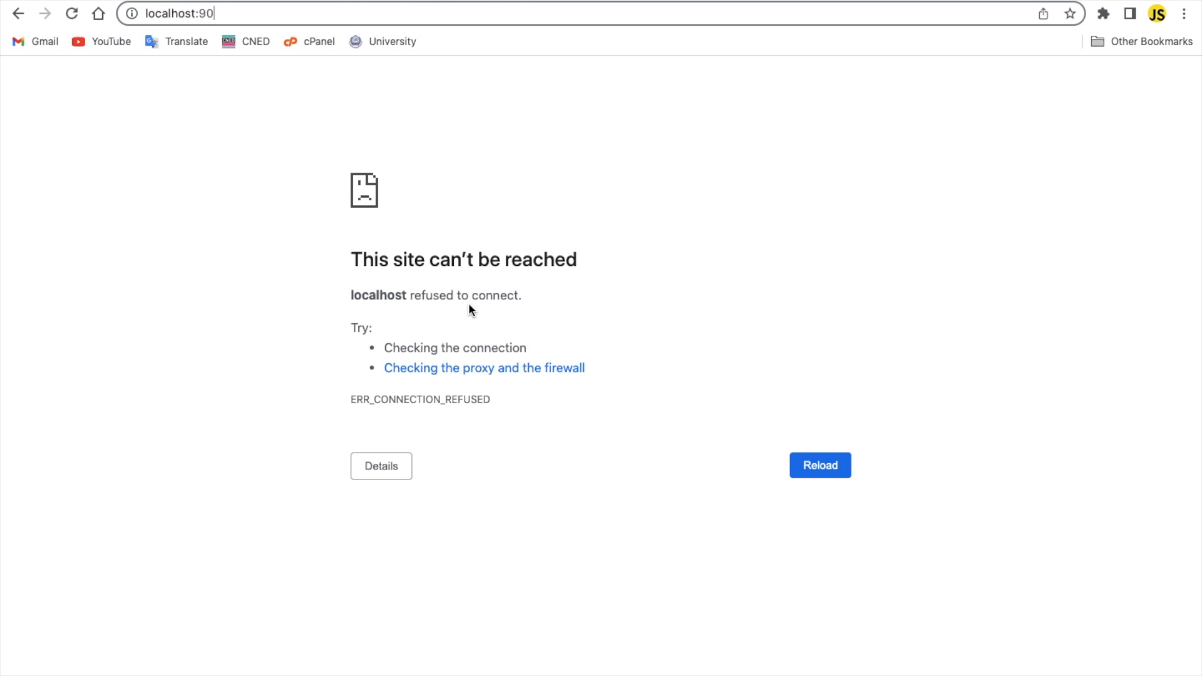
pyautogui.write('/home')
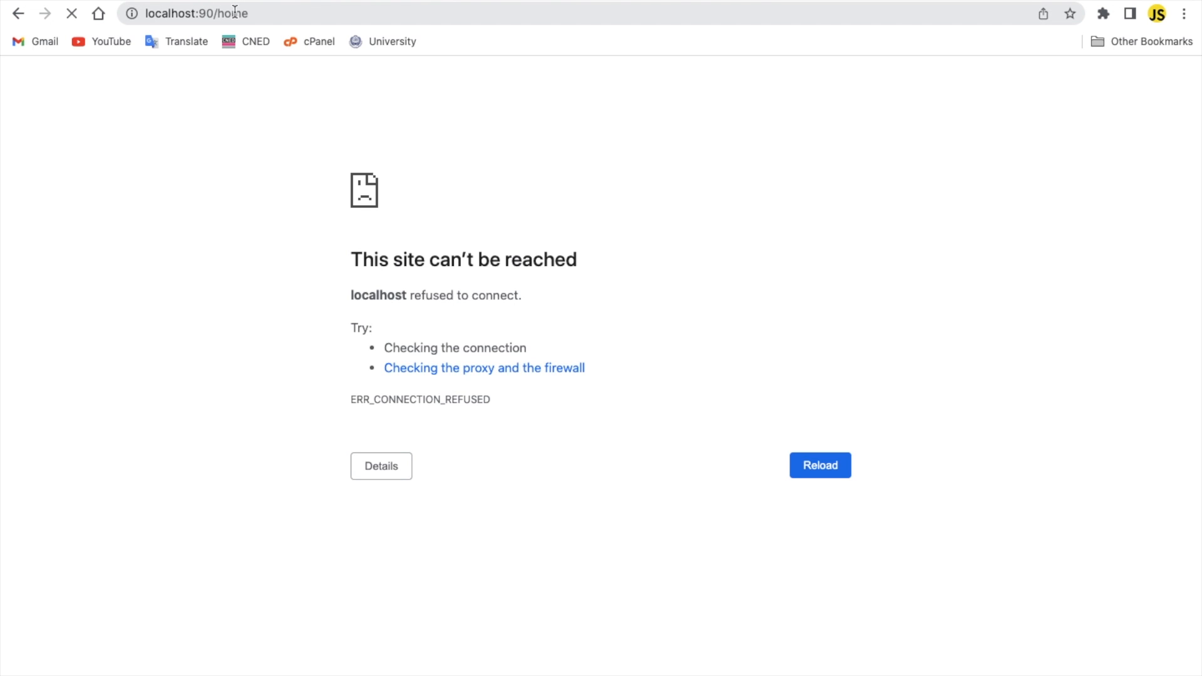
pyautogui.click(820, 465)
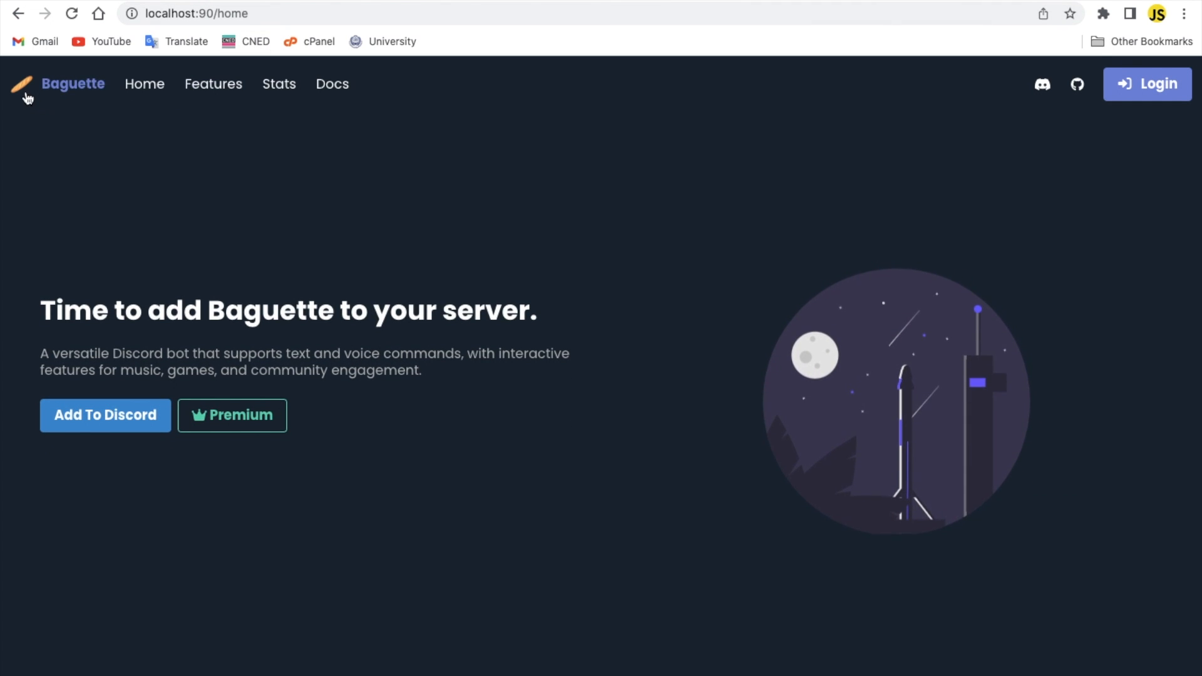
pyautogui.moveTo(305, 231)
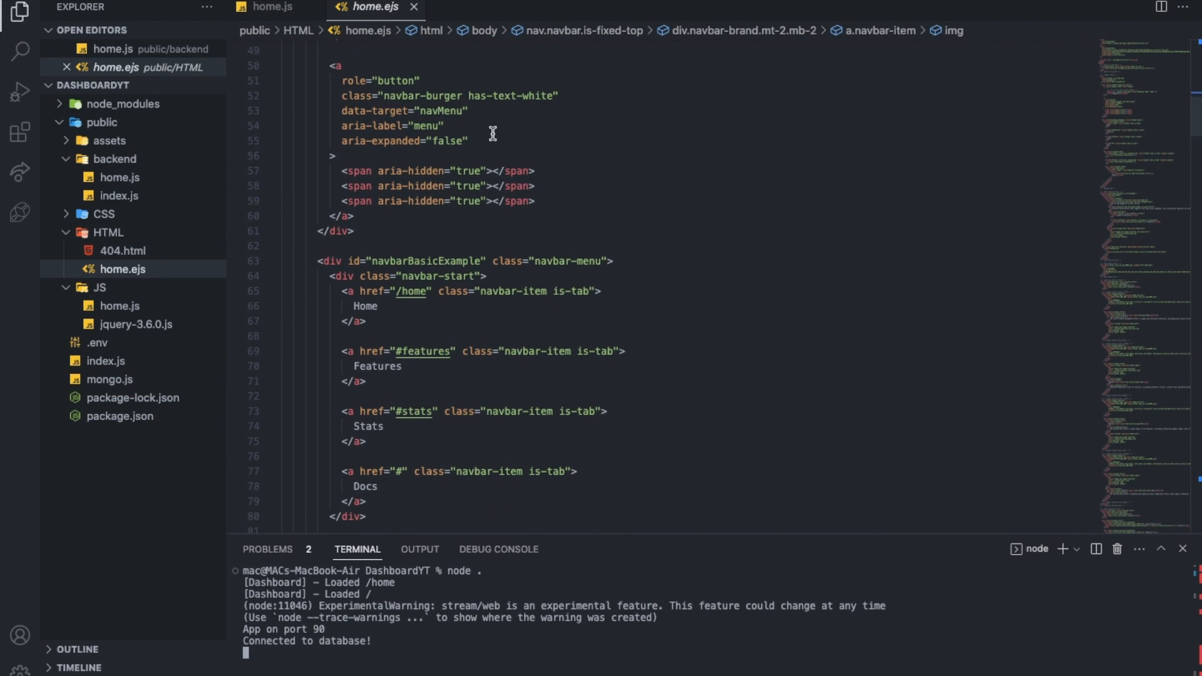
pyautogui.scroll(-3)
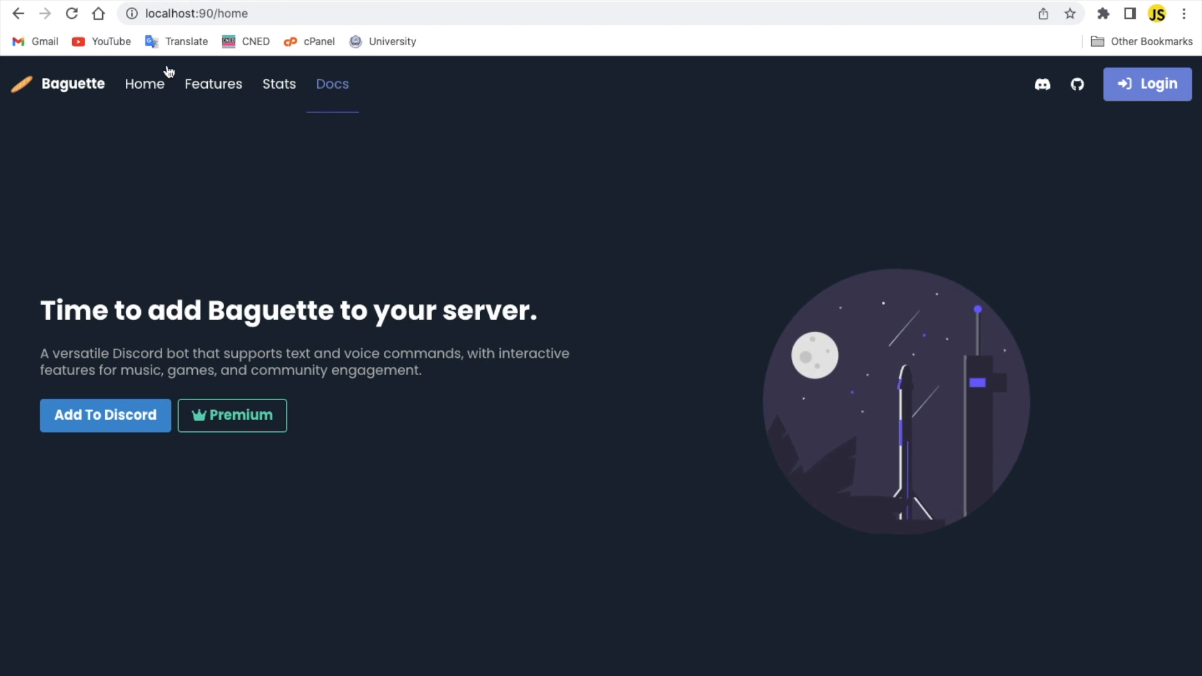
pyautogui.click(145, 84)
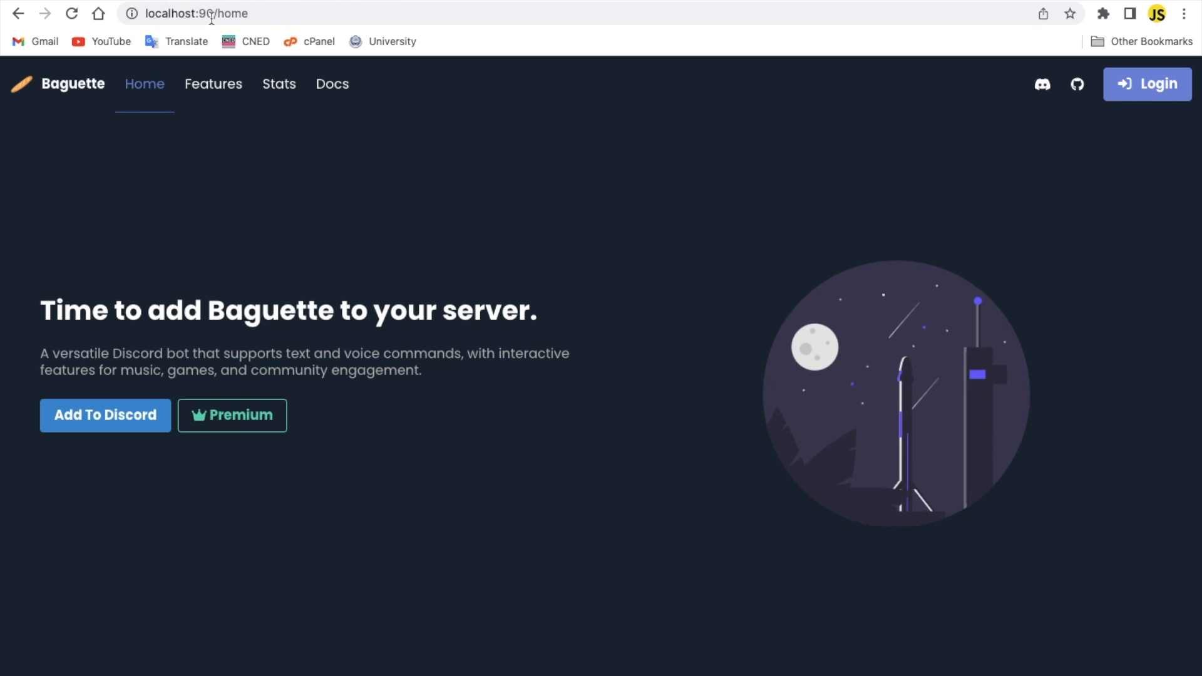
pyautogui.moveTo(377, 234)
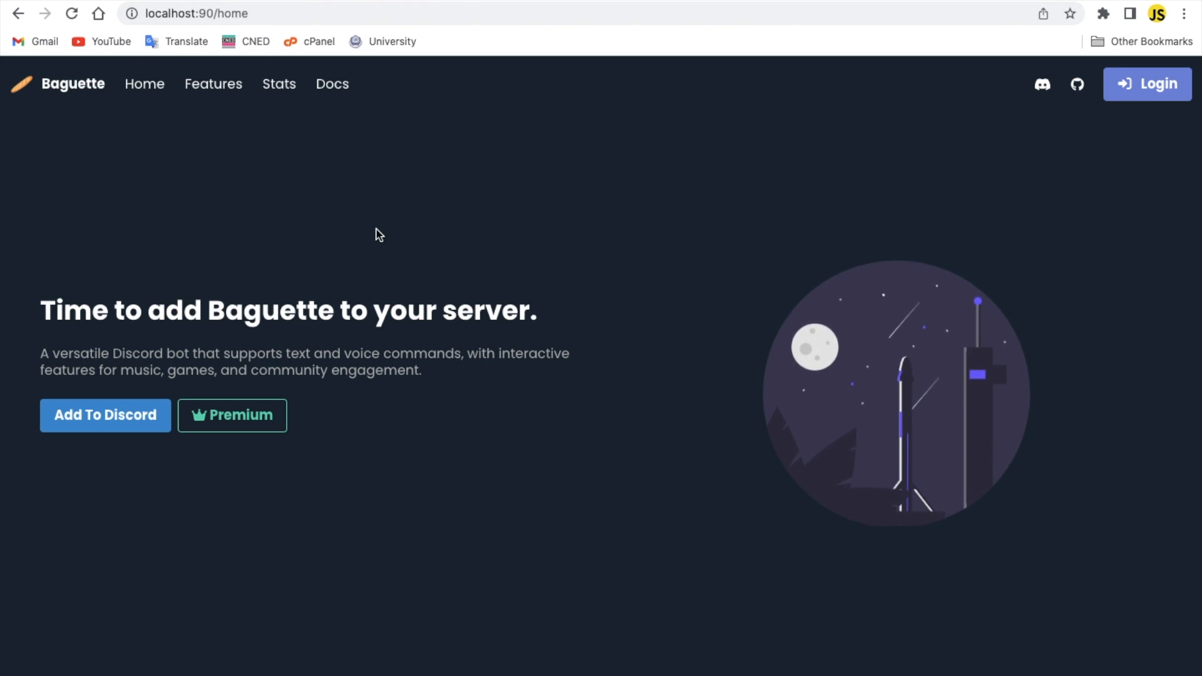
pyautogui.moveTo(289, 97)
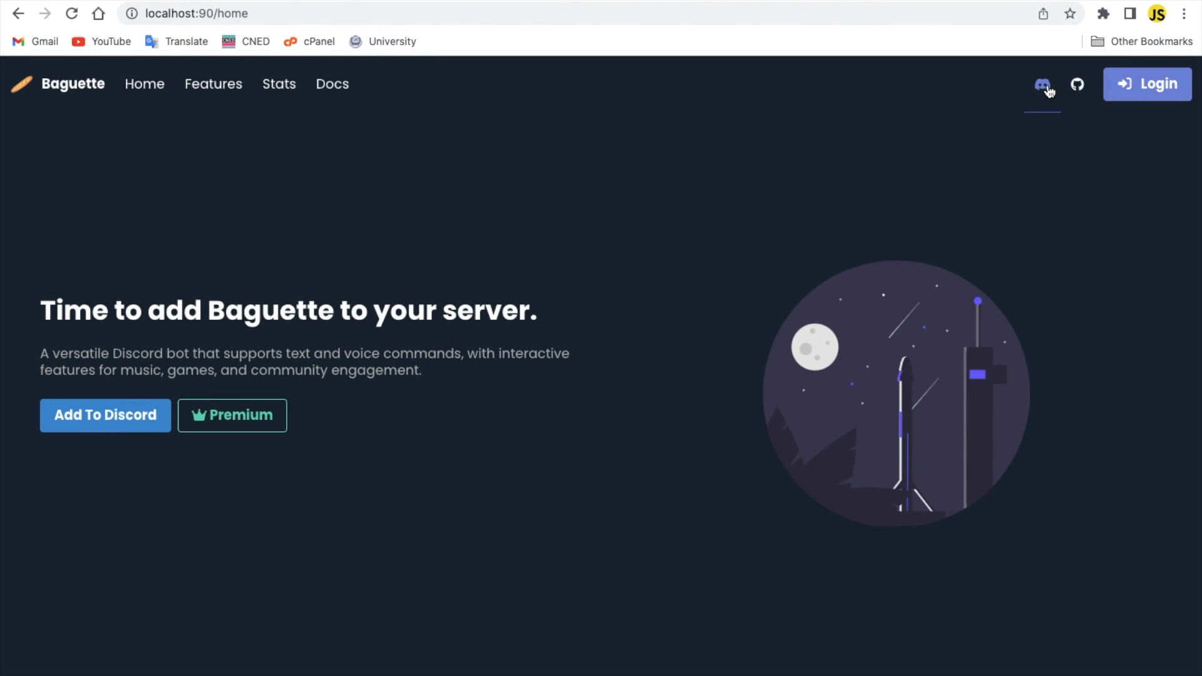
pyautogui.moveTo(1150, 113)
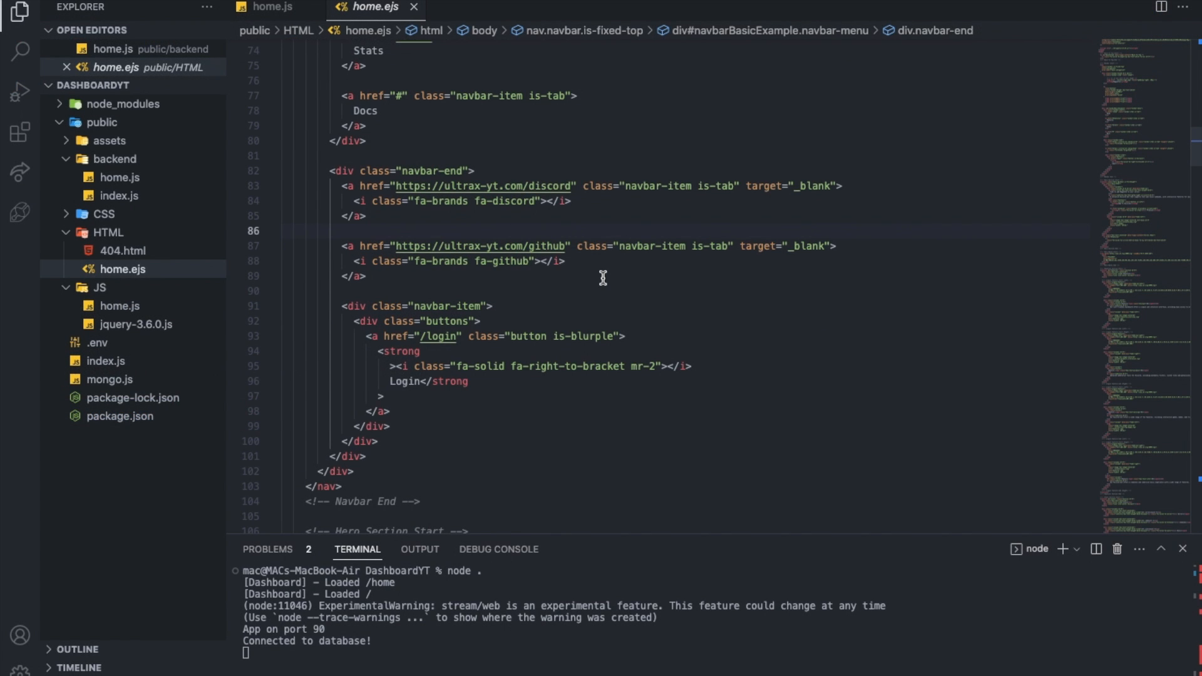
pyautogui.scroll(-3)
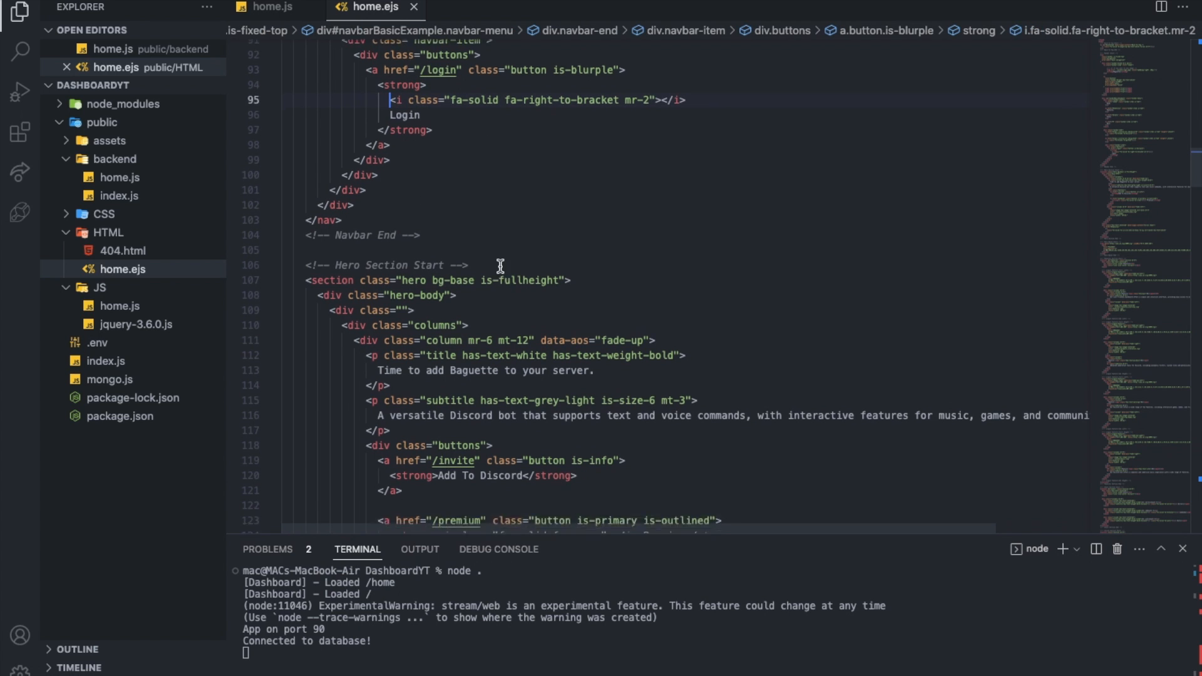
pyautogui.scroll(-3)
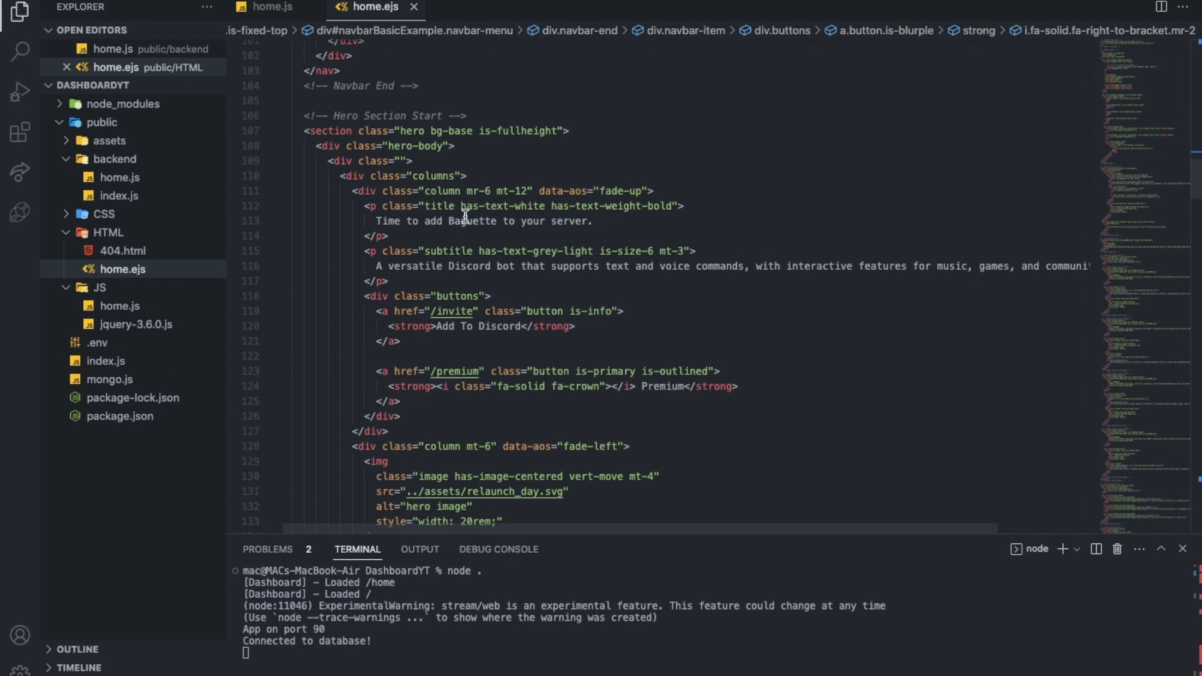
pyautogui.moveTo(496, 220)
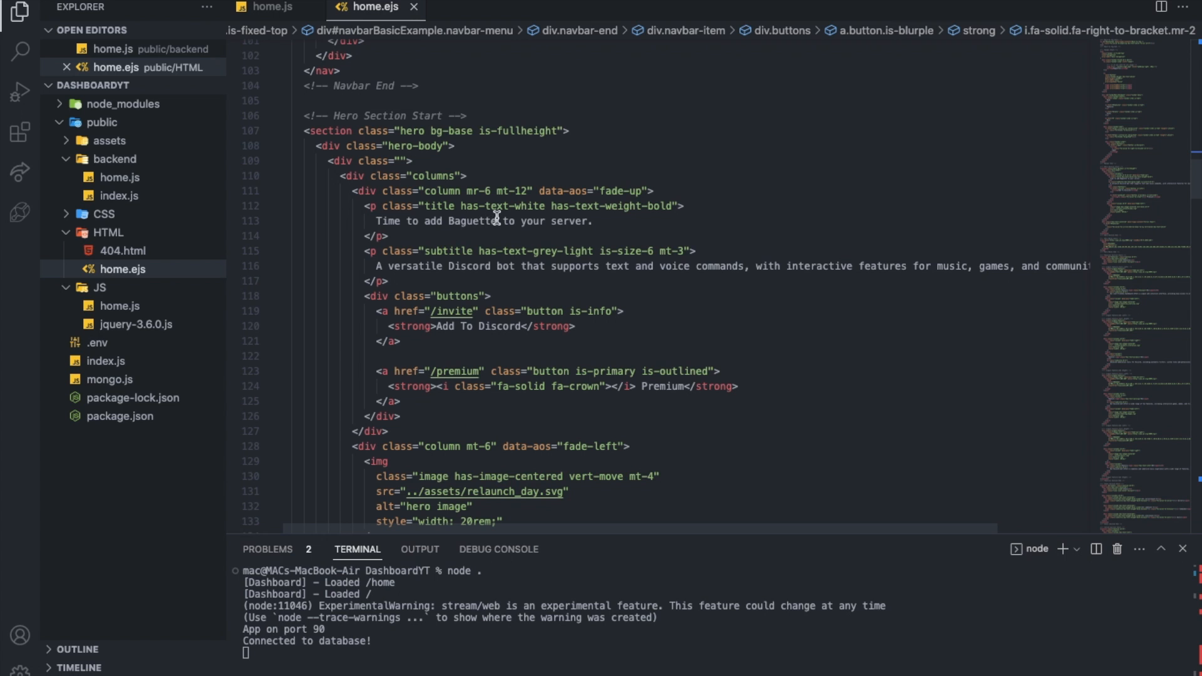
pyautogui.click(640, 266)
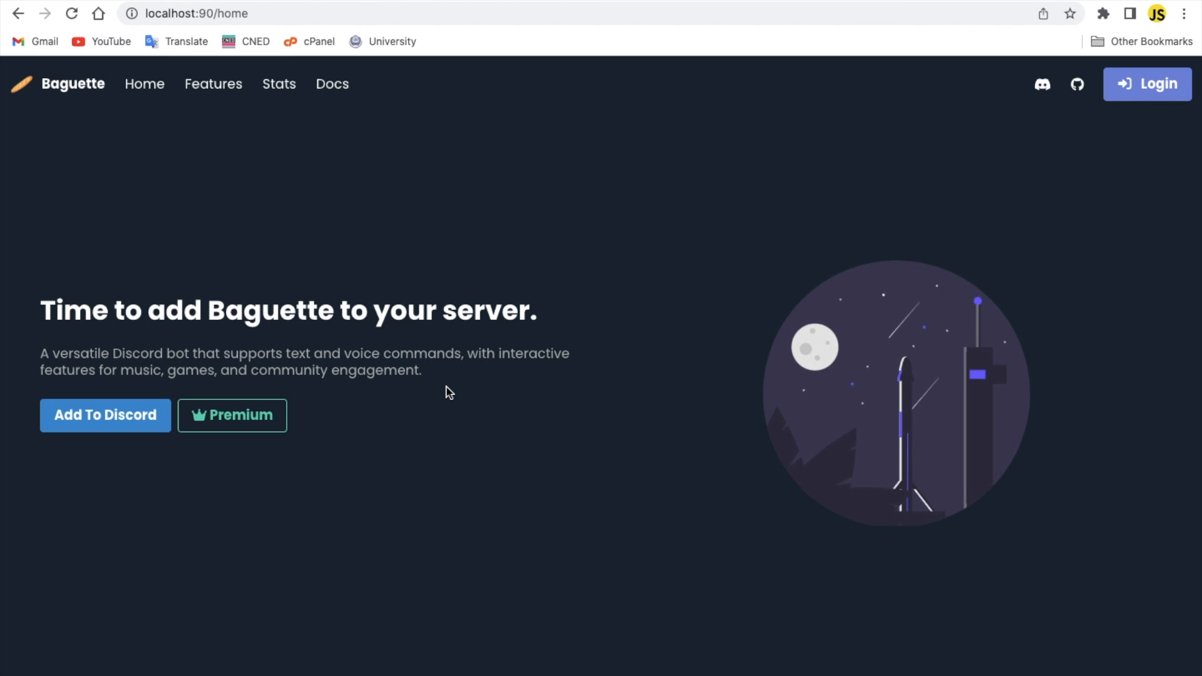
pyautogui.moveTo(439, 373)
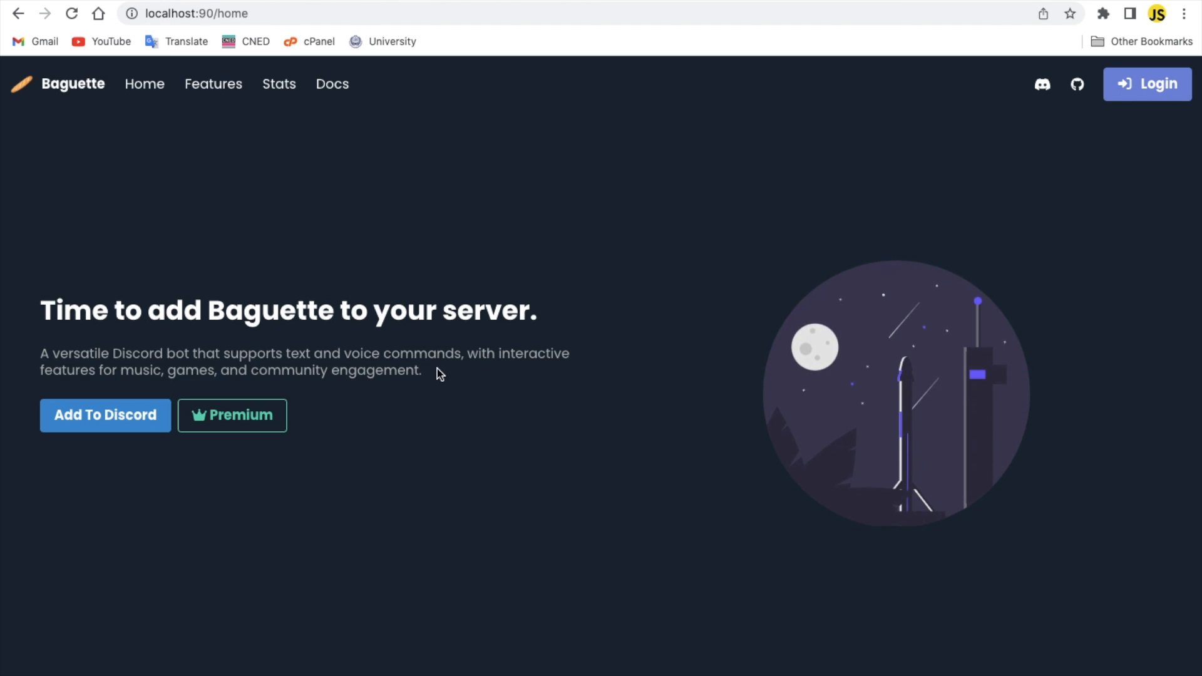
pyautogui.scroll(-3)
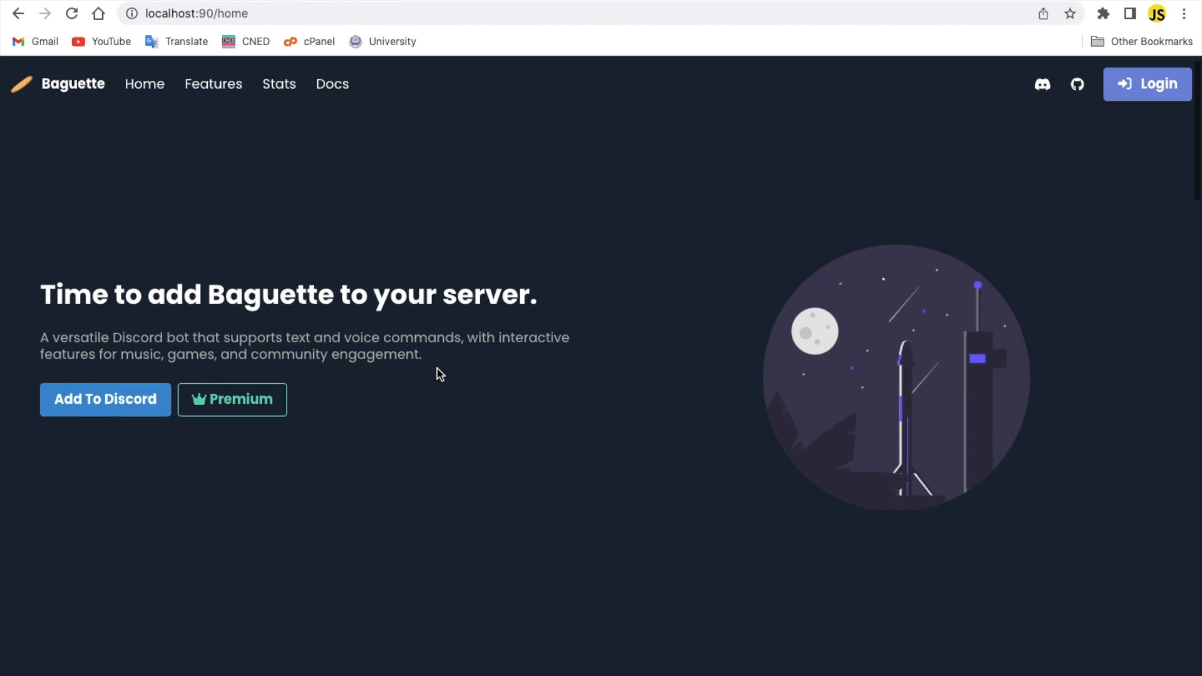
pyautogui.moveTo(122, 406)
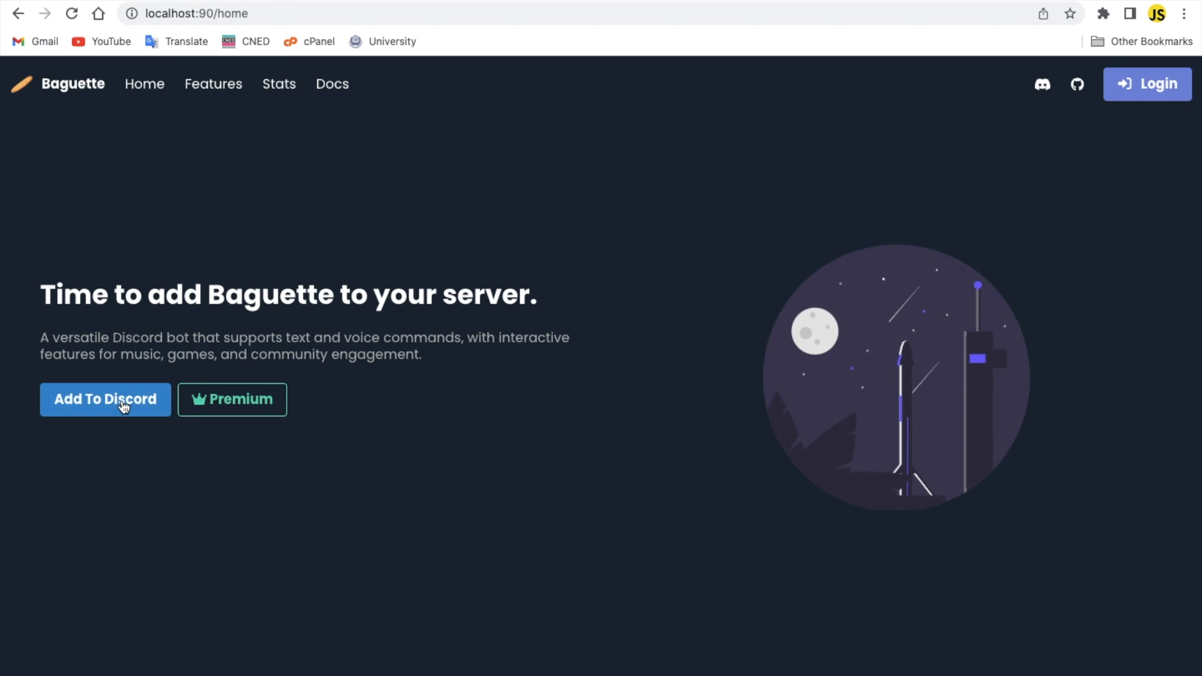
pyautogui.moveTo(308, 182)
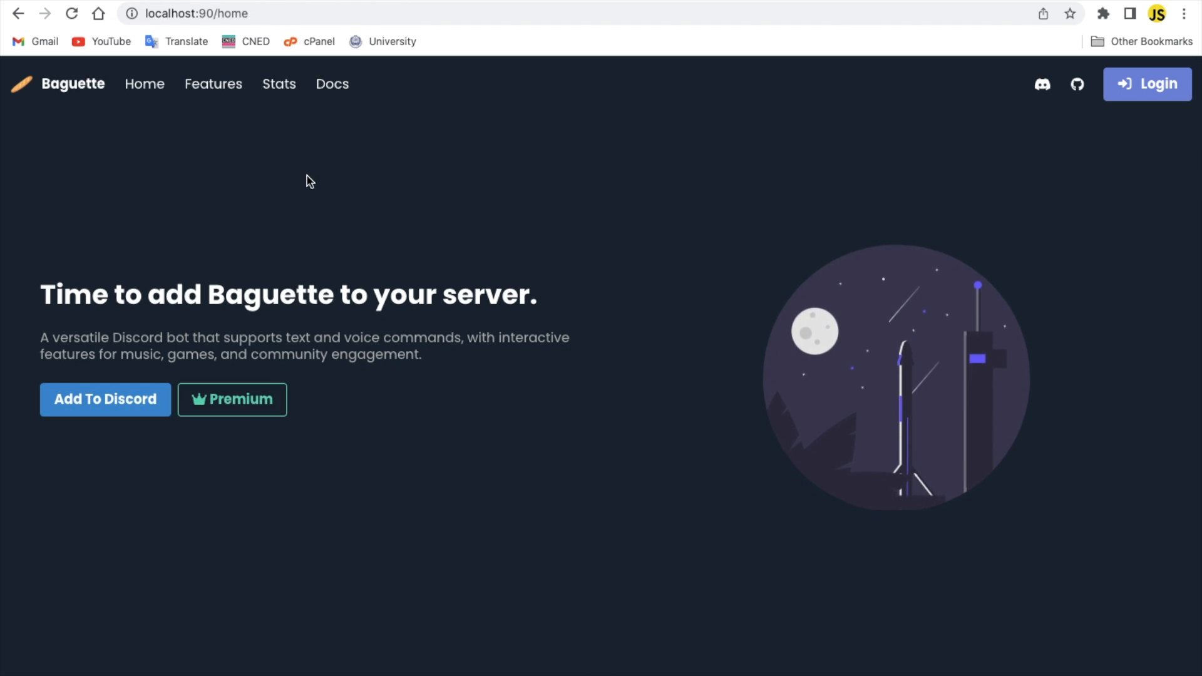
pyautogui.moveTo(238, 411)
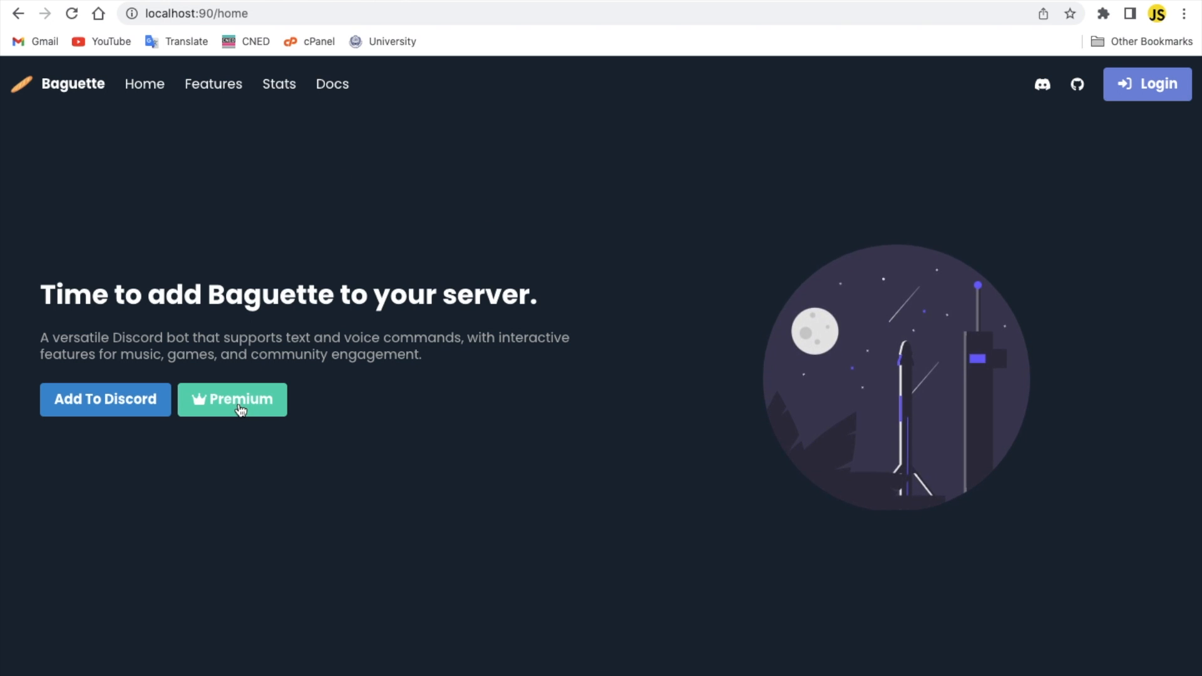
pyautogui.moveTo(367, 164)
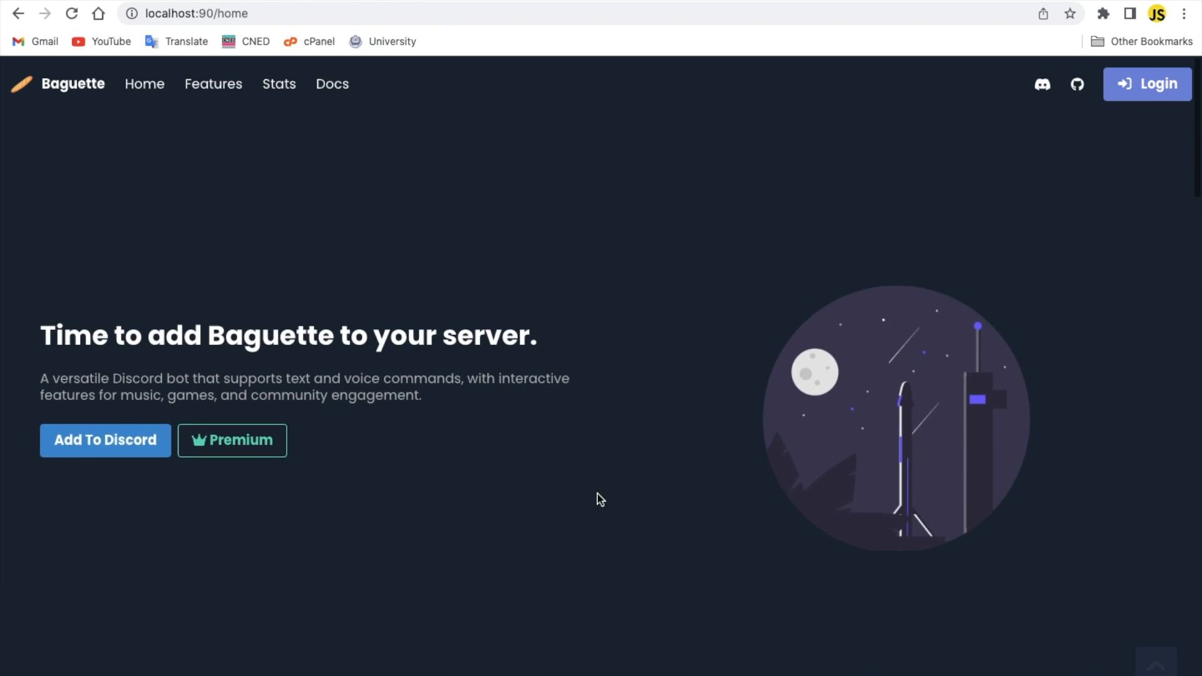
# Jump to the Features section and scroll past Feature #4 to the Stats heading.
pyautogui.click(213, 84)
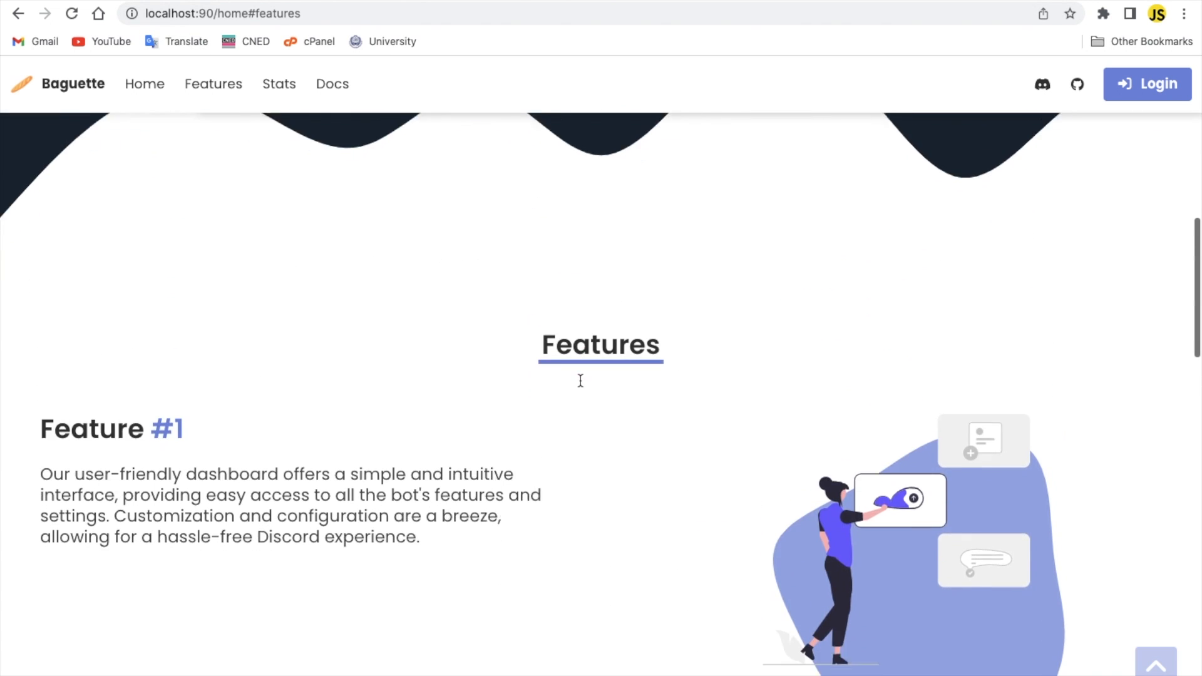
pyautogui.scroll(-3)
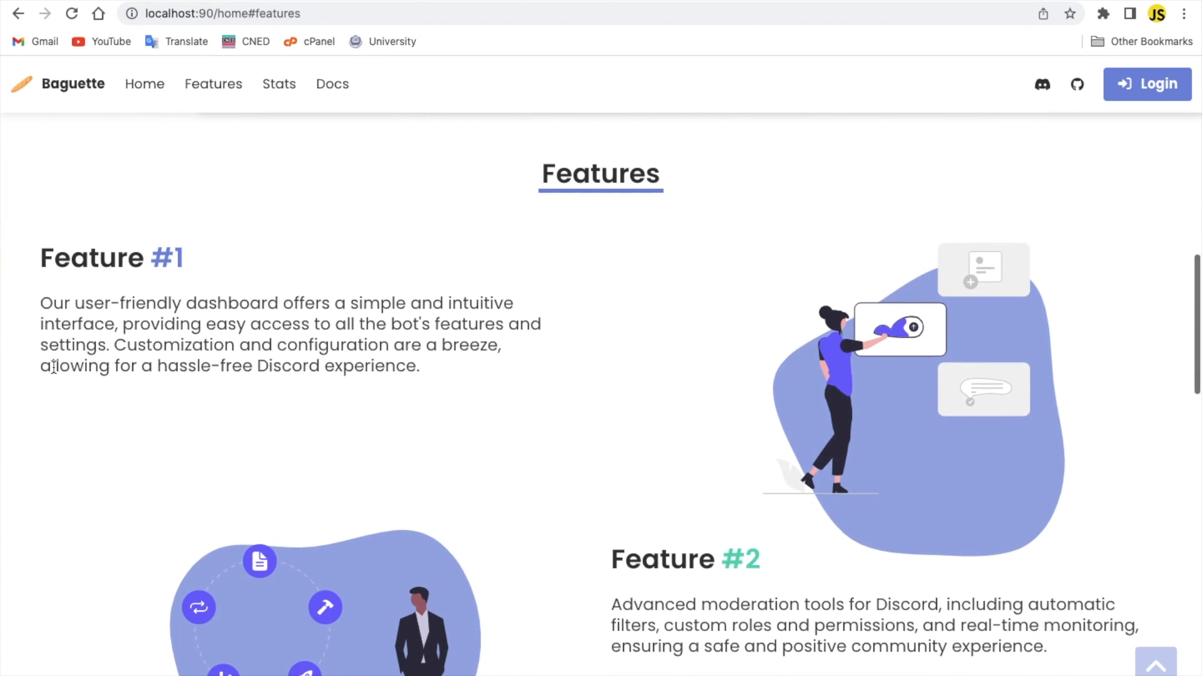
pyautogui.scroll(-3)
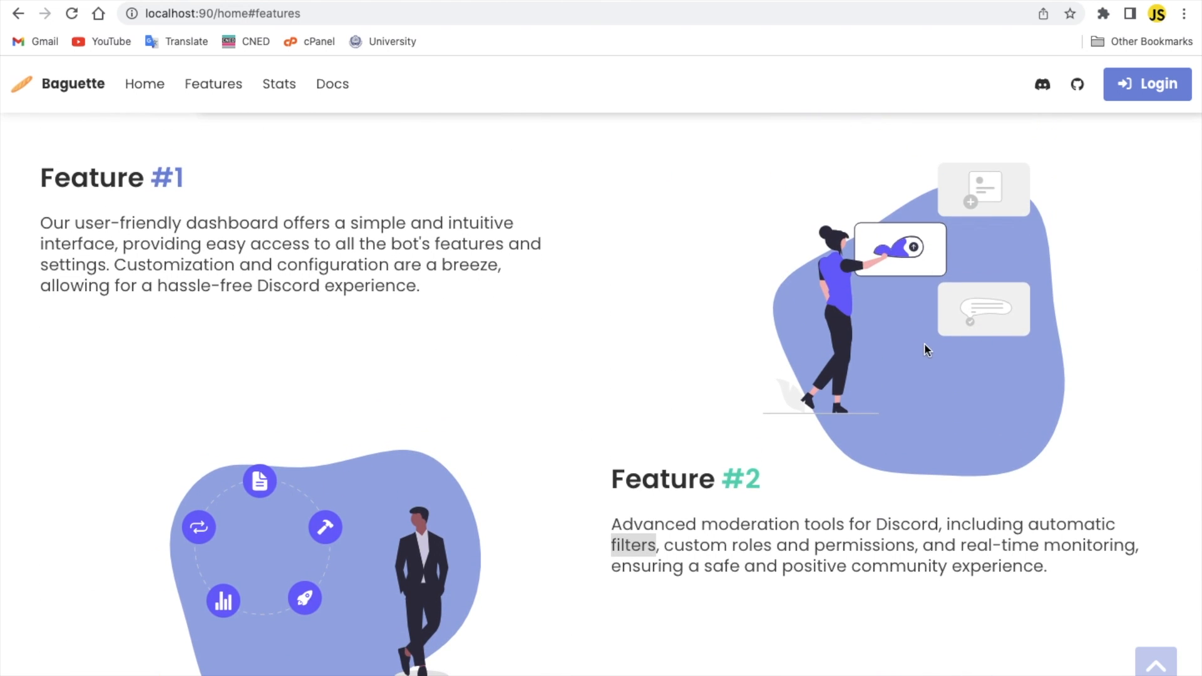
pyautogui.moveTo(1028, 305)
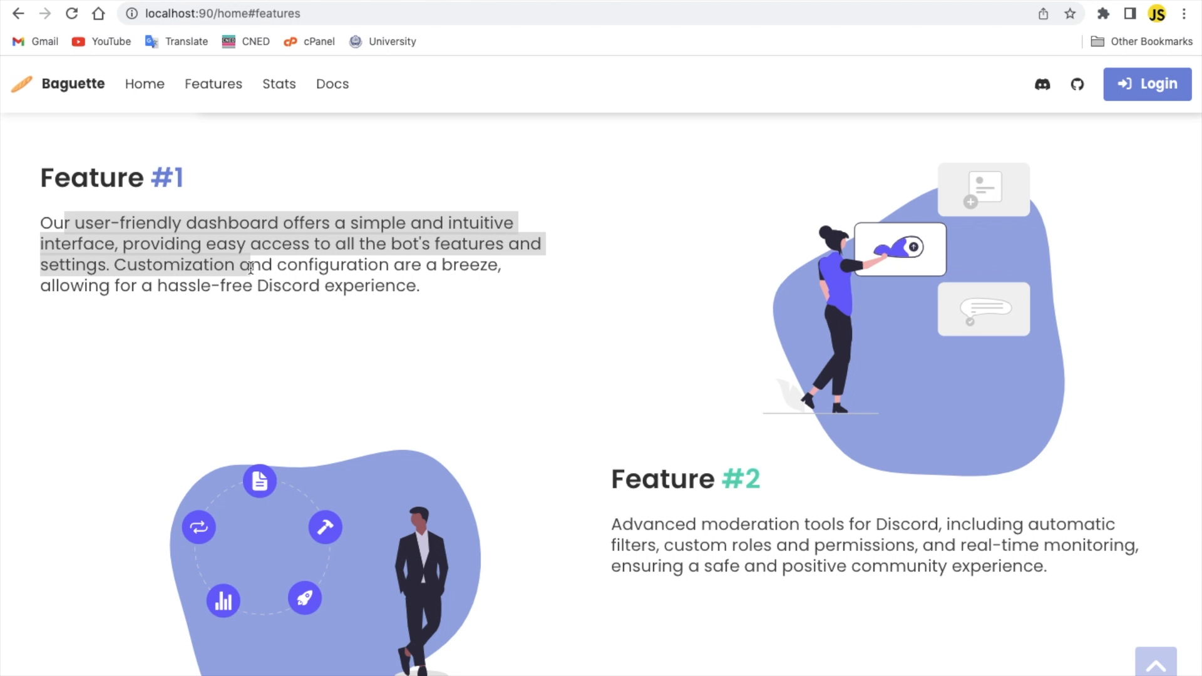
pyautogui.scroll(-3)
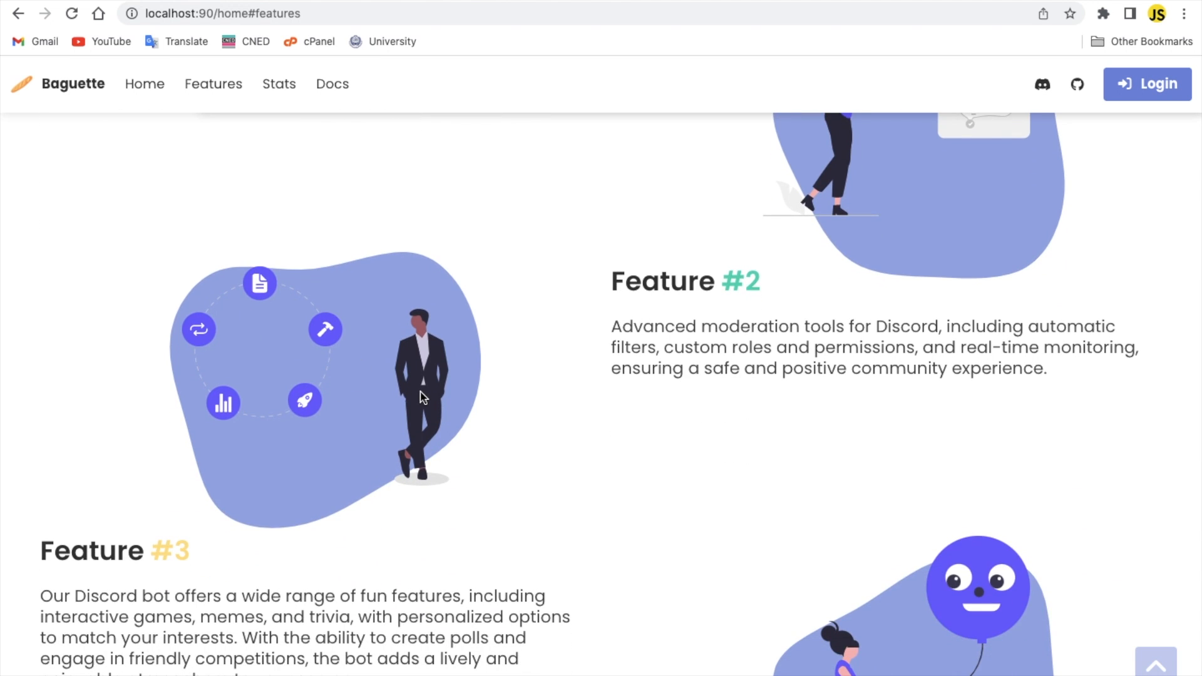
pyautogui.scroll(-3)
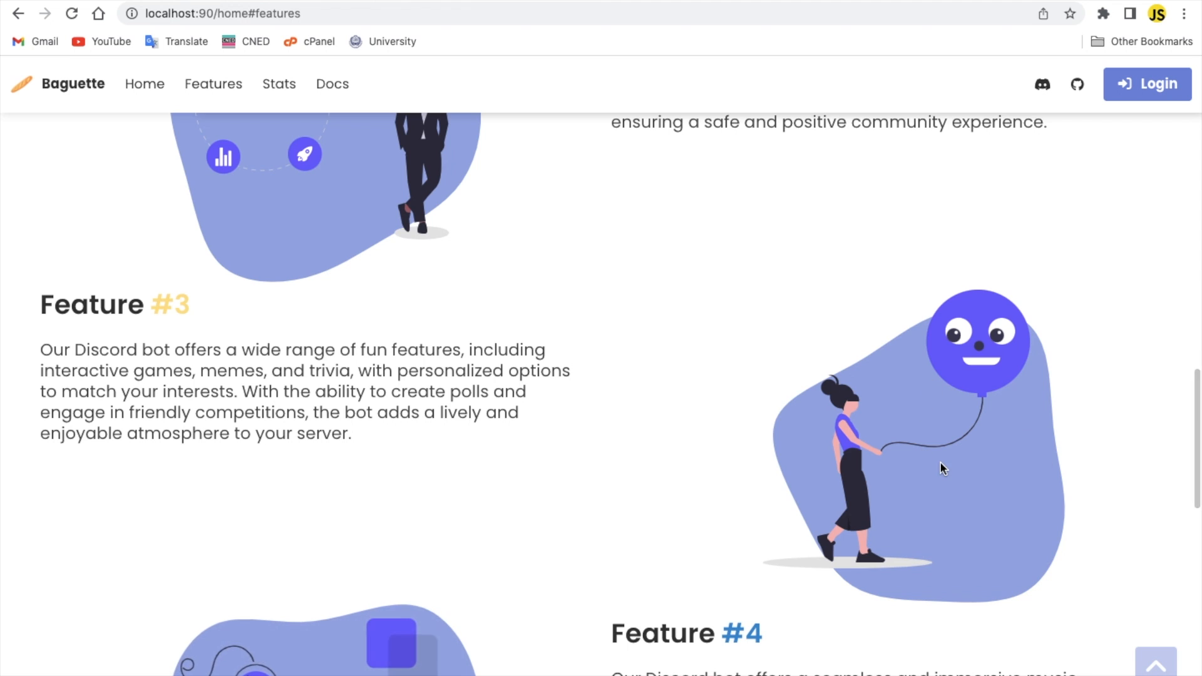
pyautogui.scroll(-3)
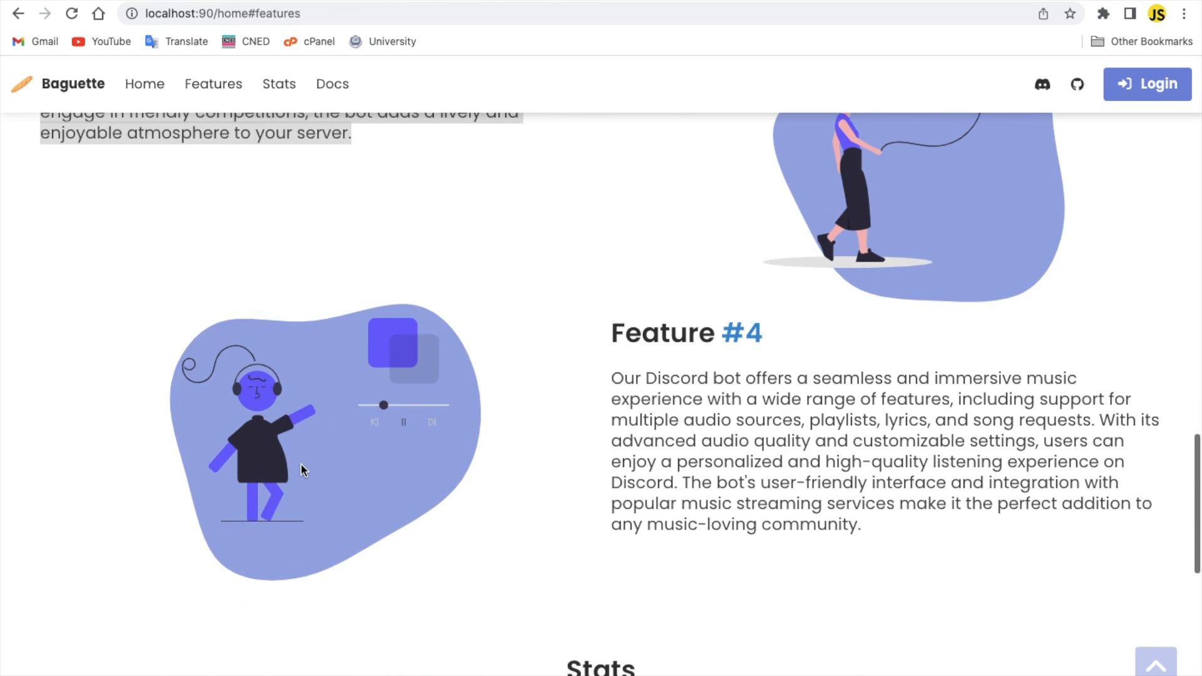
pyautogui.scroll(-3)
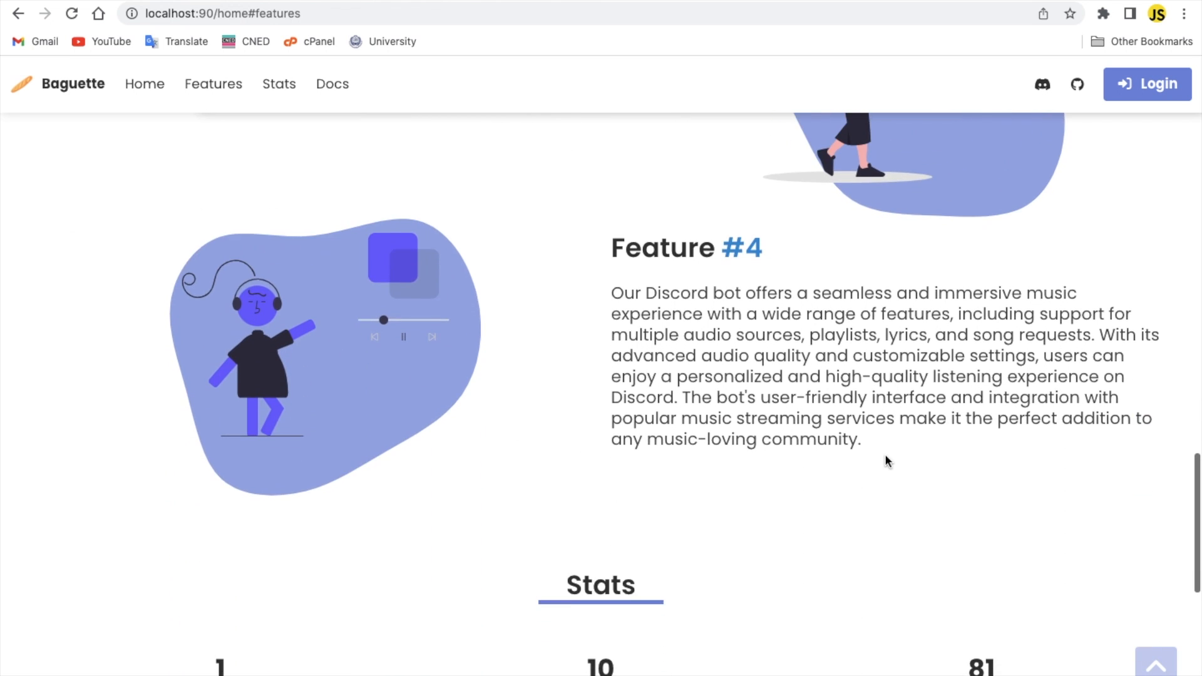
pyautogui.moveTo(641, 329)
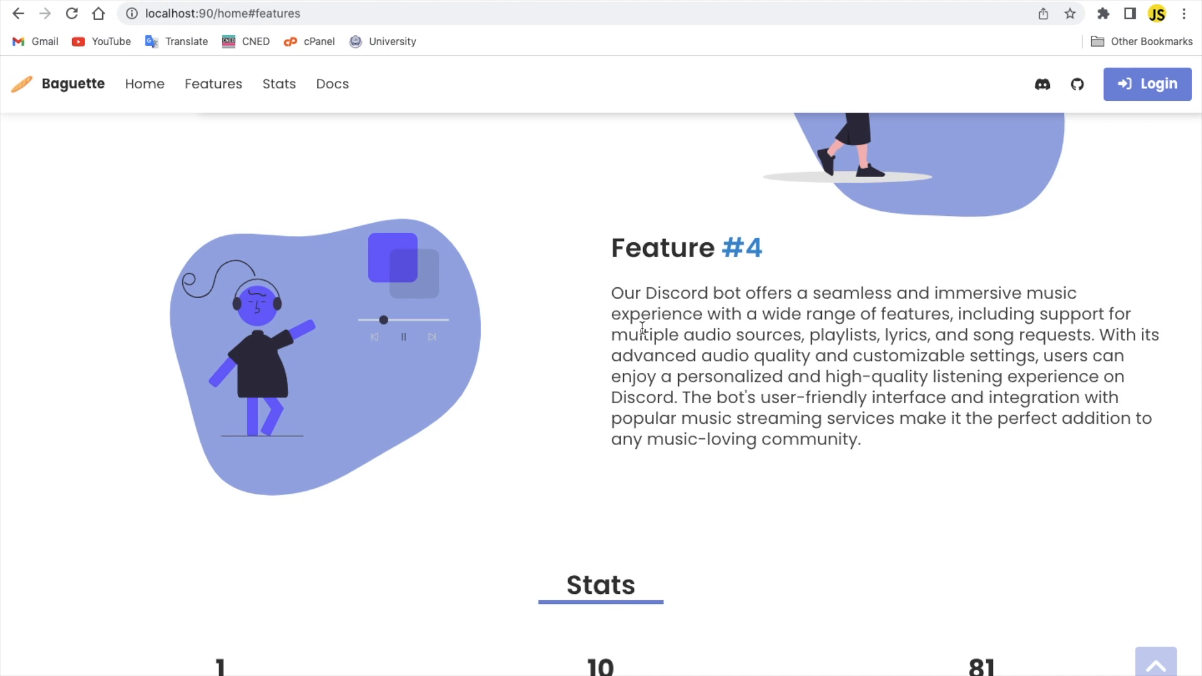
pyautogui.scroll(-3)
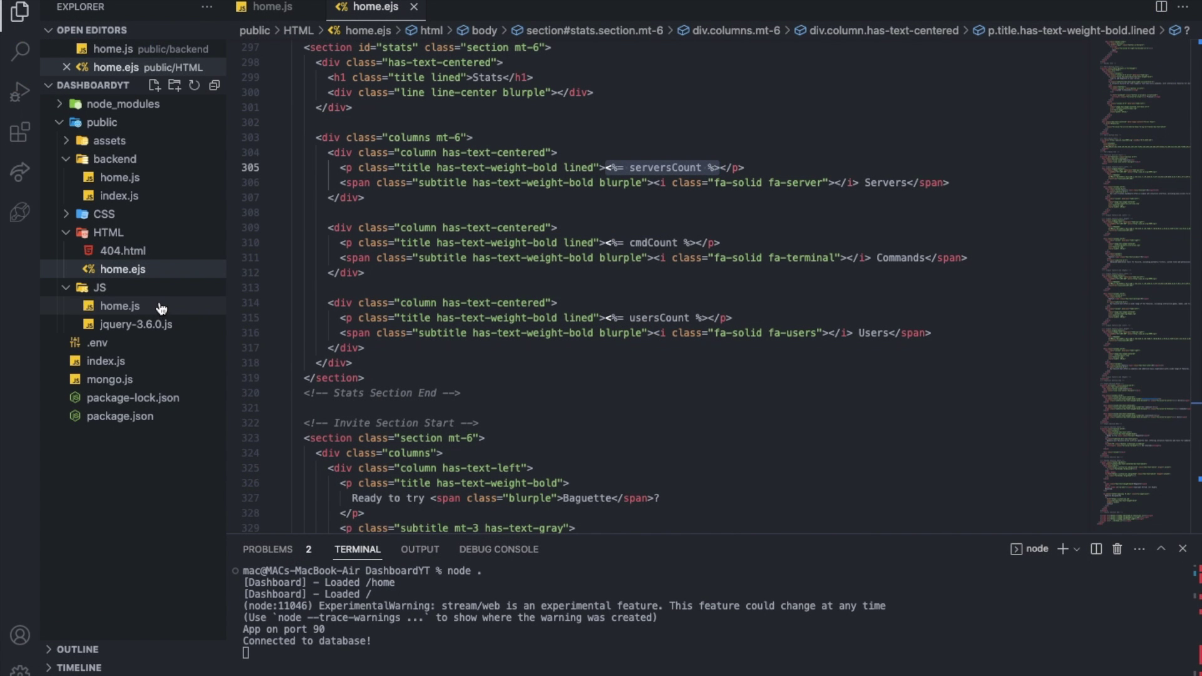
# Open the front-end JS/home.js script from the Explorer sidebar.
pyautogui.click(119, 177)
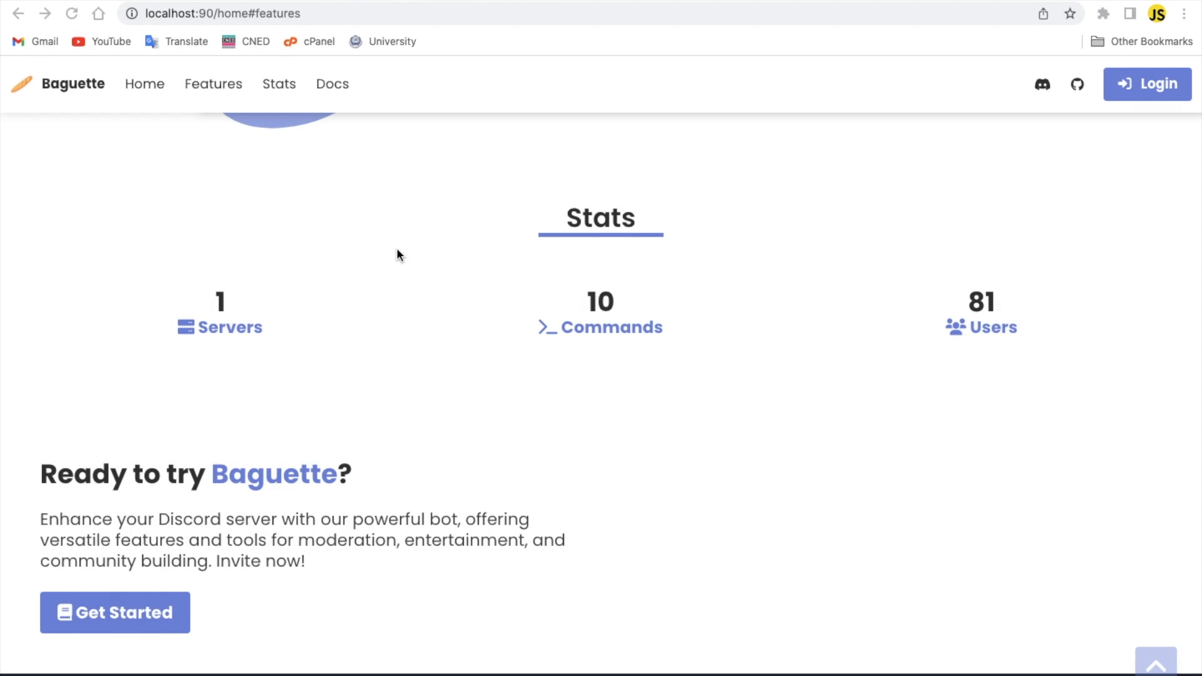
# Scroll past the Stats and Ready to try Baguette invite section to the UltraX footer.
pyautogui.scroll(-3)
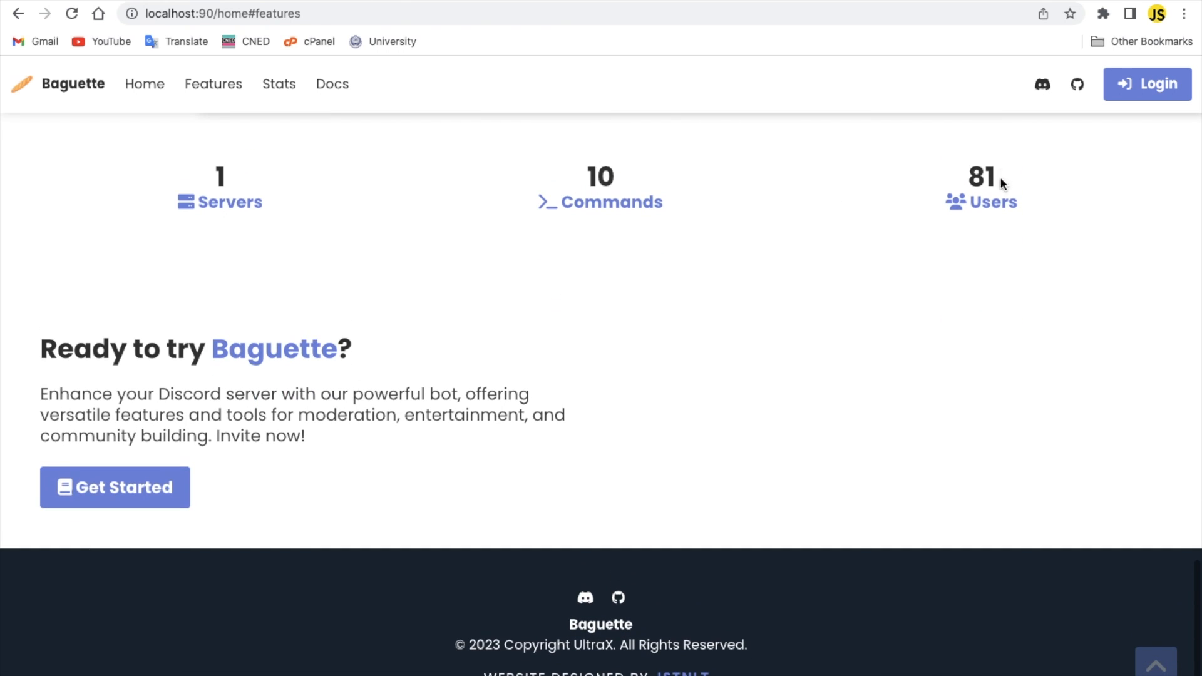
pyautogui.scroll(-3)
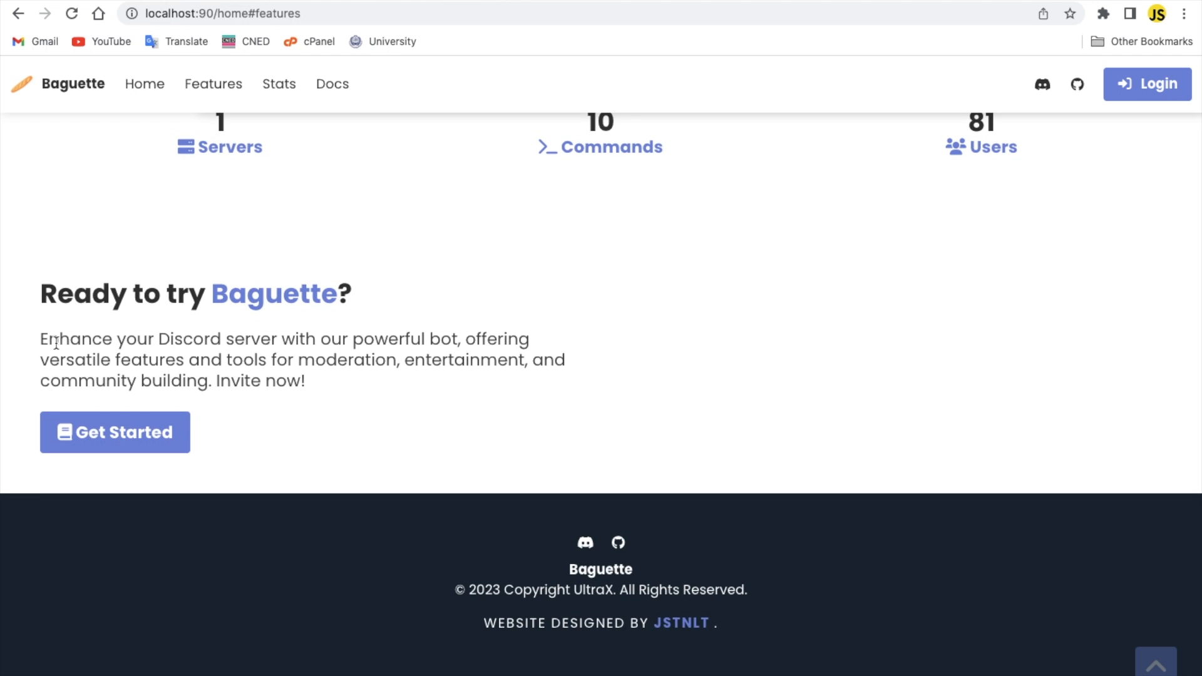
pyautogui.moveTo(317, 391)
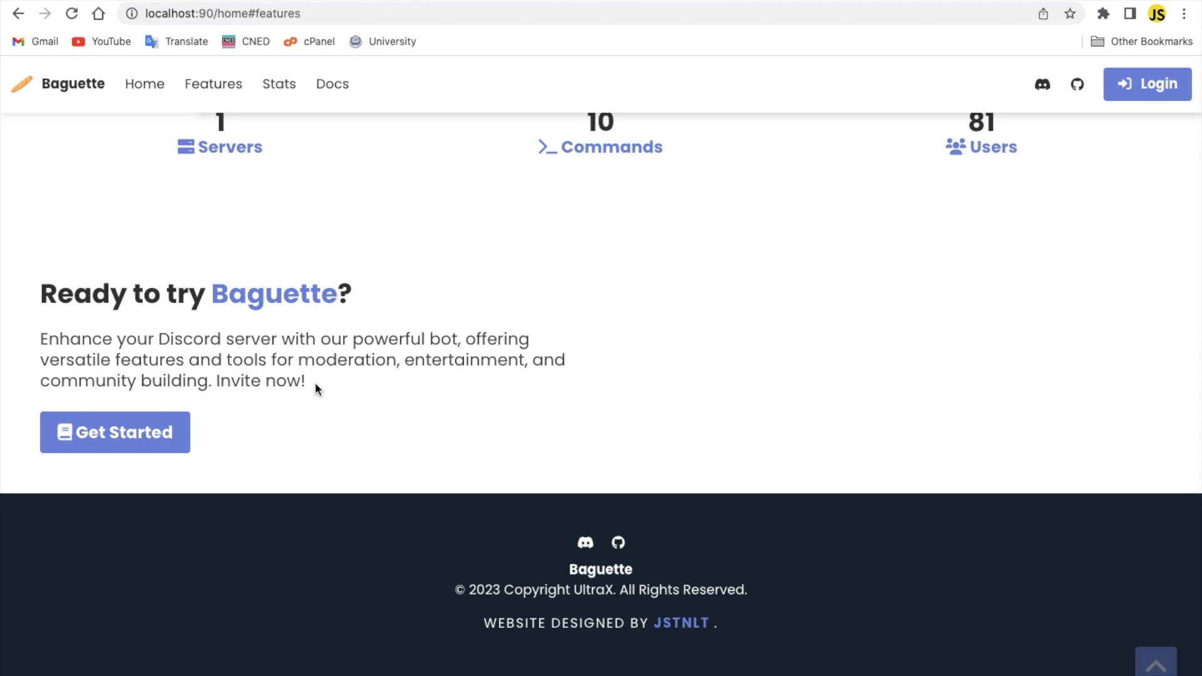
pyautogui.moveTo(194, 430)
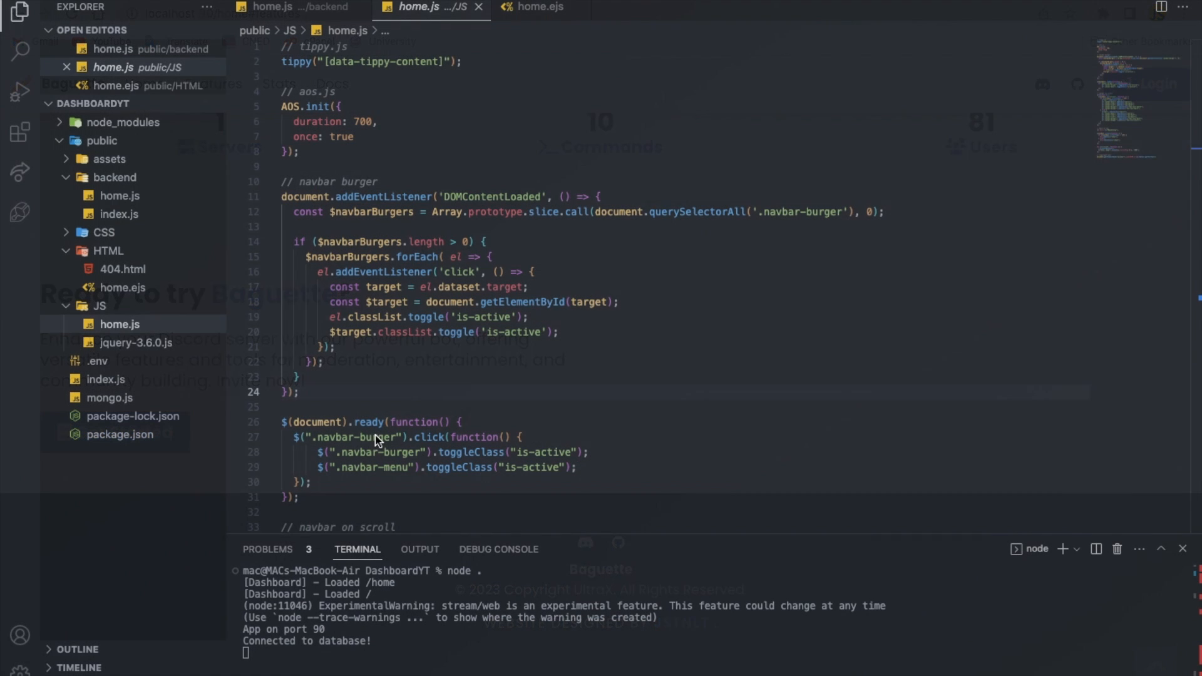
# In home.ejs, reformat the Get Started anchor and change its href from '#' to '/invite'.
pyautogui.scroll(-3)
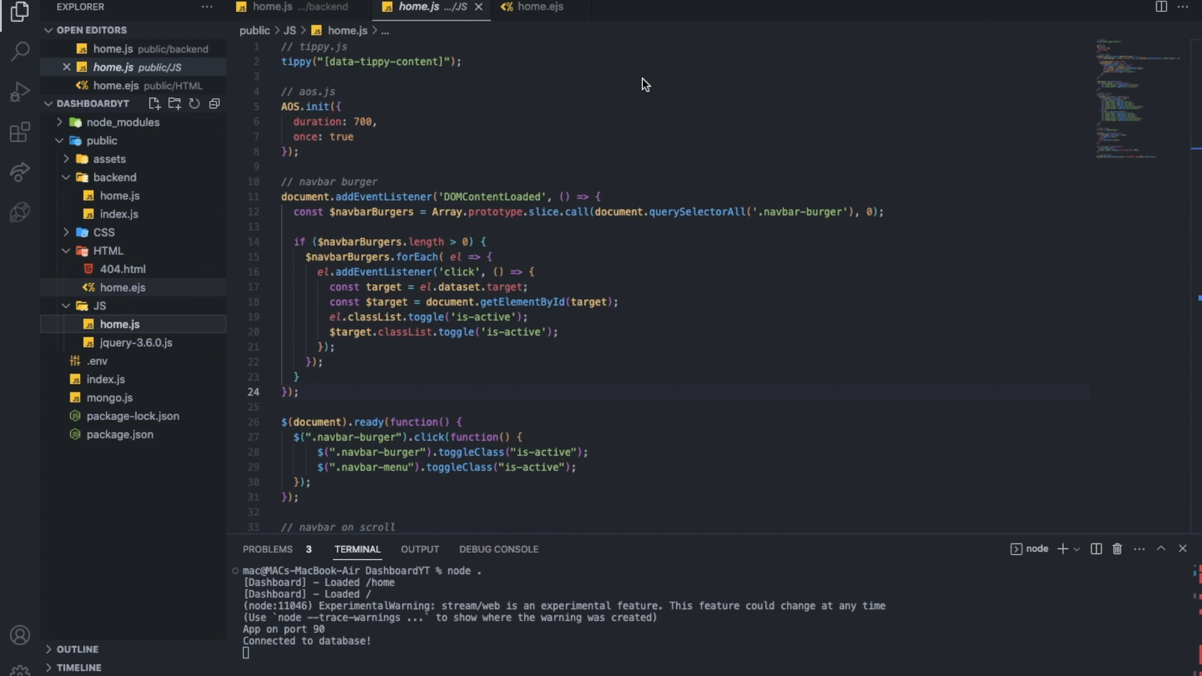
pyautogui.click(538, 7)
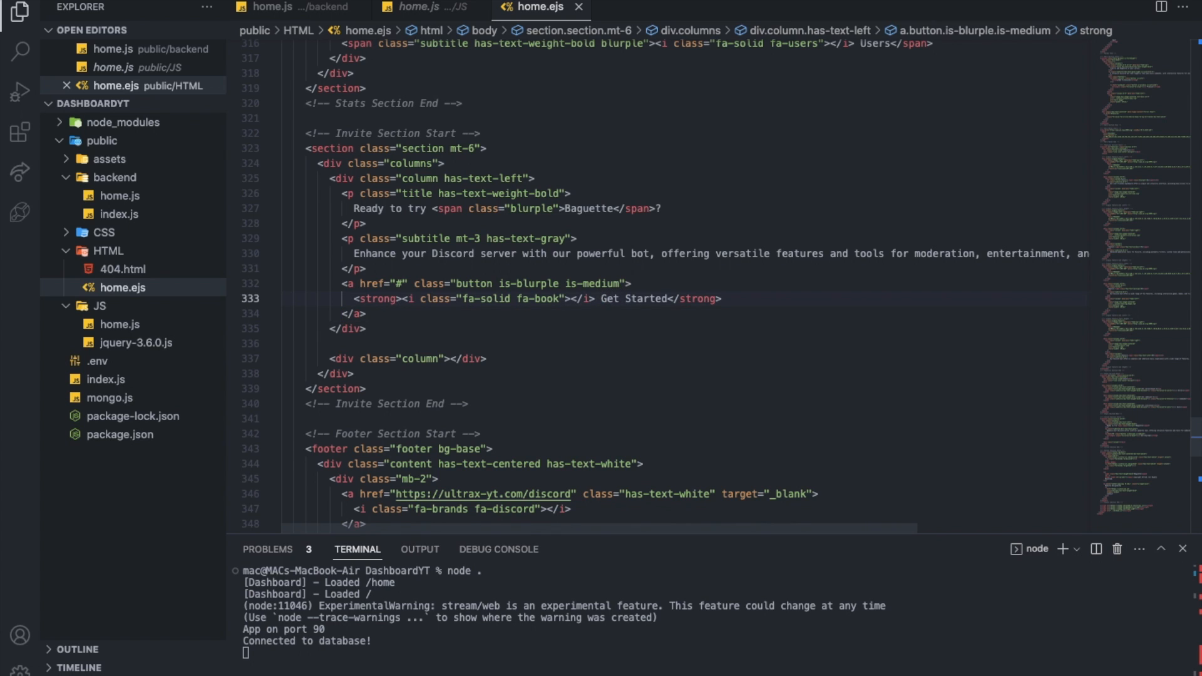
pyautogui.press('Enter')
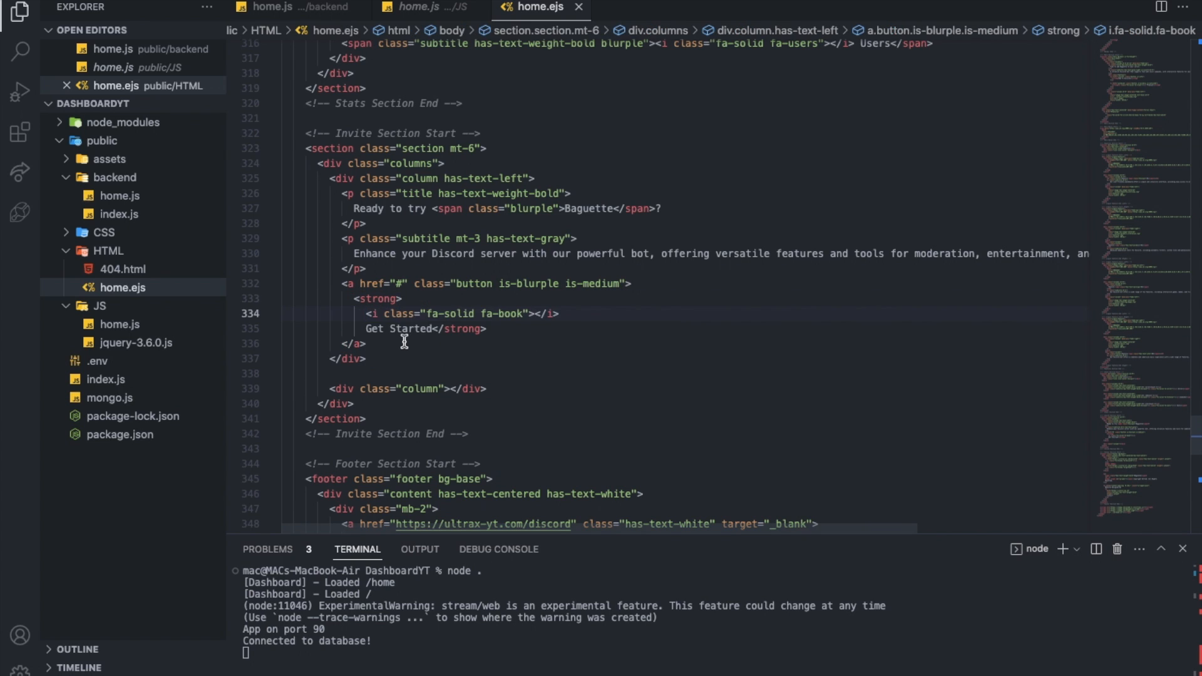
pyautogui.click(404, 284)
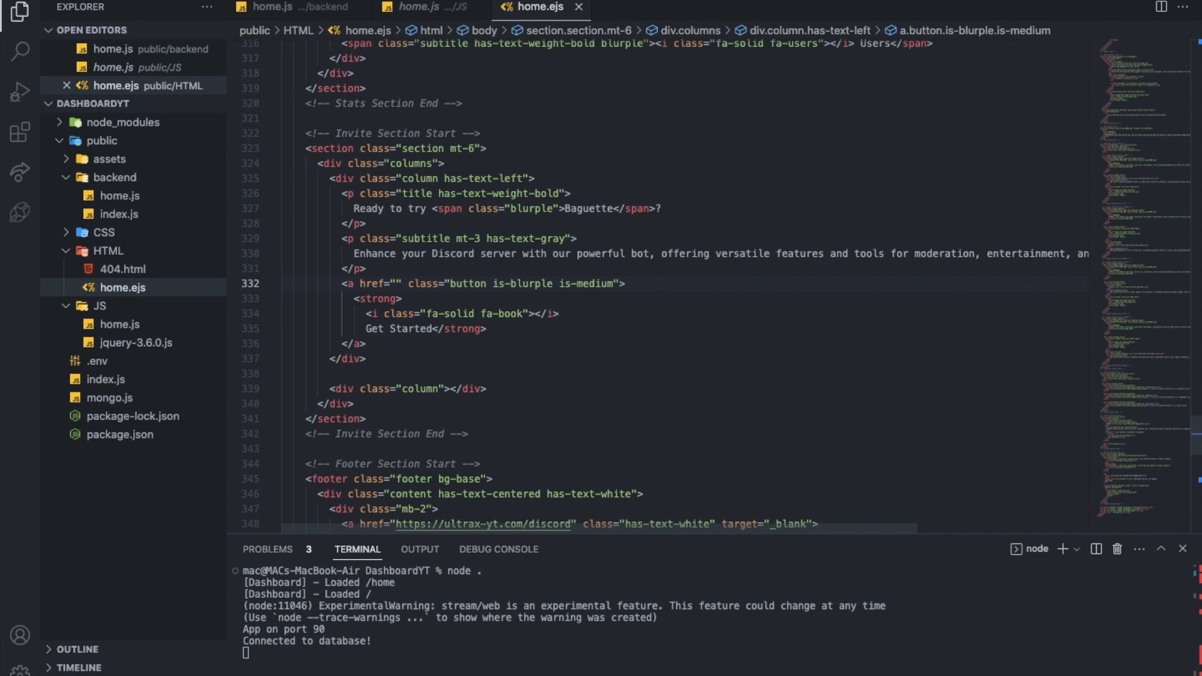
pyautogui.write('/invite')
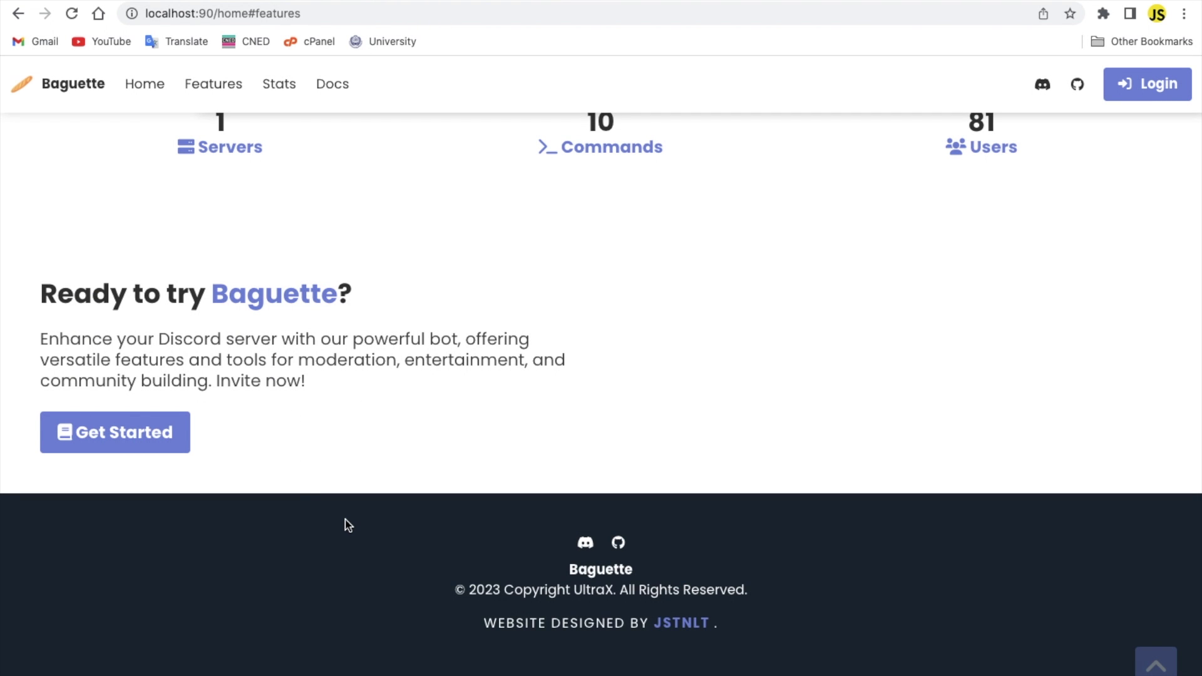
pyautogui.moveTo(508, 394)
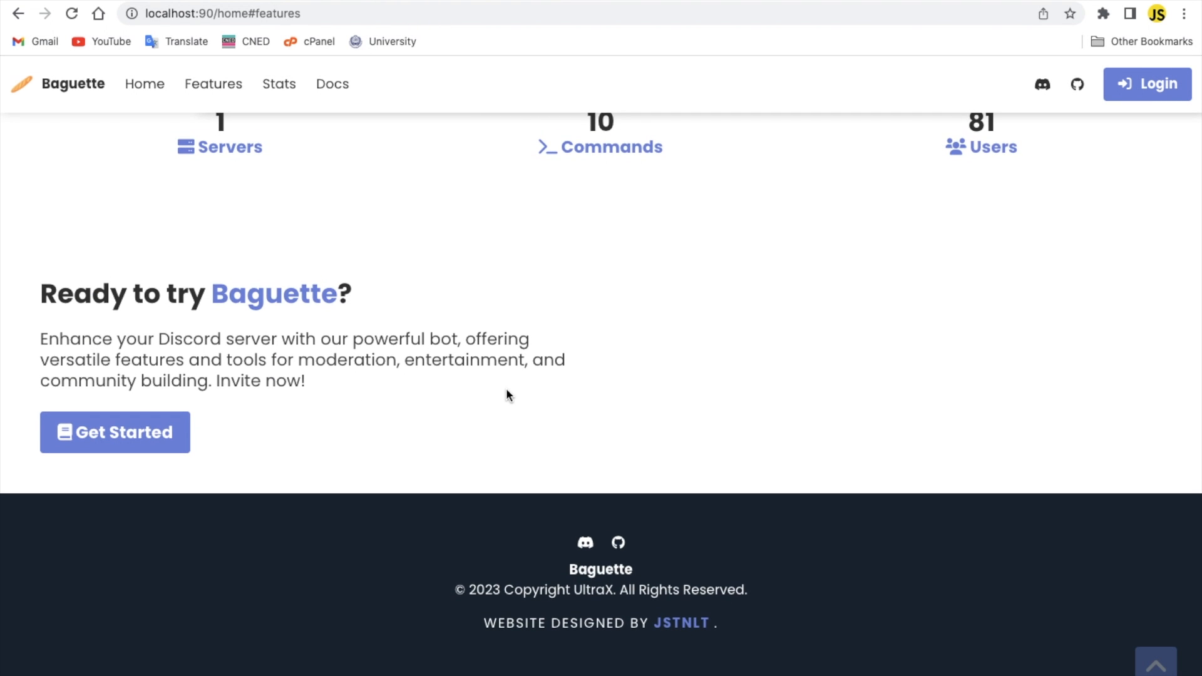
pyautogui.moveTo(612, 565)
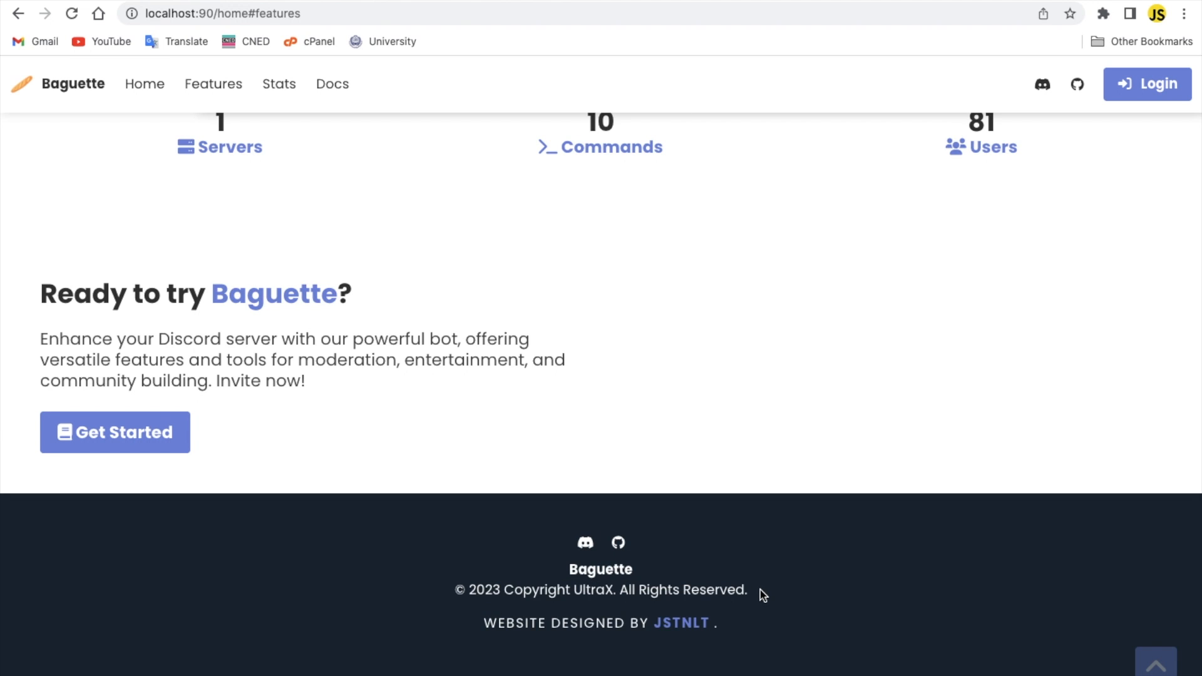
pyautogui.moveTo(728, 615)
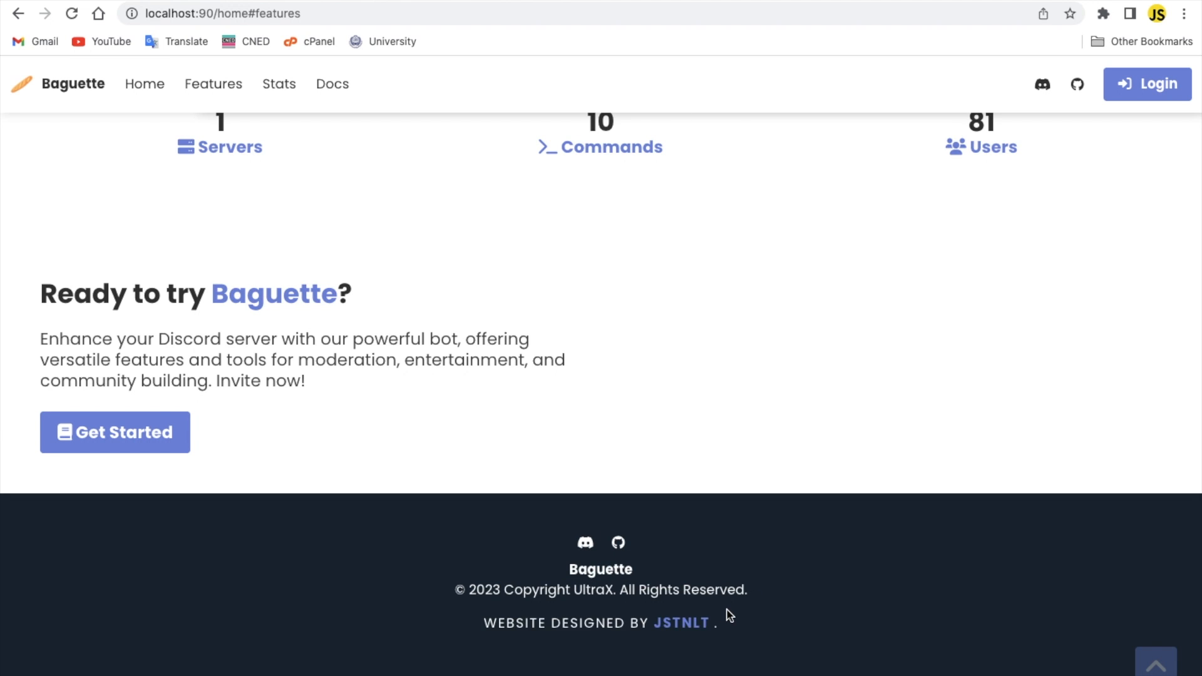
pyautogui.moveTo(737, 636)
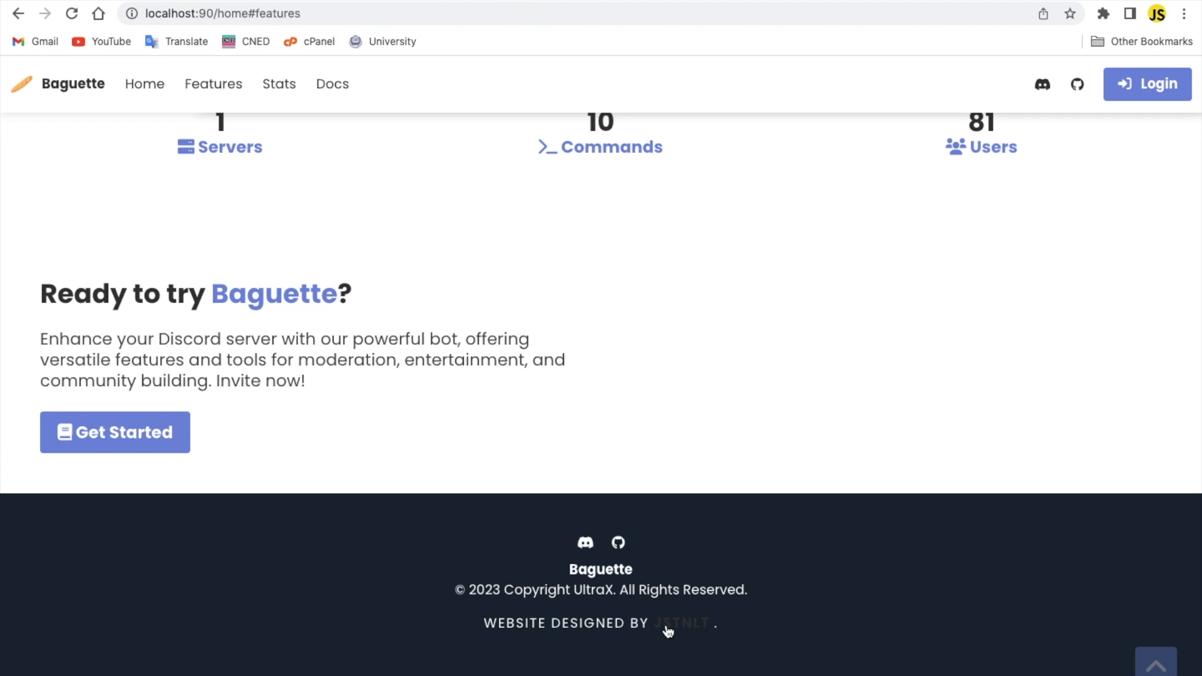
# Scroll the Baguette landing page between the hero, invite section and footer.
pyautogui.scroll(3)
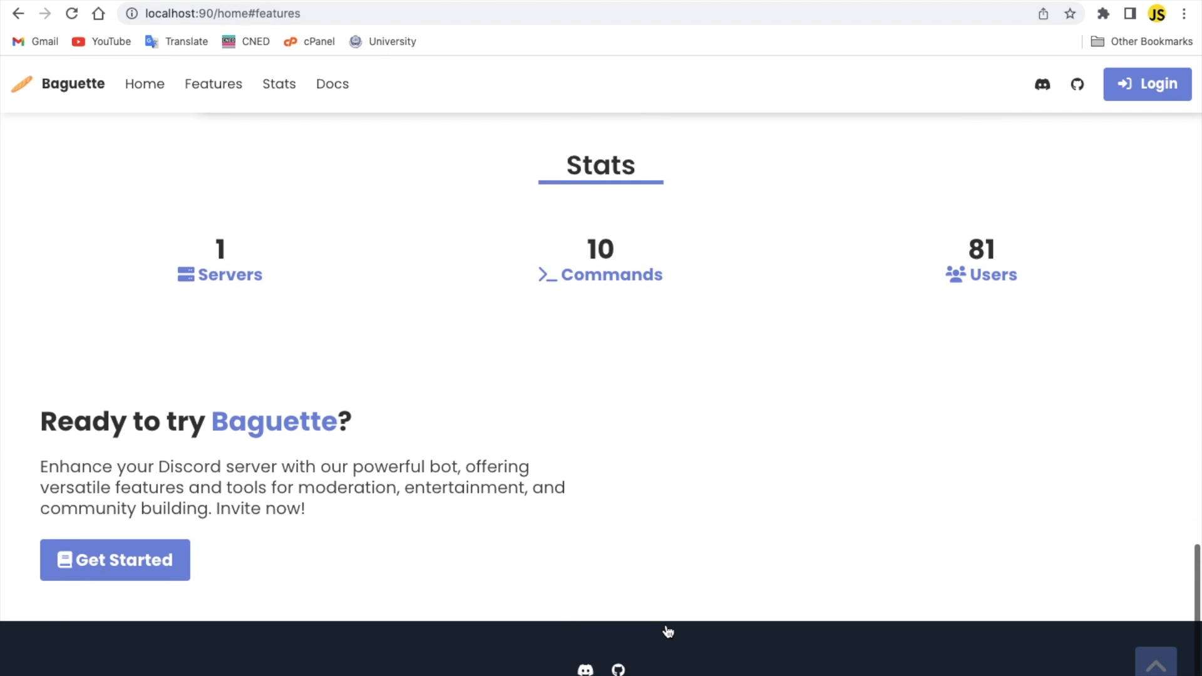
pyautogui.scroll(-3)
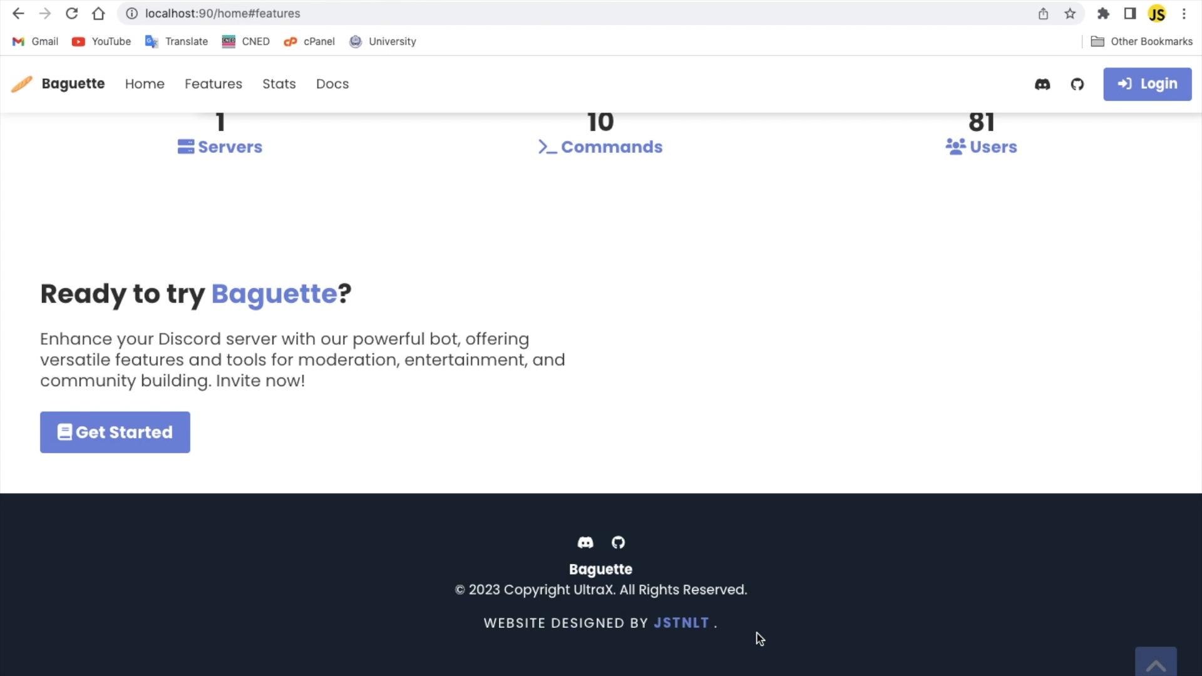
pyautogui.scroll(3)
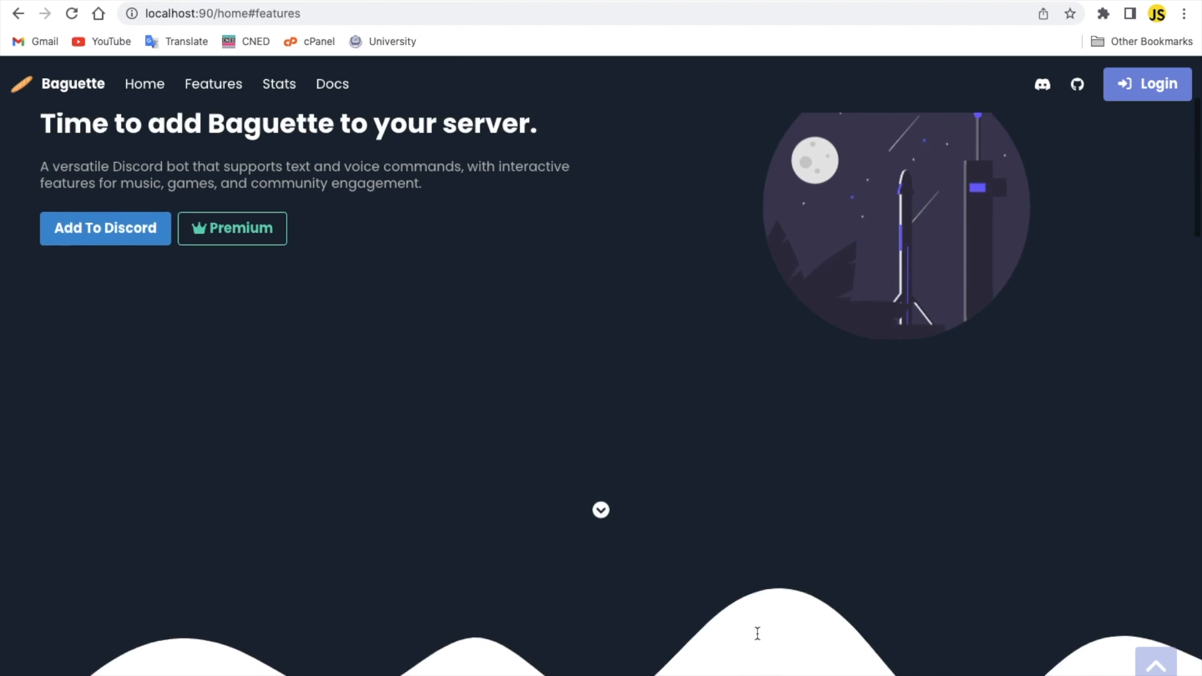
pyautogui.scroll(-3)
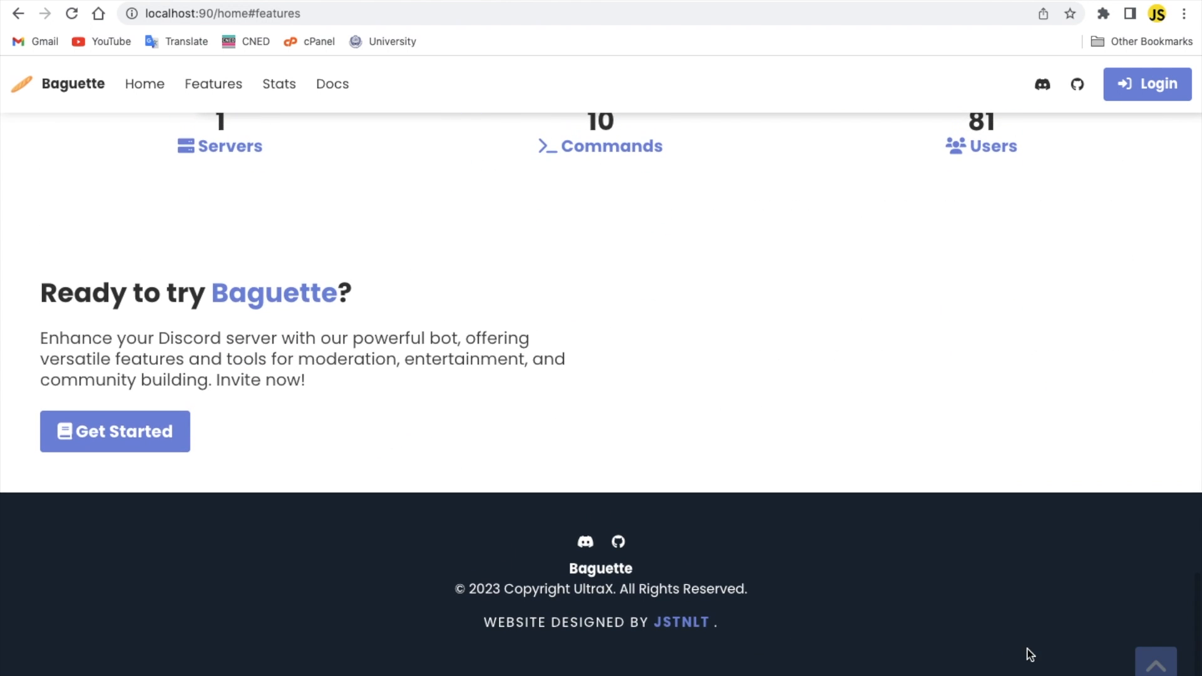
pyautogui.moveTo(1148, 658)
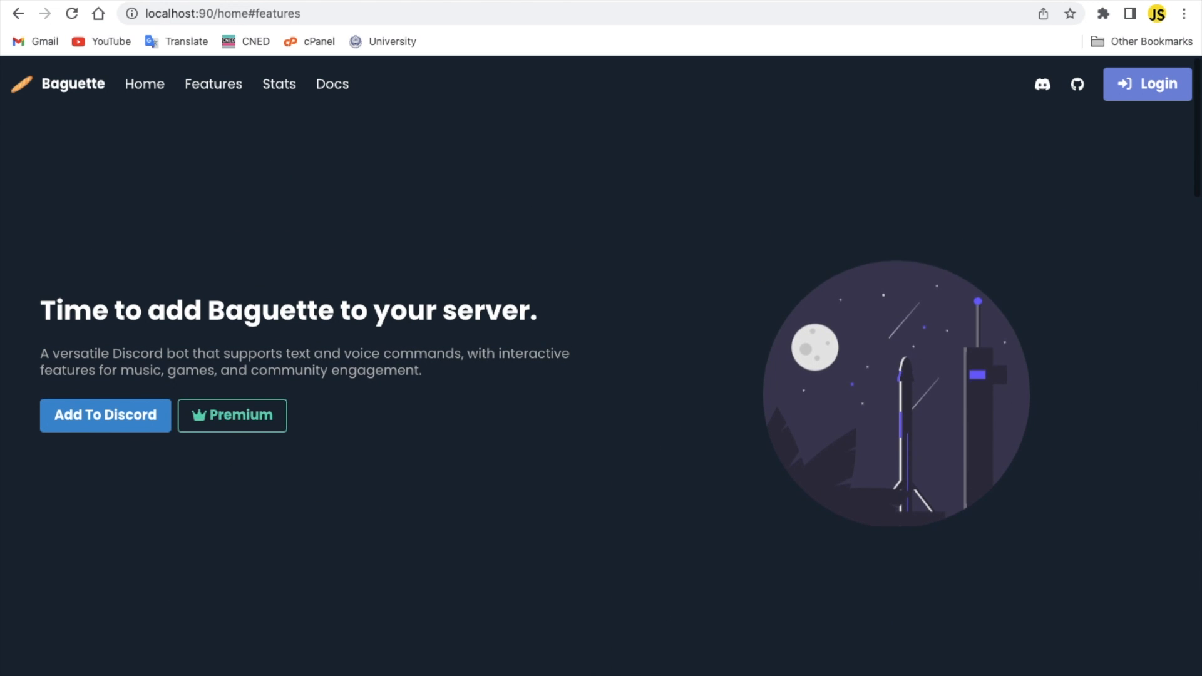
pyautogui.moveTo(876, 316)
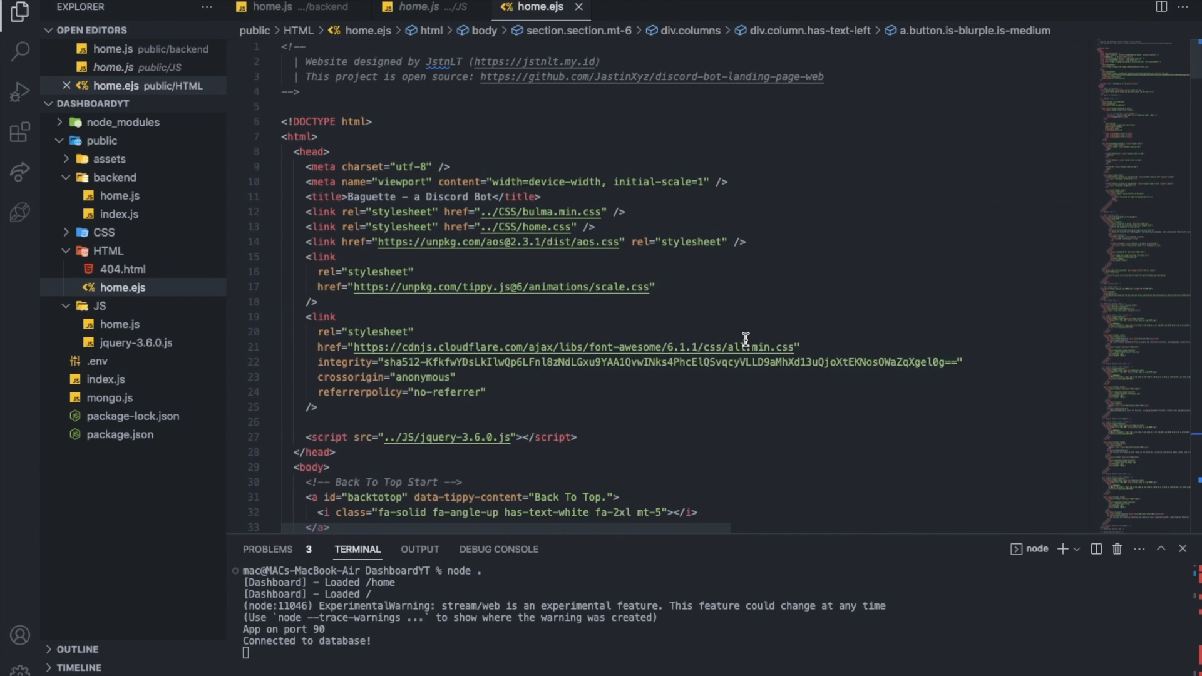
# Look through home.ejs and front-end home.js, then open backend index.js with its '/home' redirect.
pyautogui.scroll(-3)
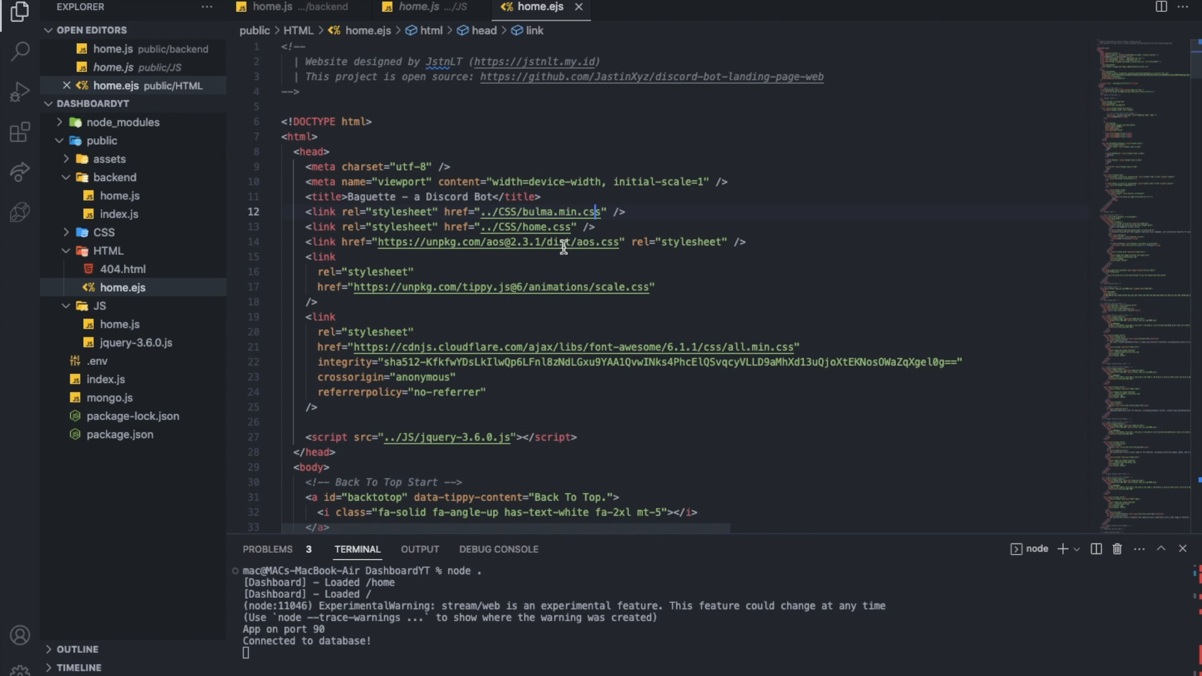
pyautogui.scroll(-3)
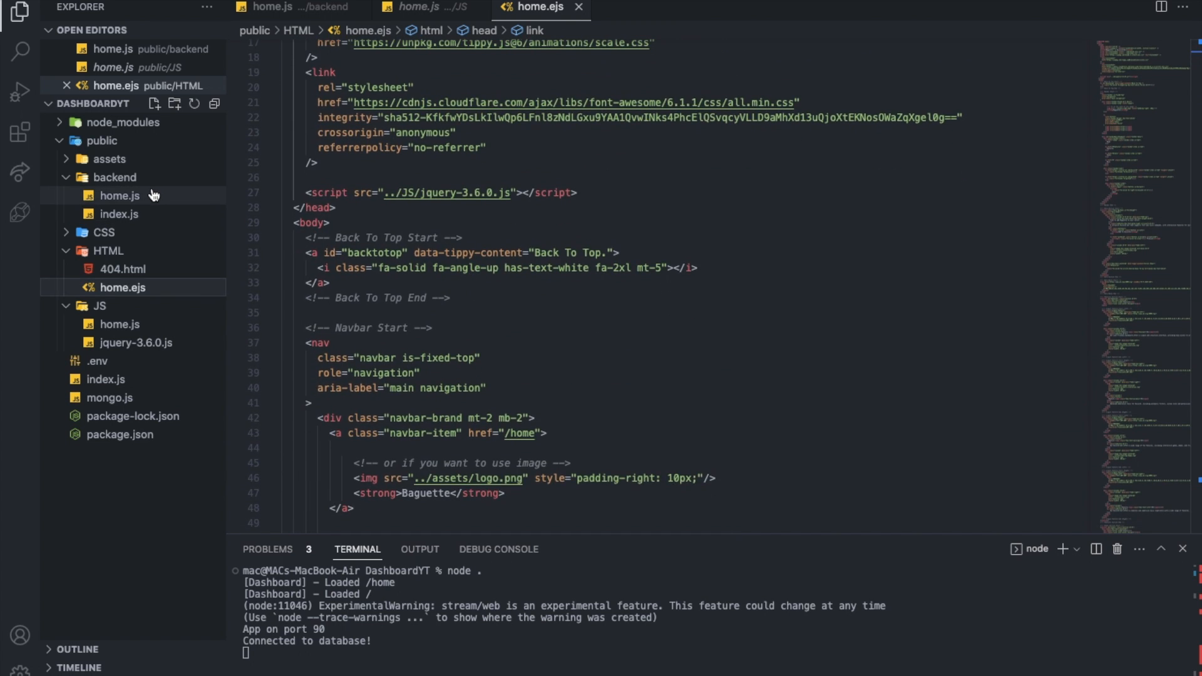
pyautogui.click(119, 196)
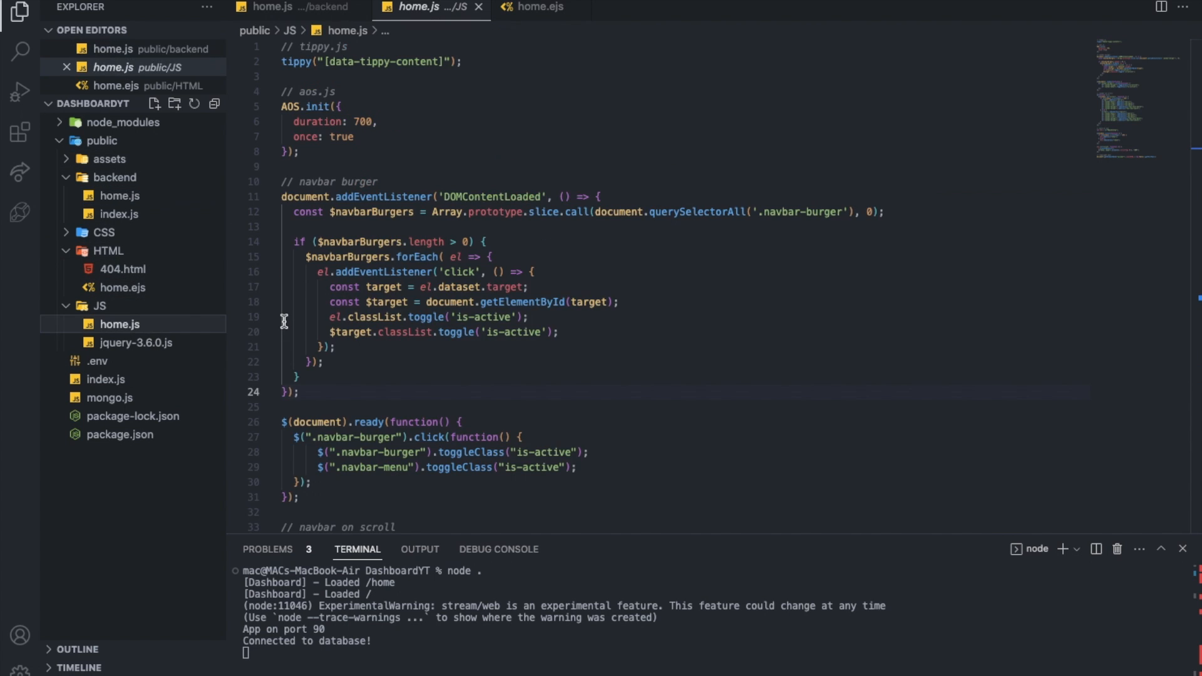
pyautogui.scroll(-3)
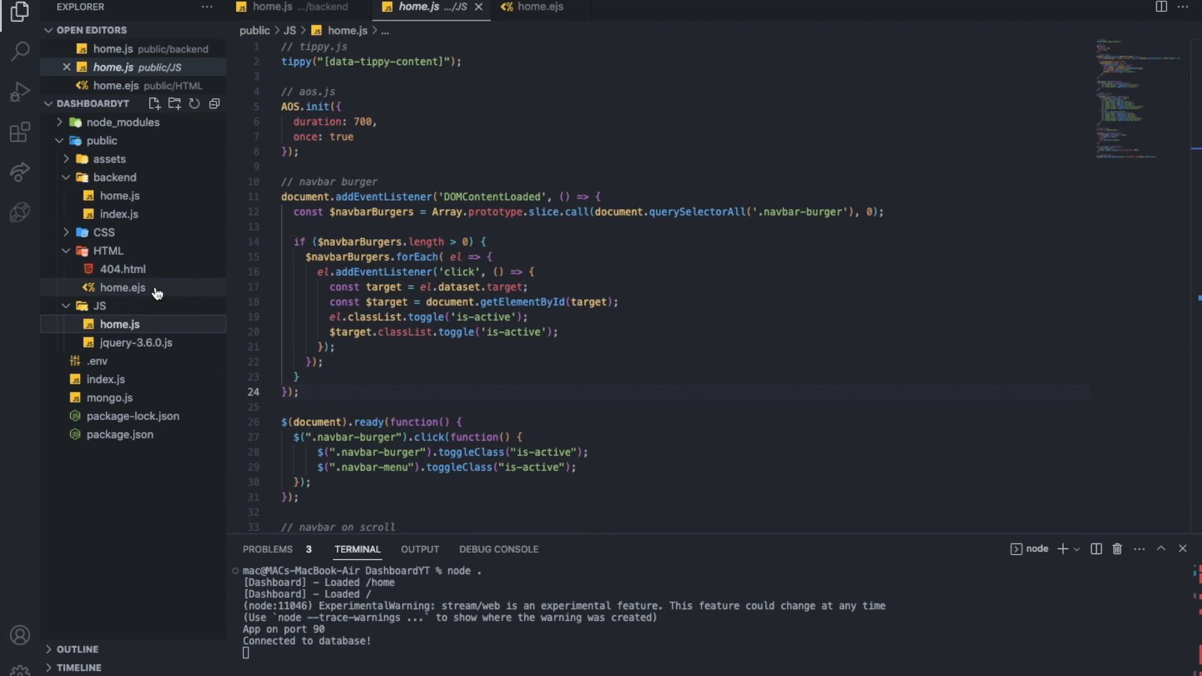
pyautogui.click(119, 213)
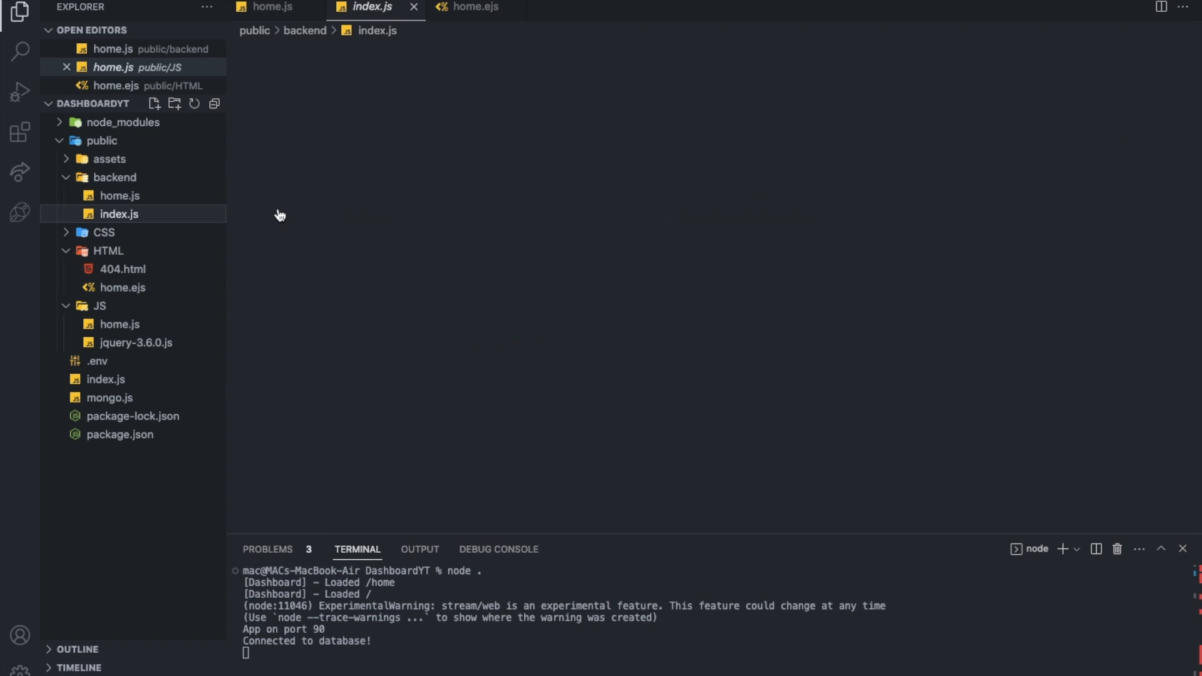
pyautogui.click(118, 214)
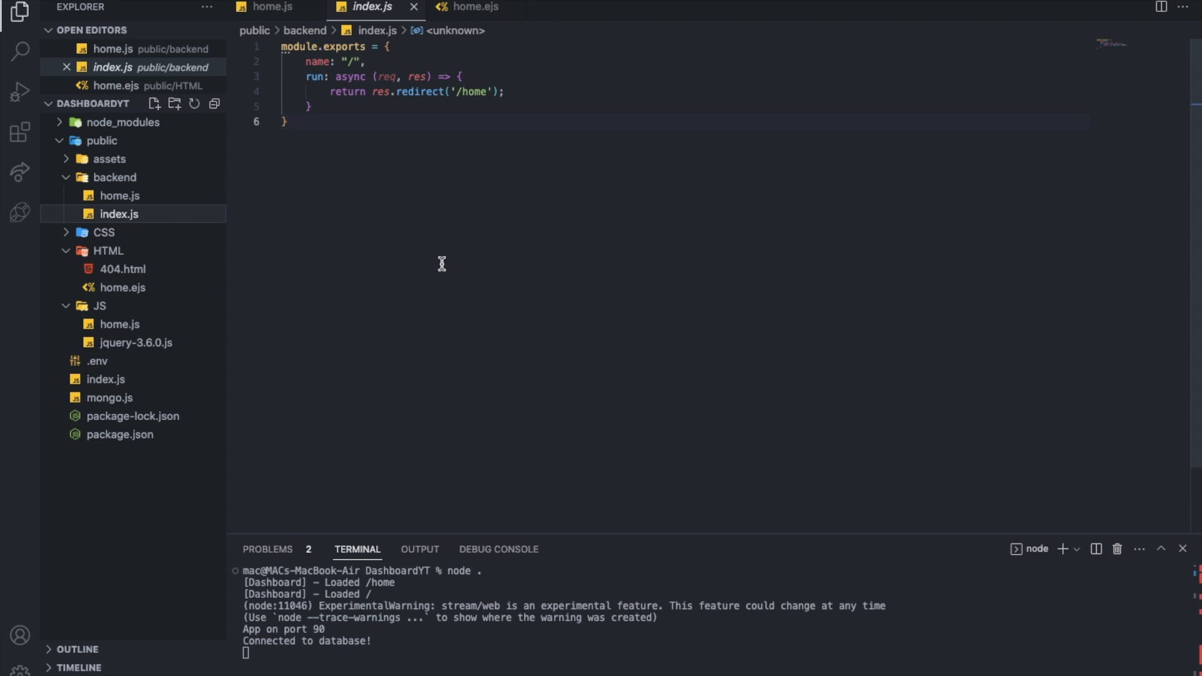